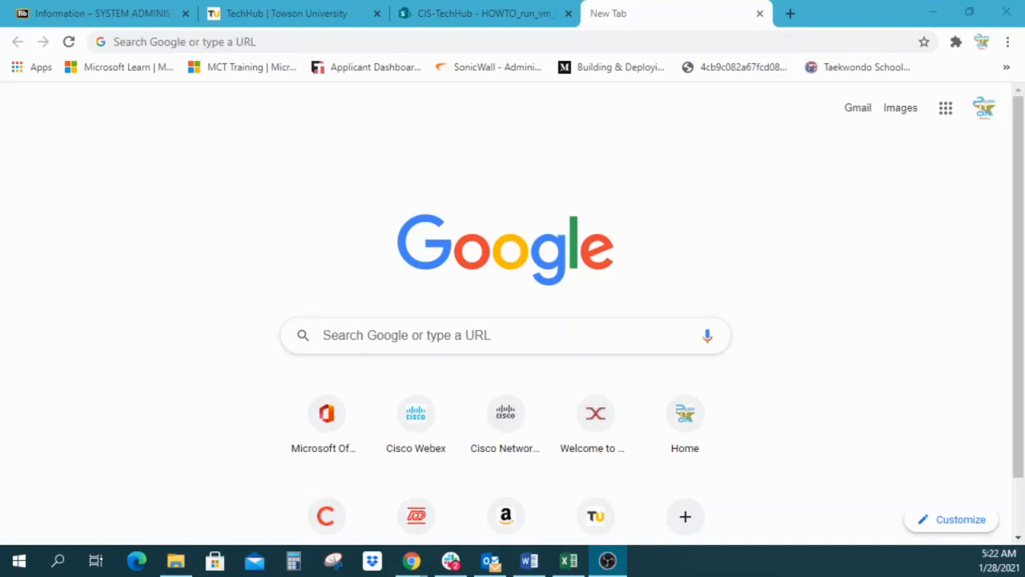
mouse_move(684, 345)
text(towson tech hub)
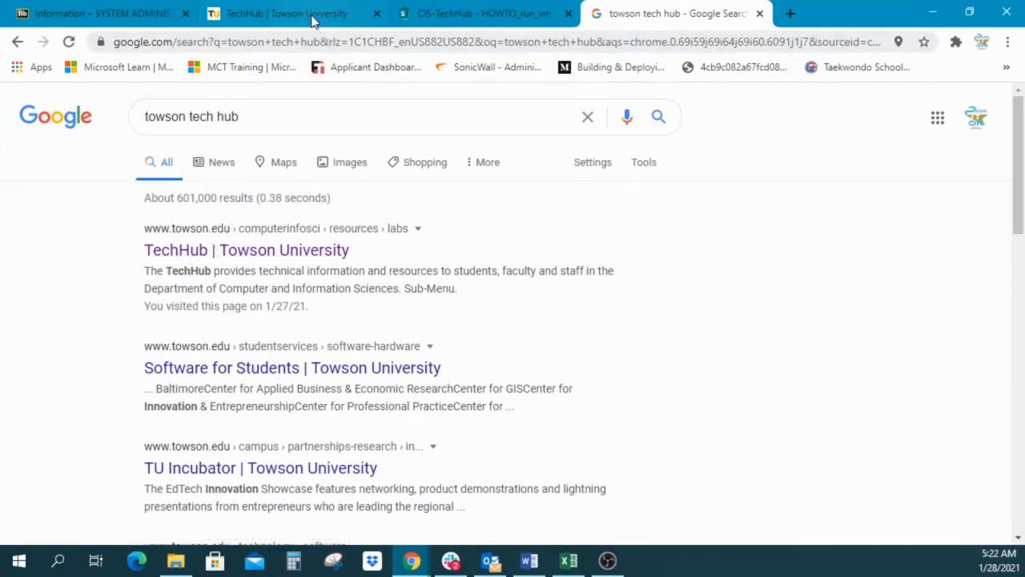
- Switch to the TechHub tab and scroll to the Spring 2021 SharePoint note
click(245, 249)
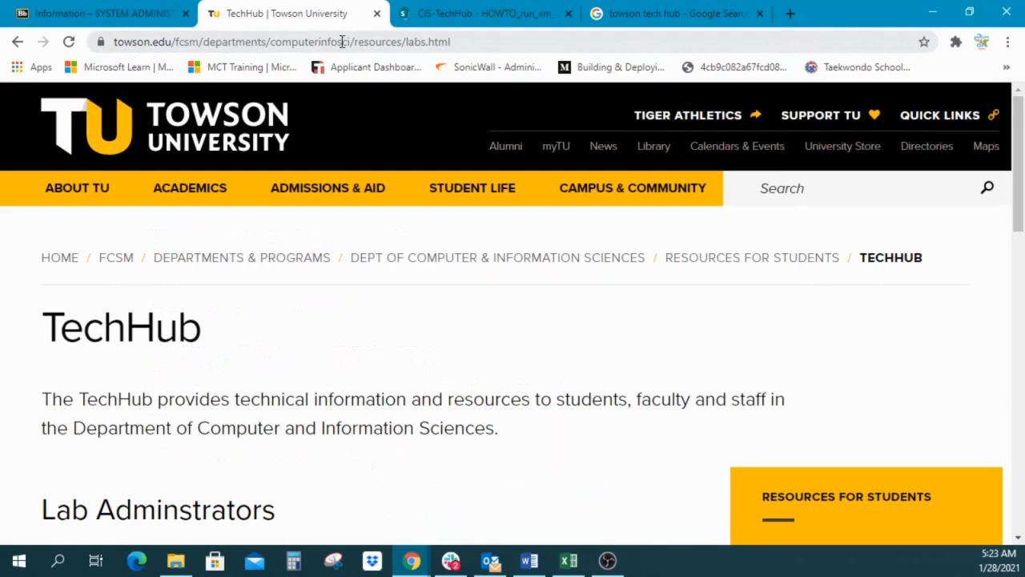
mouse_move(418, 80)
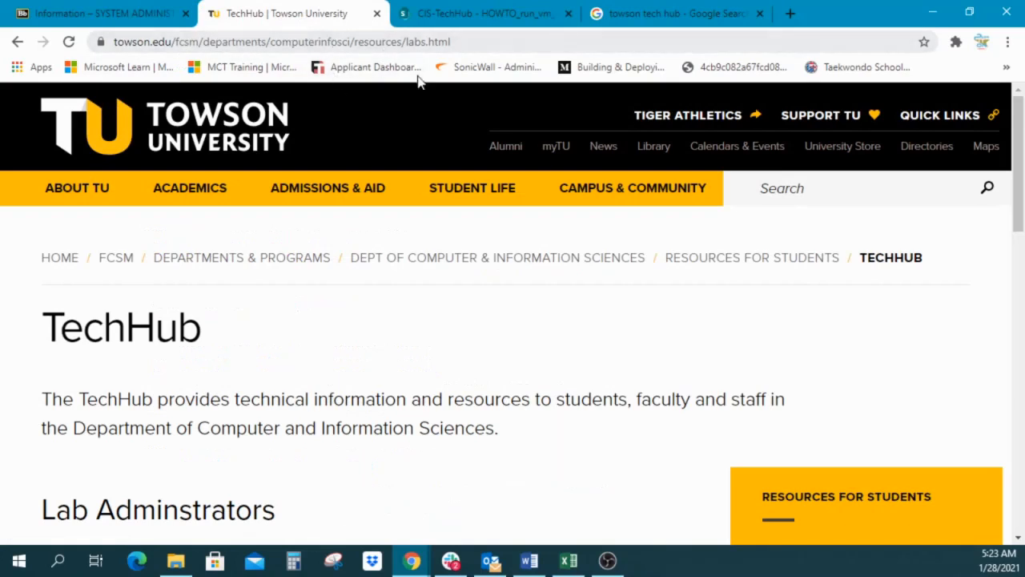
mouse_move(497, 67)
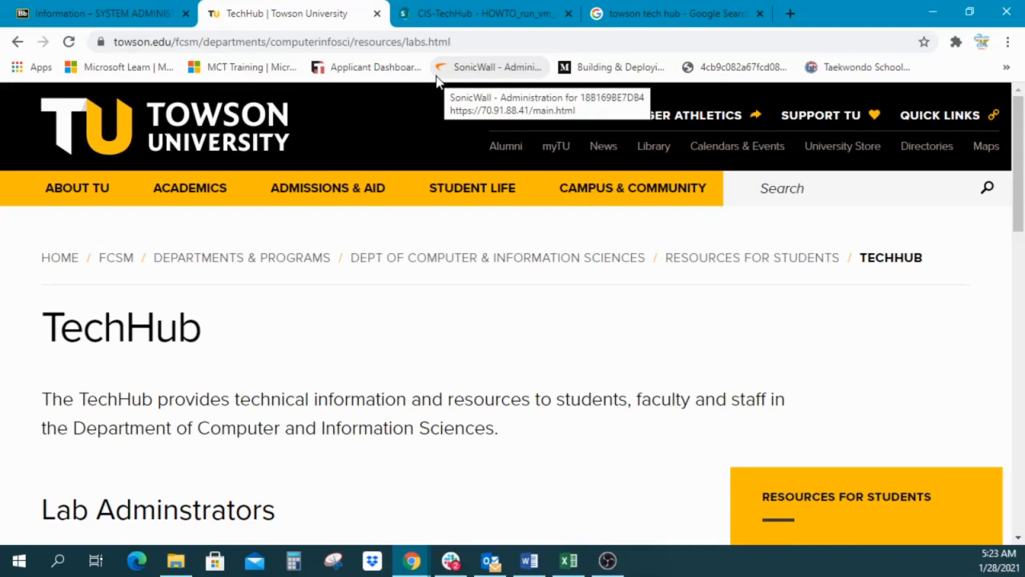
mouse_move(227, 361)
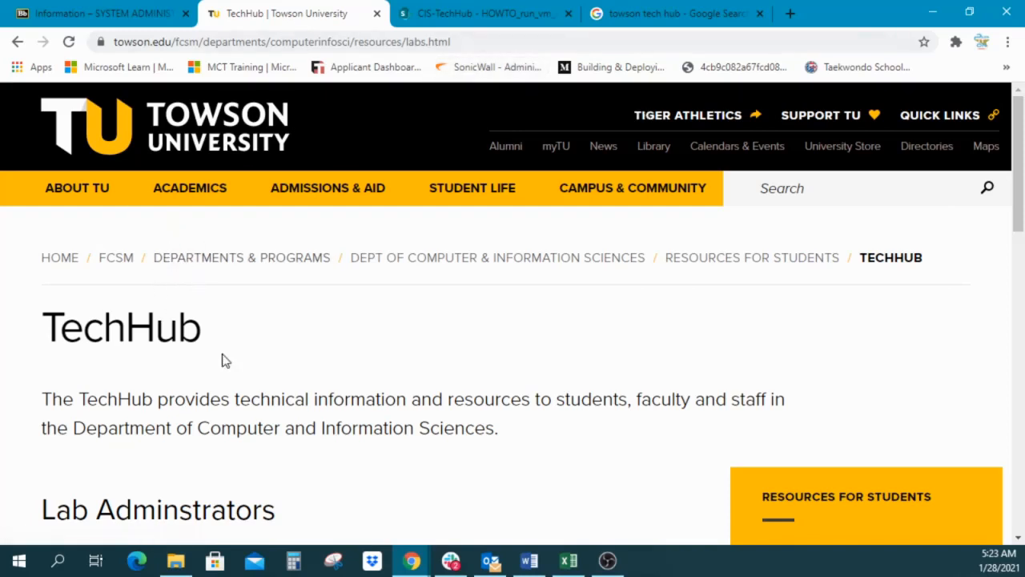
scroll(down, 3)
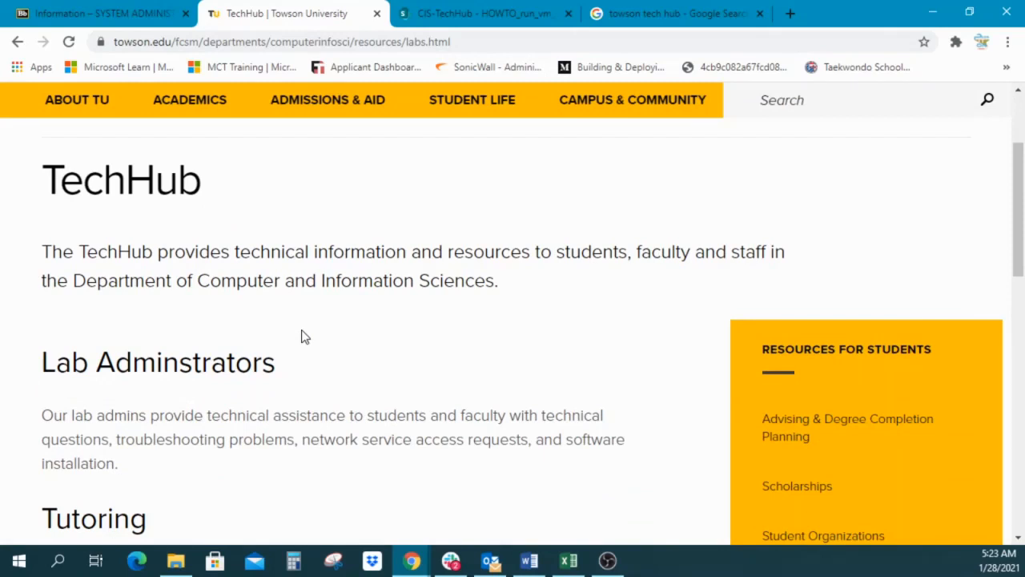
mouse_move(258, 310)
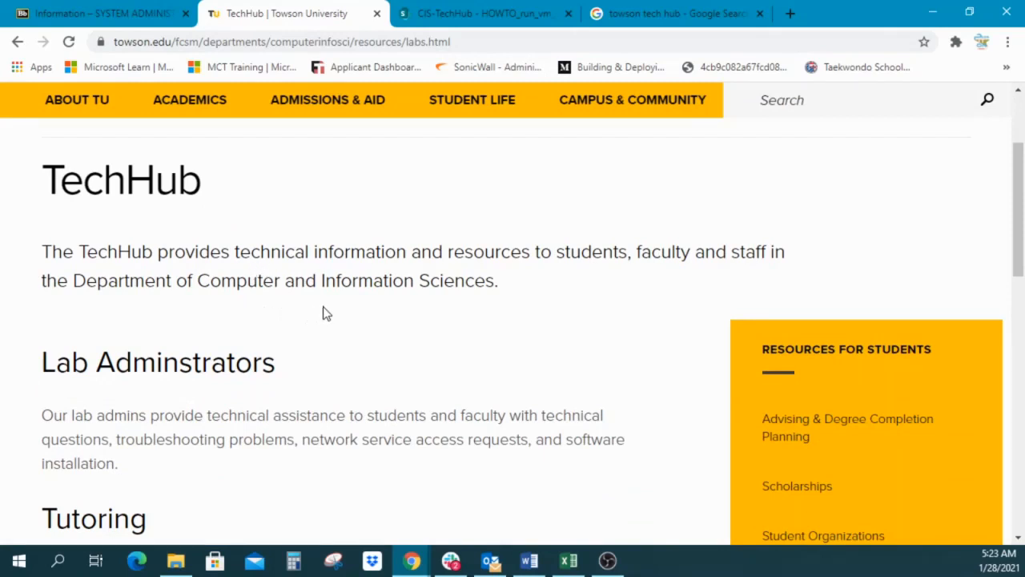
scroll(down, 3)
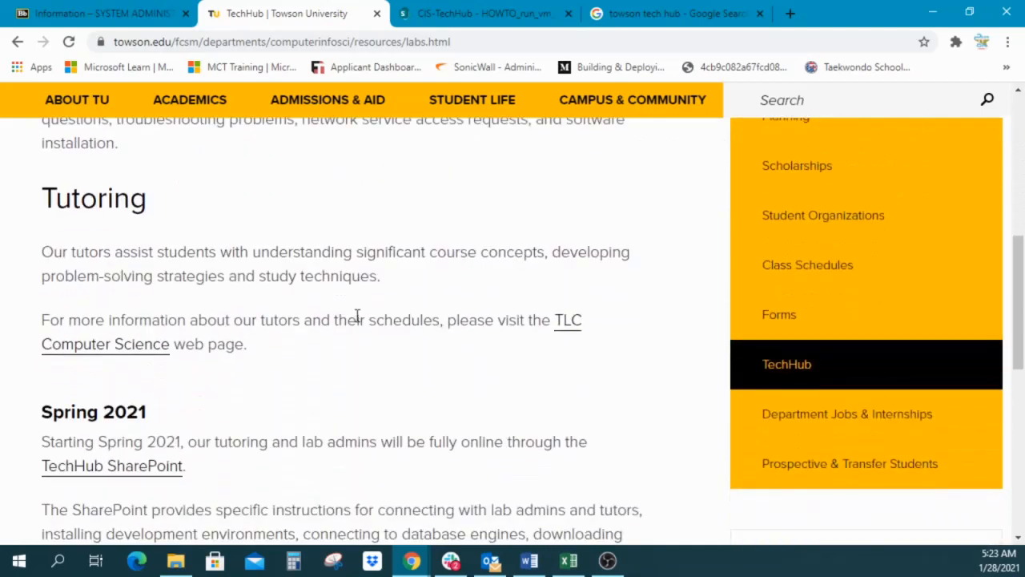
mouse_move(336, 354)
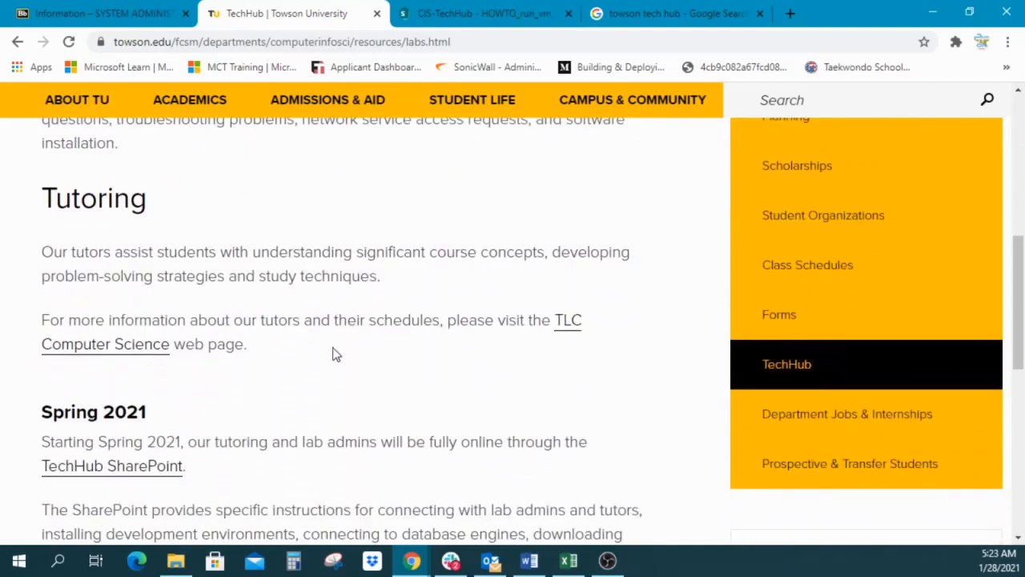
mouse_move(312, 368)
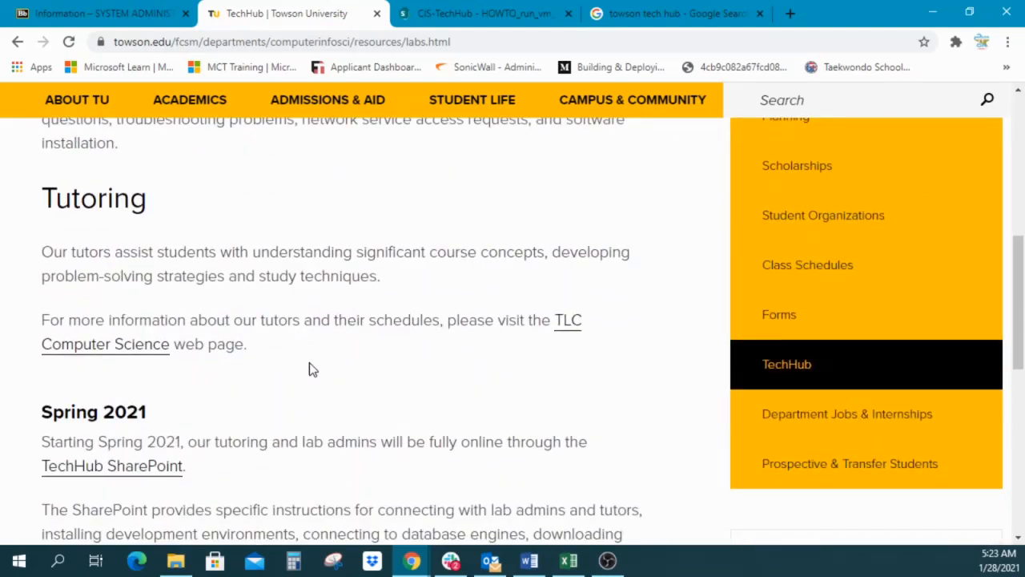
mouse_move(212, 383)
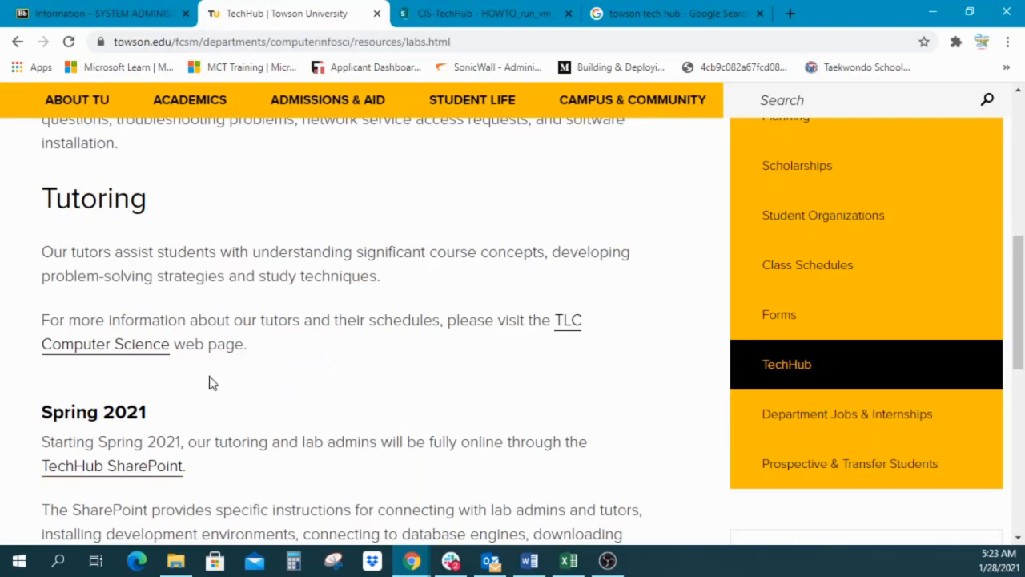
scroll(up, 3)
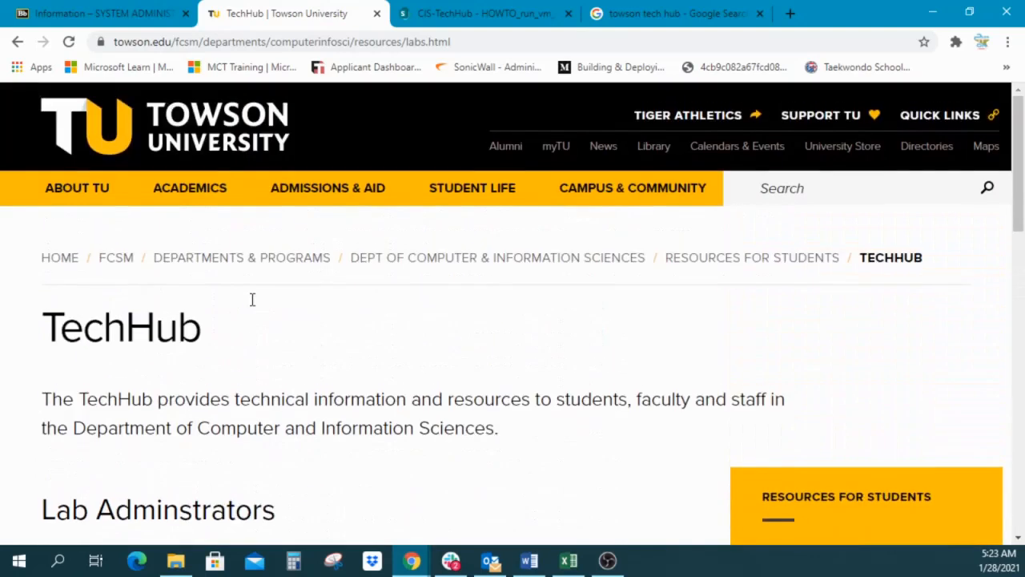
scroll(down, 3)
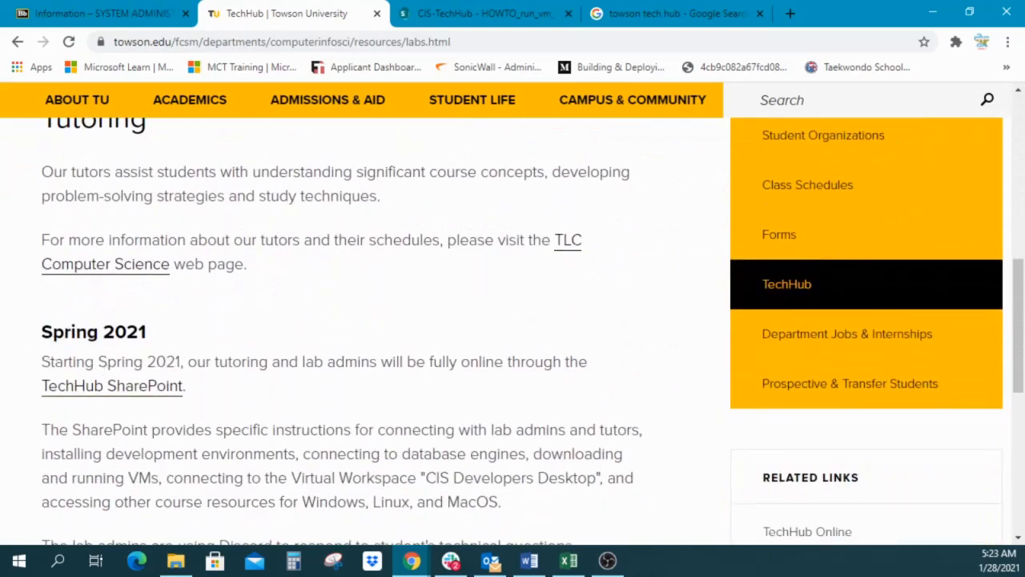
mouse_move(108, 397)
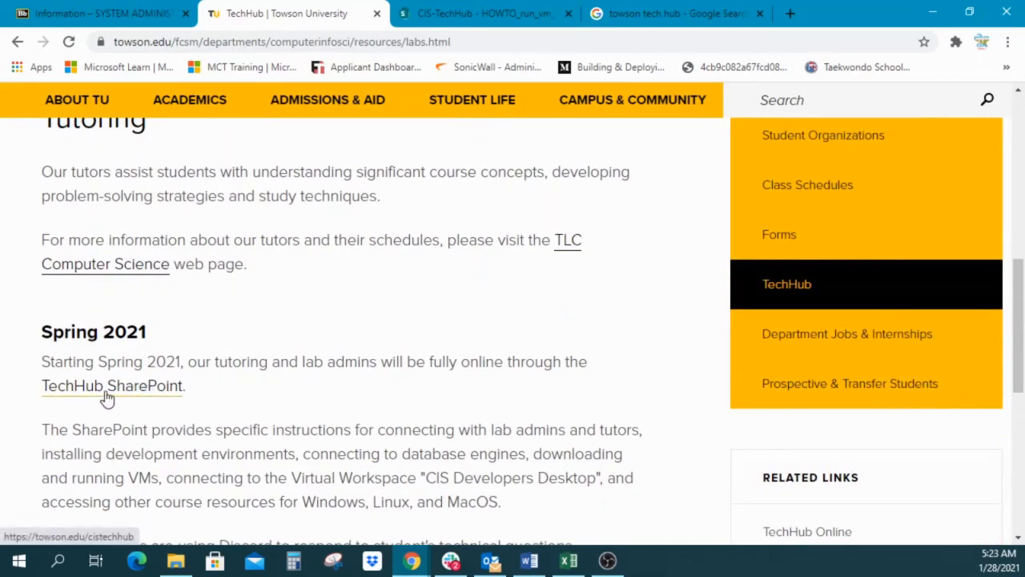
mouse_move(111, 385)
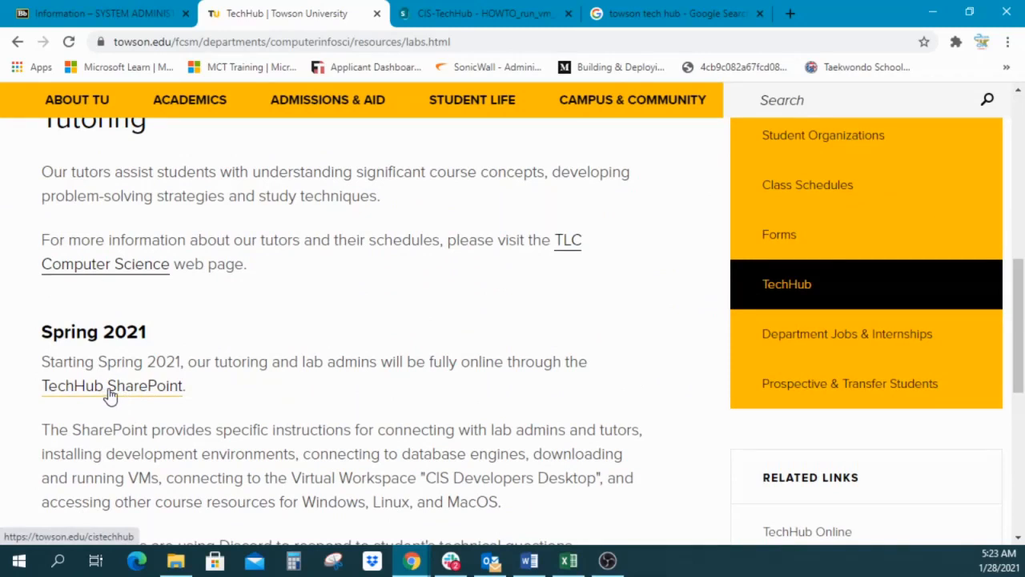
- Follow the 'TechHub SharePoint' link to the CIS-TechHub site
click(111, 385)
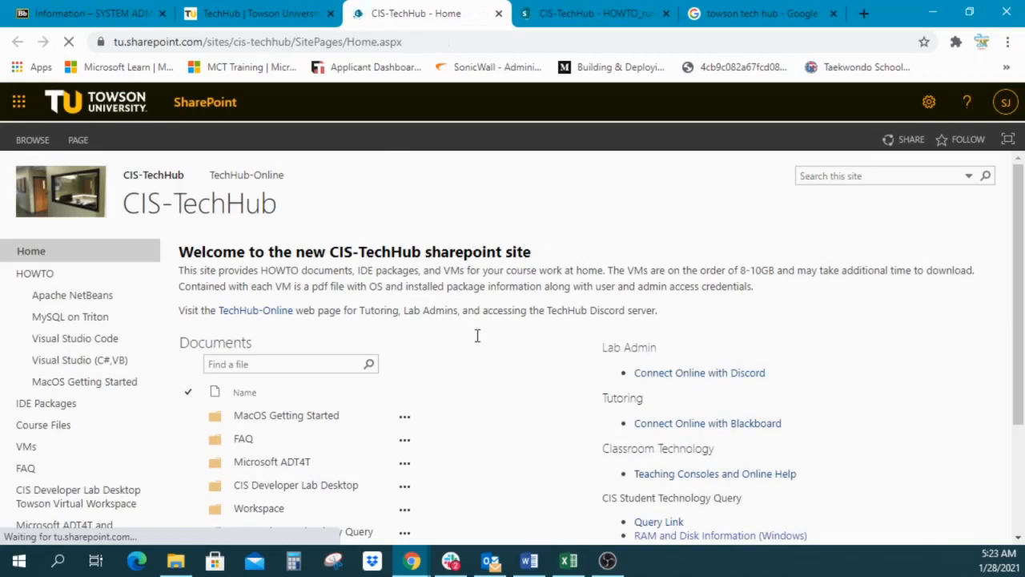
mouse_move(479, 334)
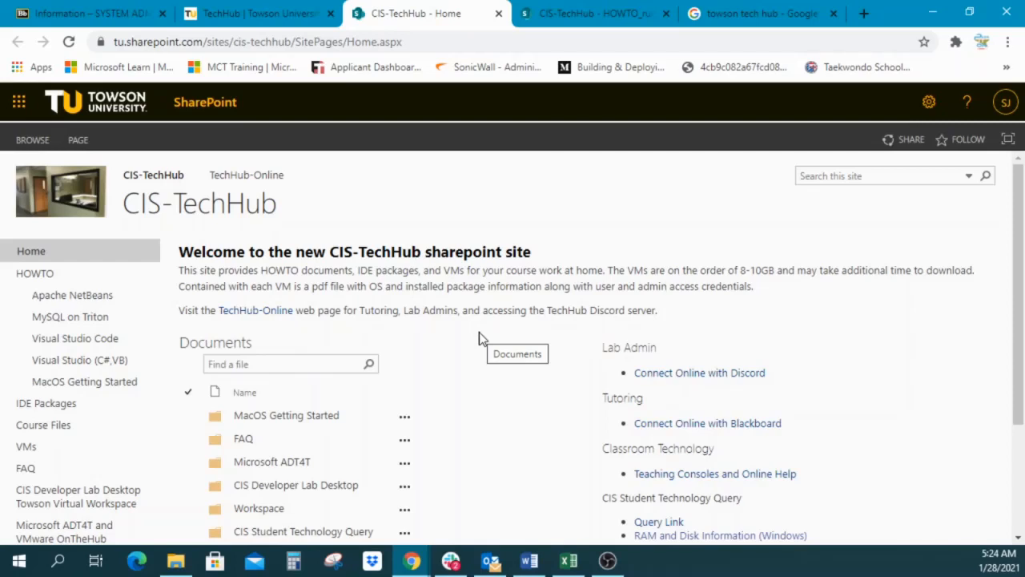
mouse_move(348, 328)
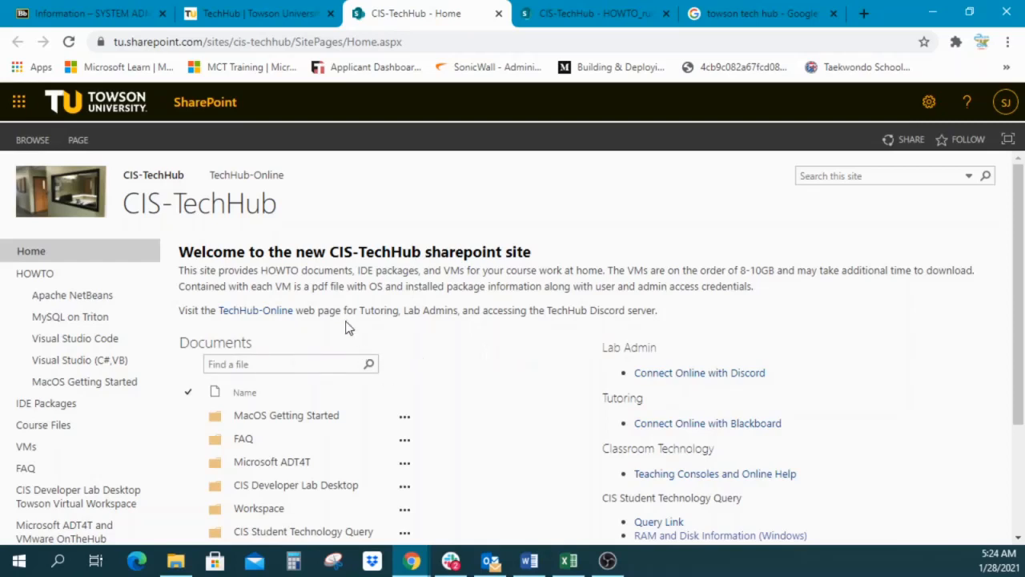
mouse_move(392, 372)
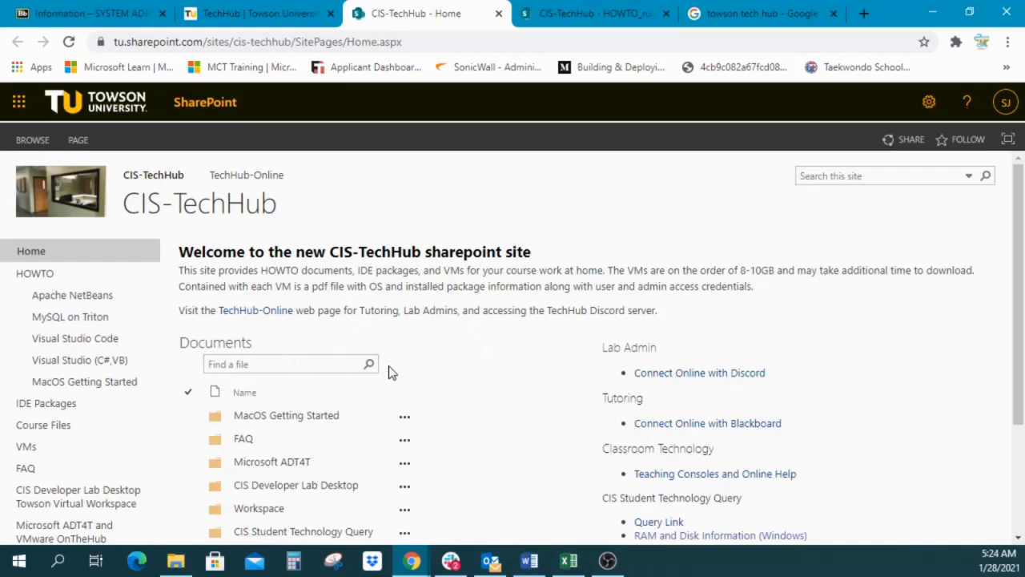
mouse_move(400, 359)
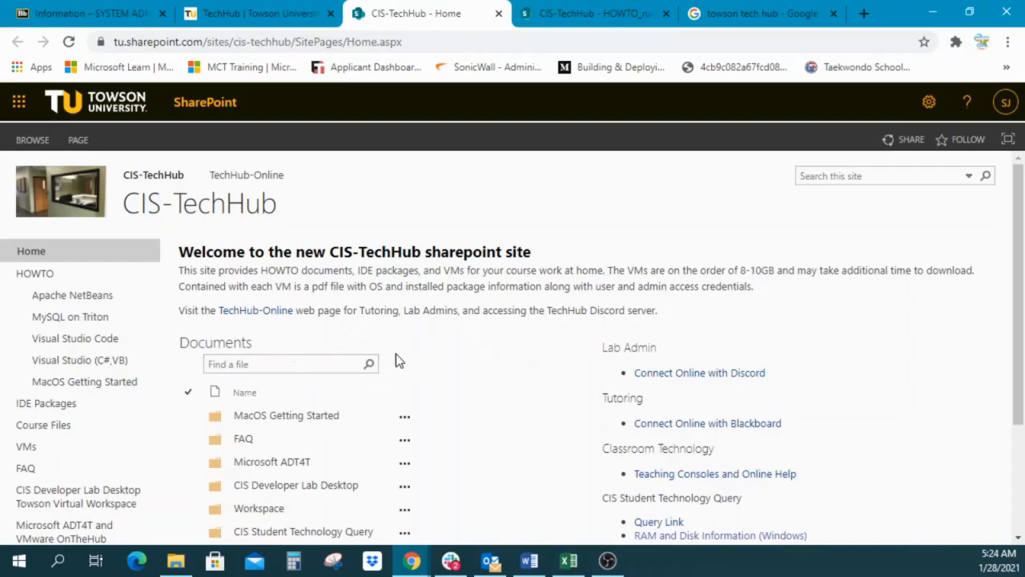
mouse_move(456, 341)
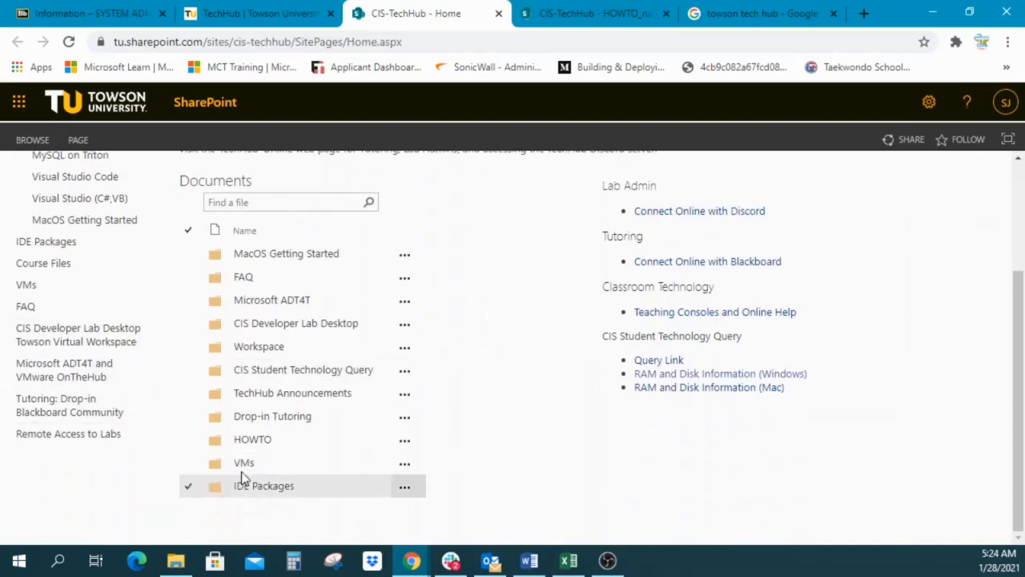
- Open the VMs folder and scroll to its subfolders and HOWTO files
click(243, 462)
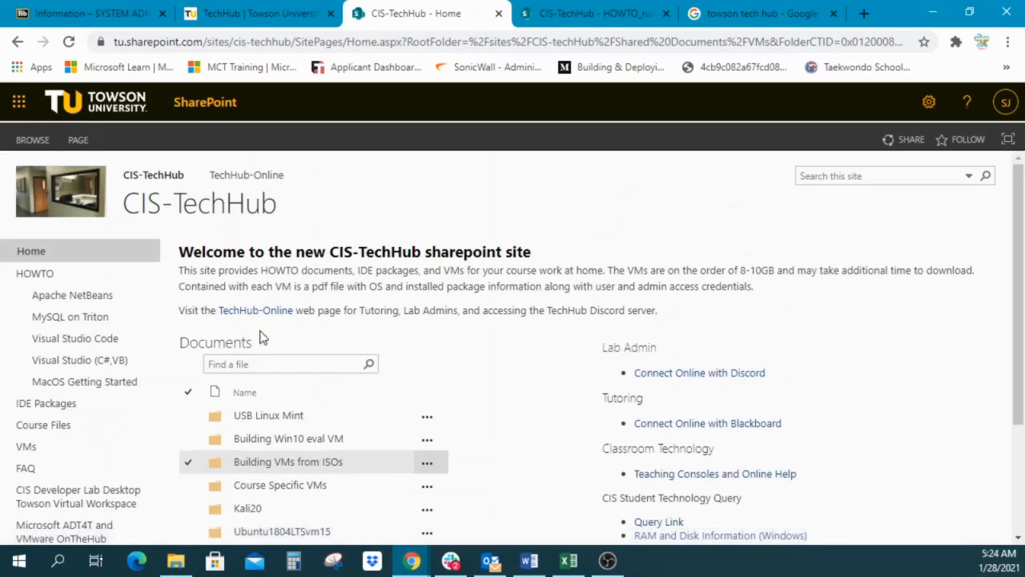
mouse_move(465, 422)
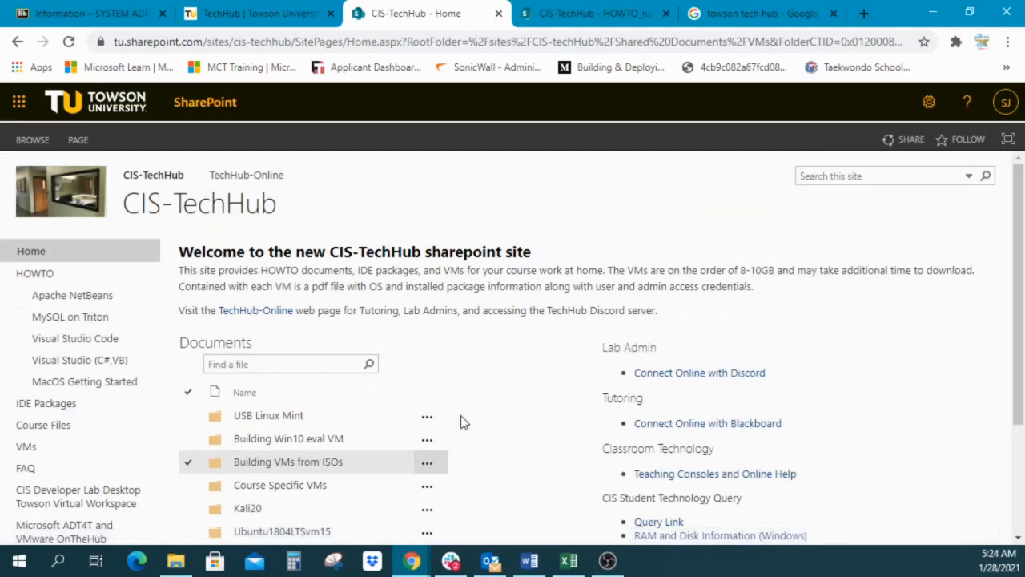
mouse_move(320, 422)
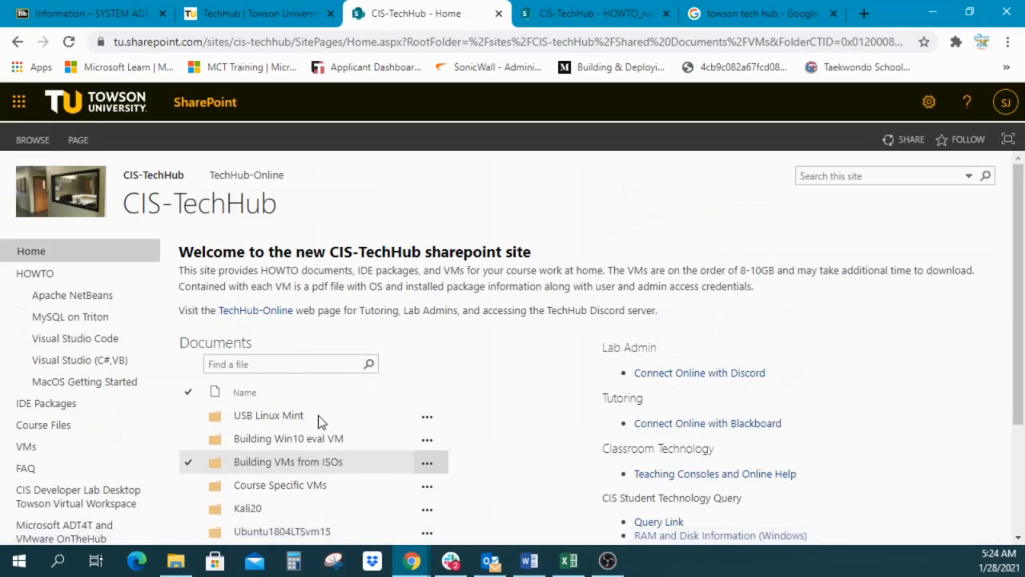
scroll(down, 3)
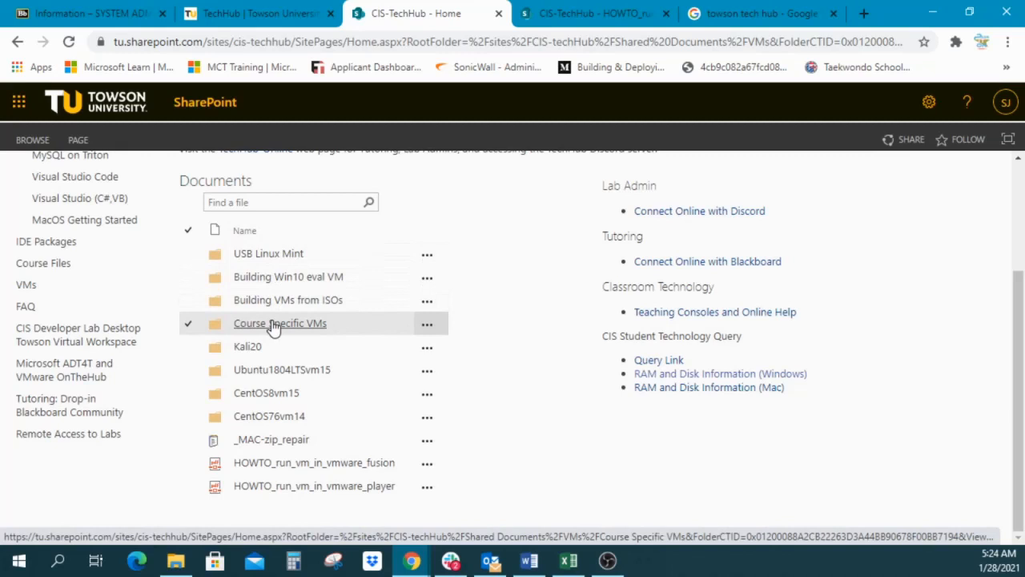
mouse_move(303, 165)
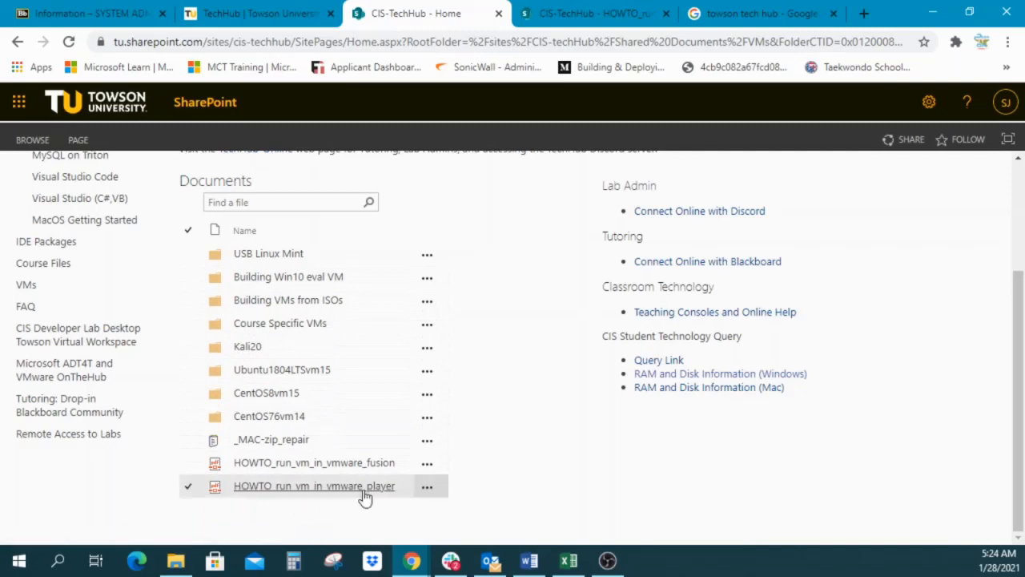
mouse_move(234, 488)
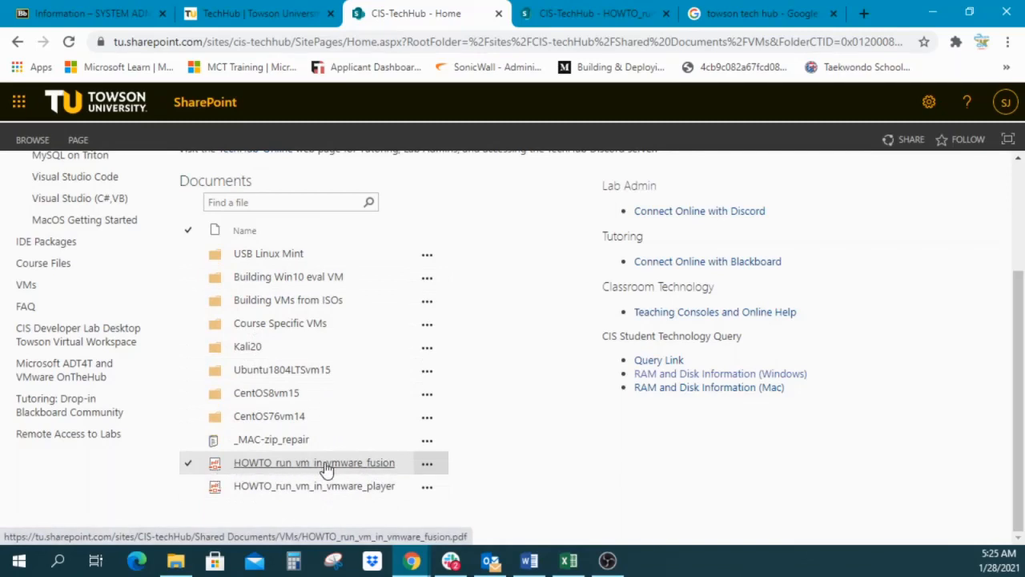
mouse_move(370, 474)
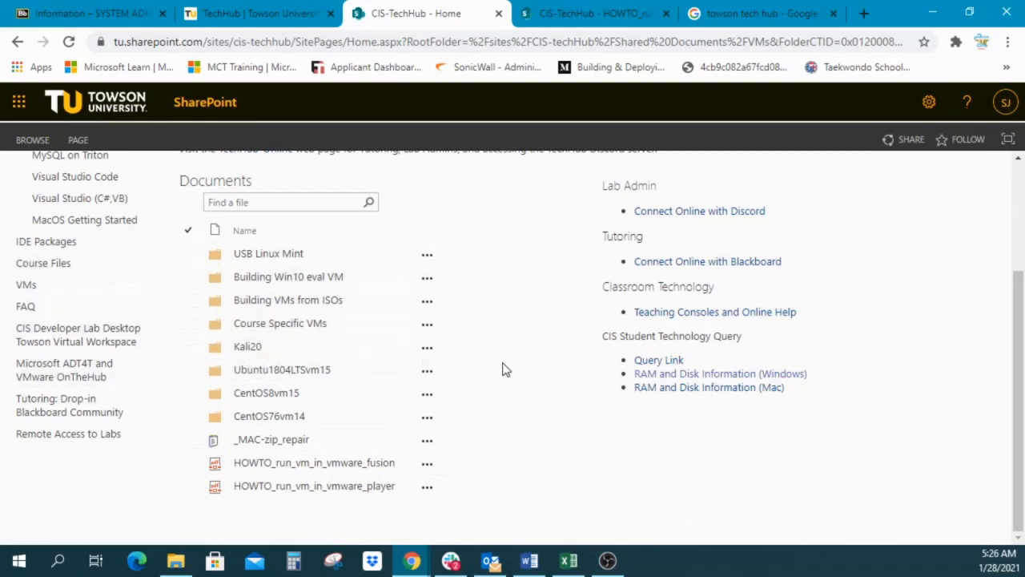
mouse_move(460, 375)
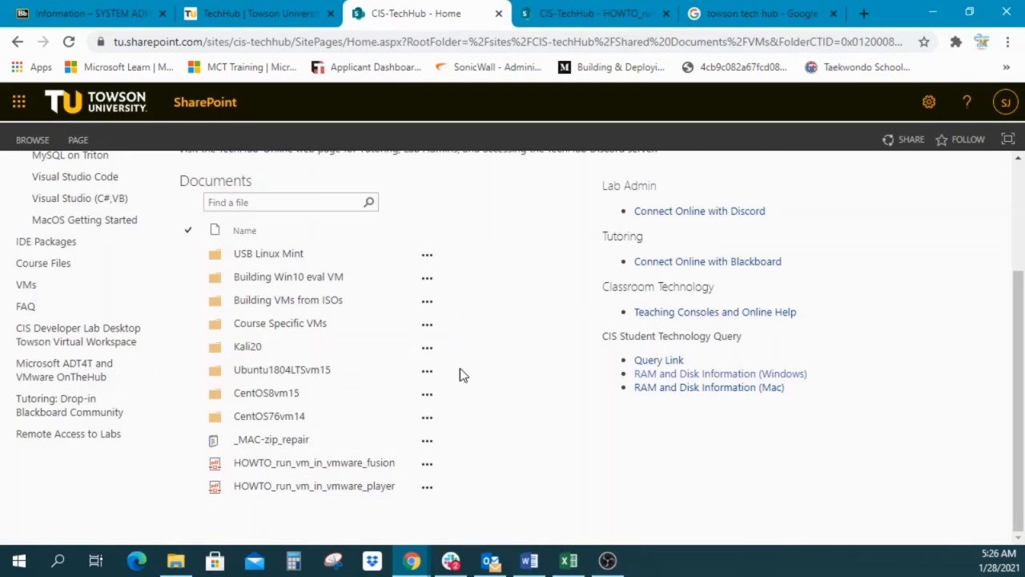
mouse_move(654, 423)
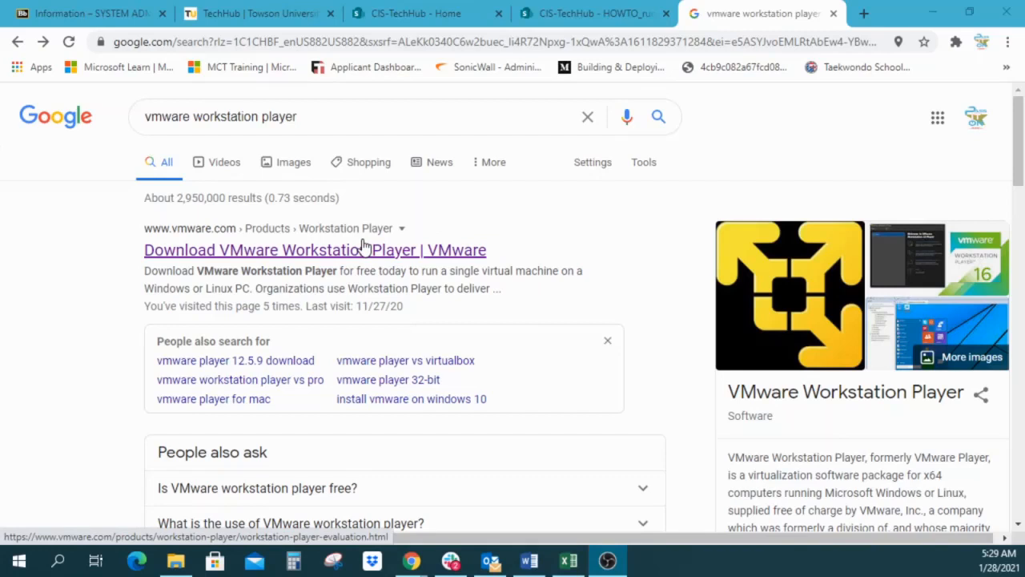
mouse_move(335, 255)
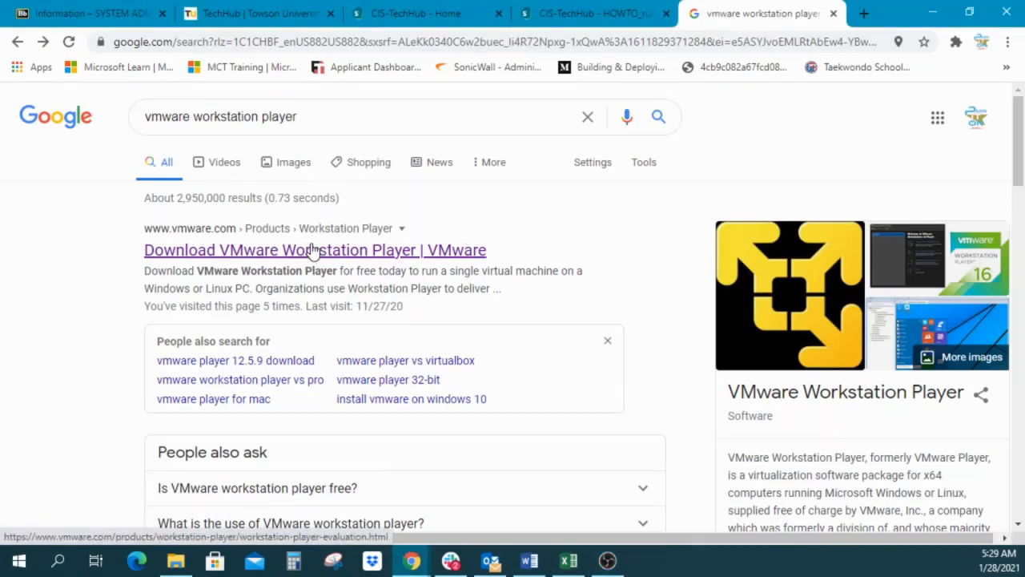
mouse_move(284, 255)
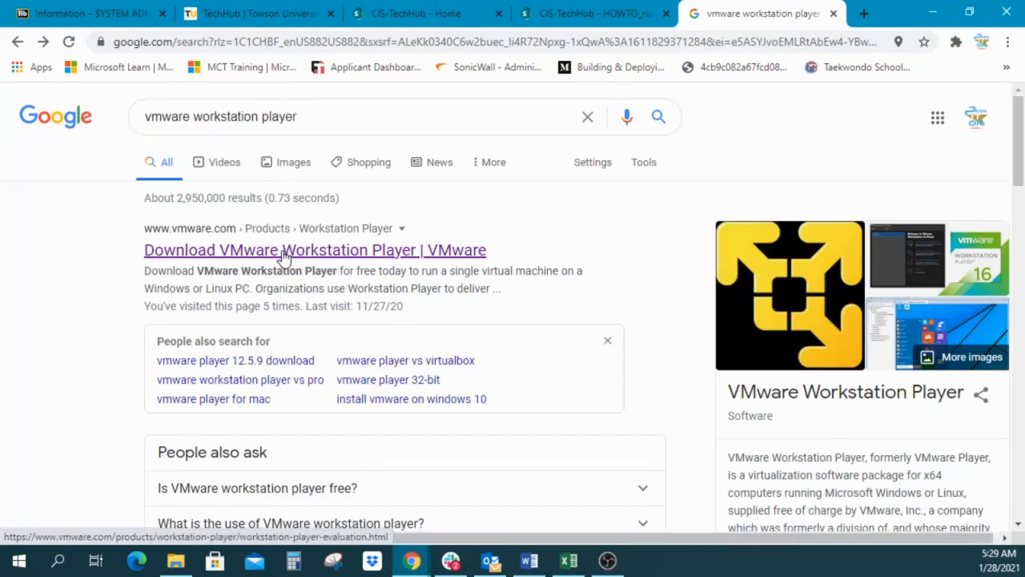
- Open the Workstation Player result and scroll to the 'Try Workstation 16.0 Player' downloads
click(314, 250)
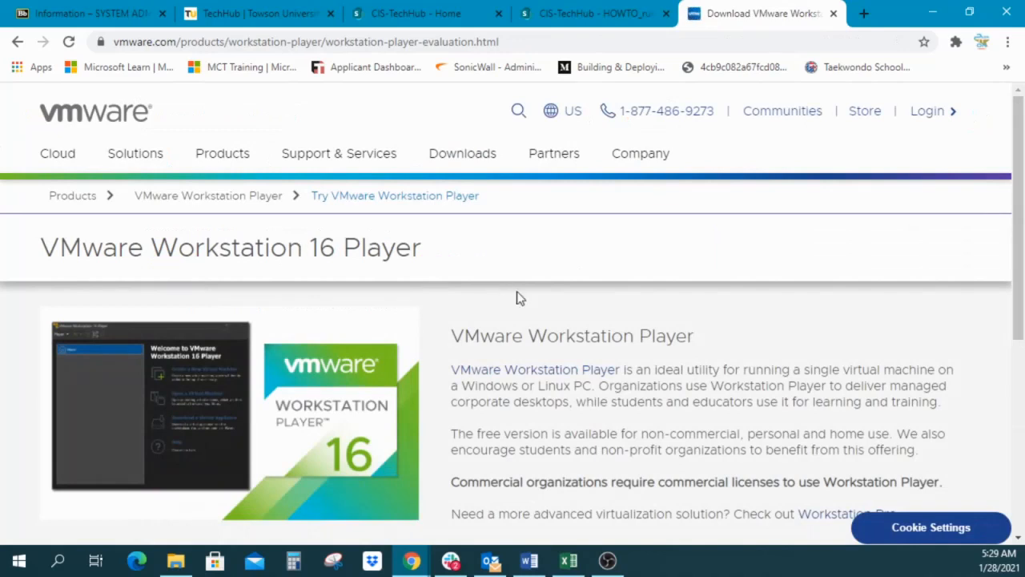
mouse_move(242, 120)
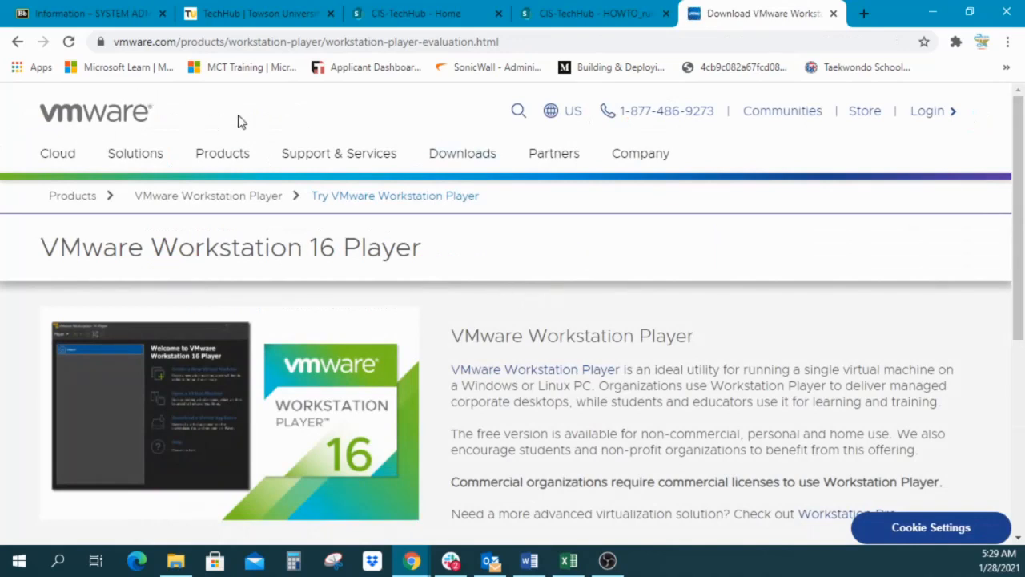
mouse_move(61, 252)
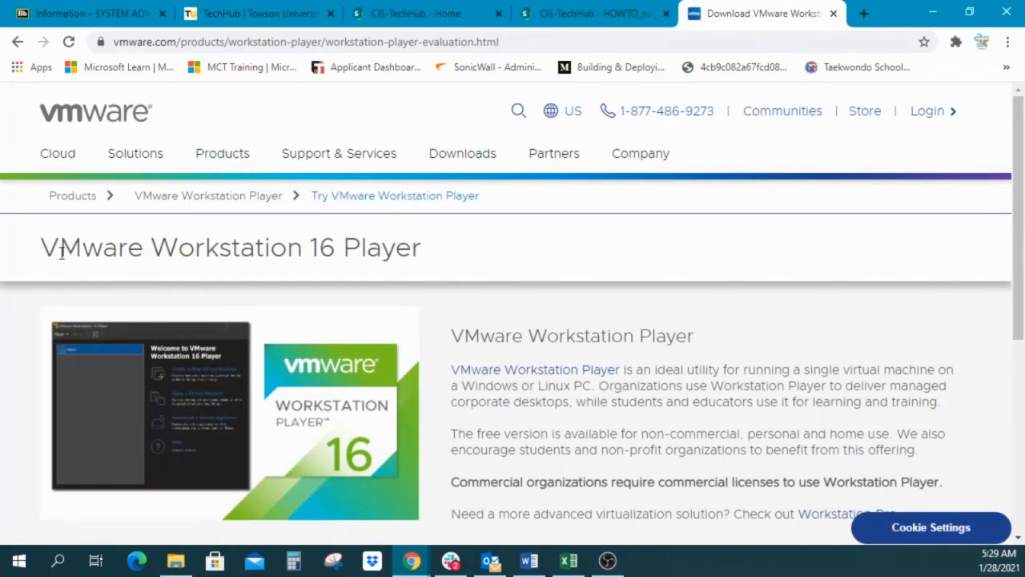
mouse_move(577, 280)
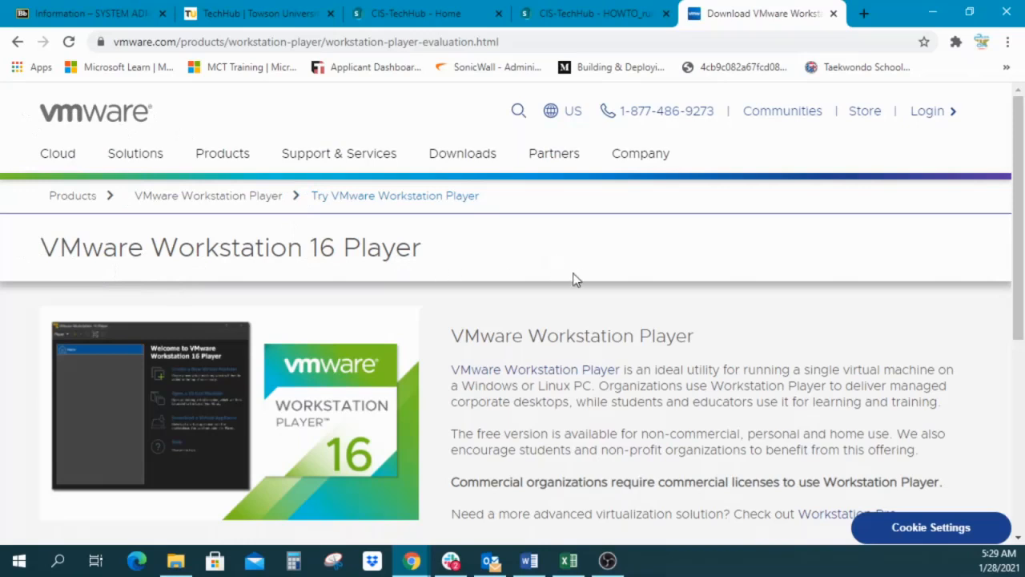
scroll(down, 3)
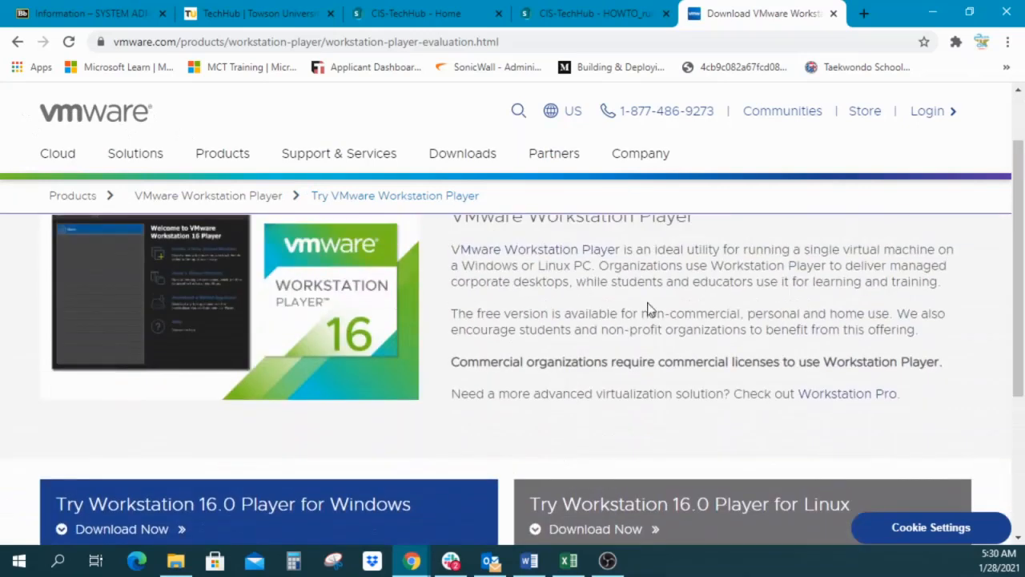
scroll(down, 3)
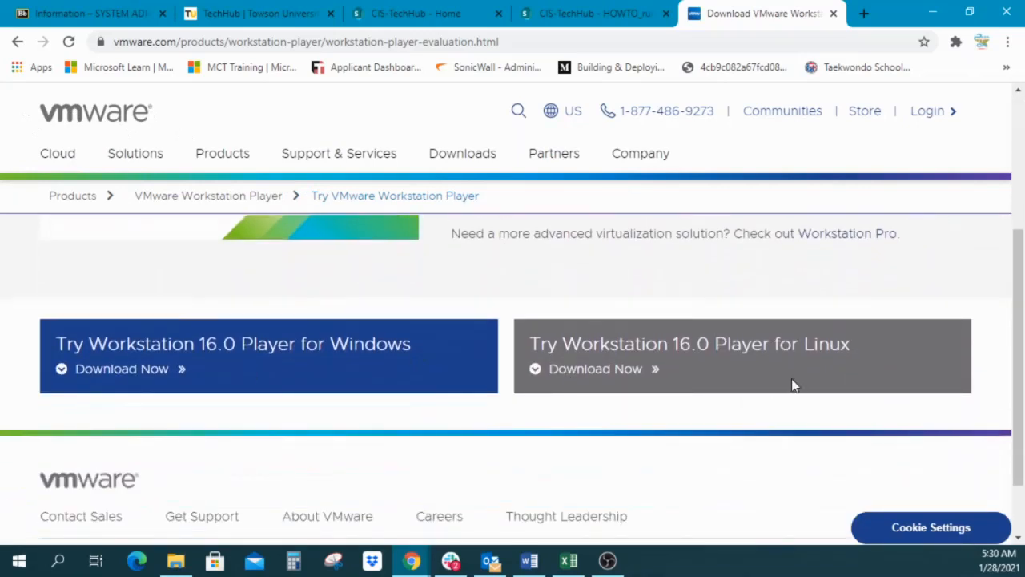
mouse_move(269, 369)
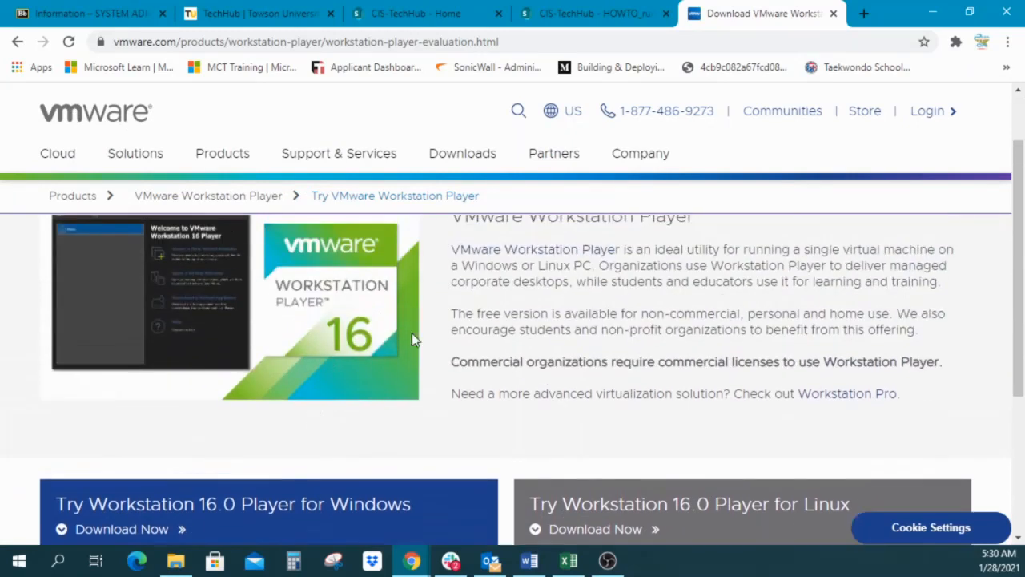
scroll(up, 3)
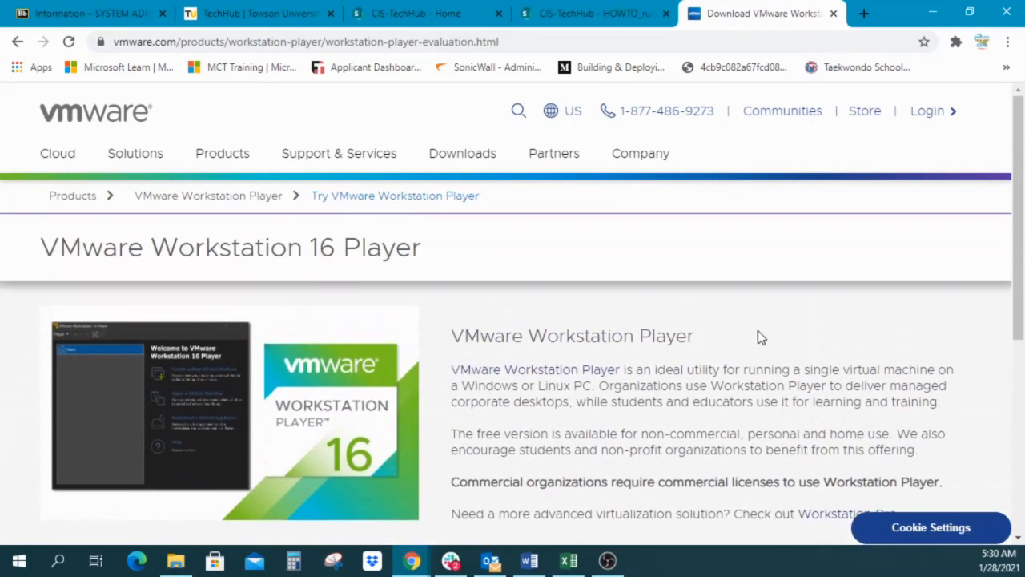
mouse_move(601, 296)
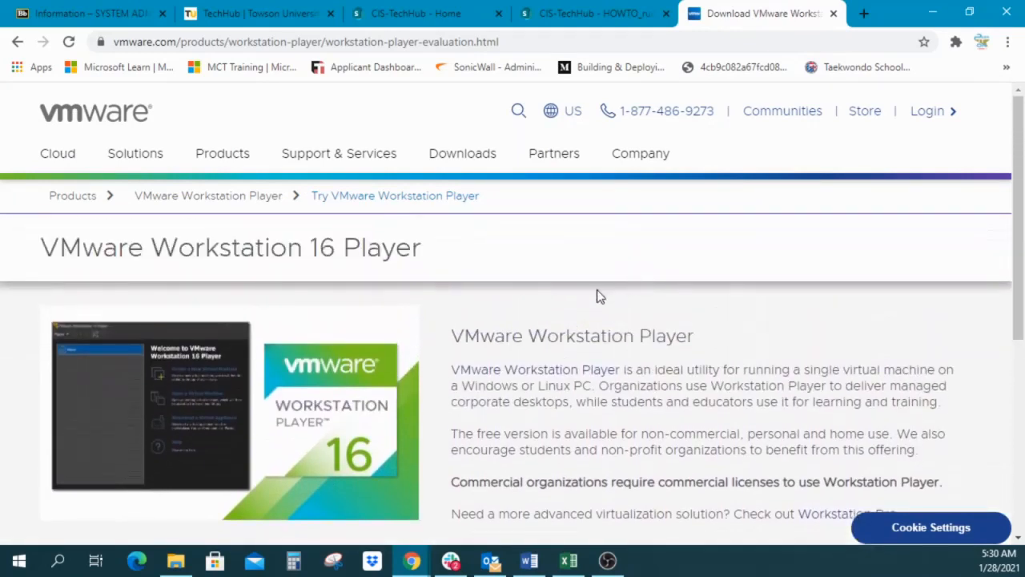
scroll(down, 3)
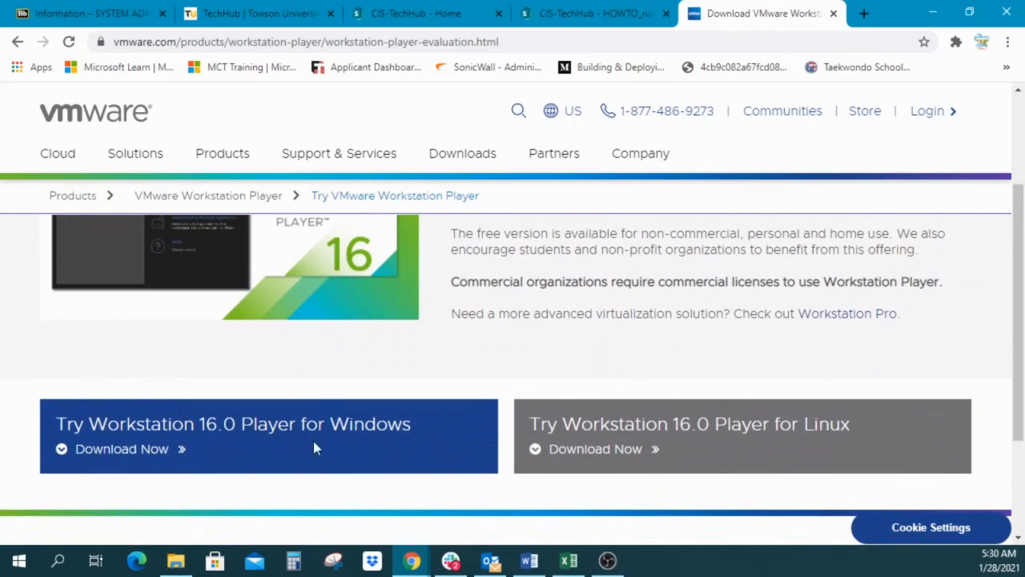
mouse_move(551, 444)
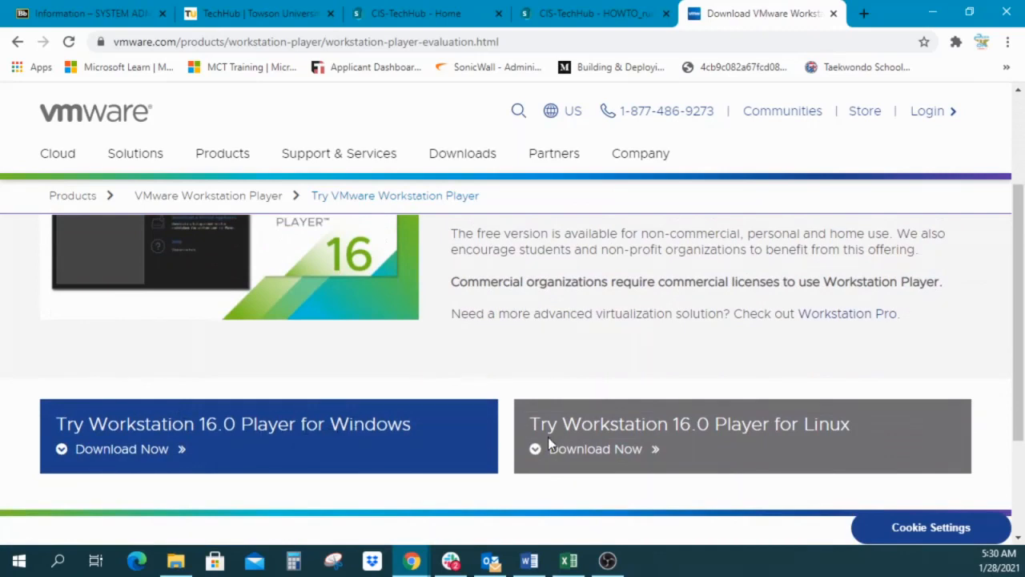
mouse_move(304, 342)
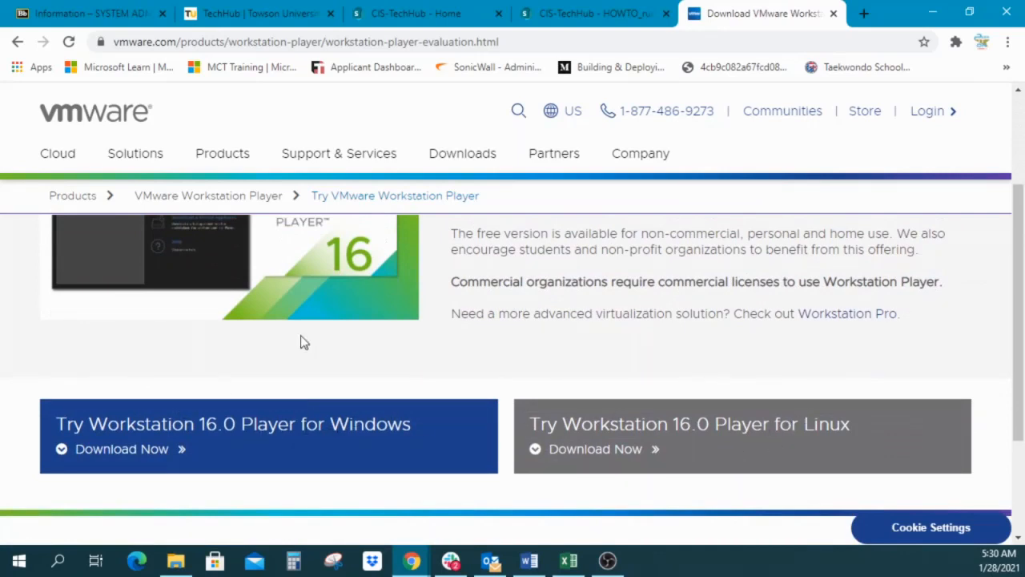
mouse_move(429, 337)
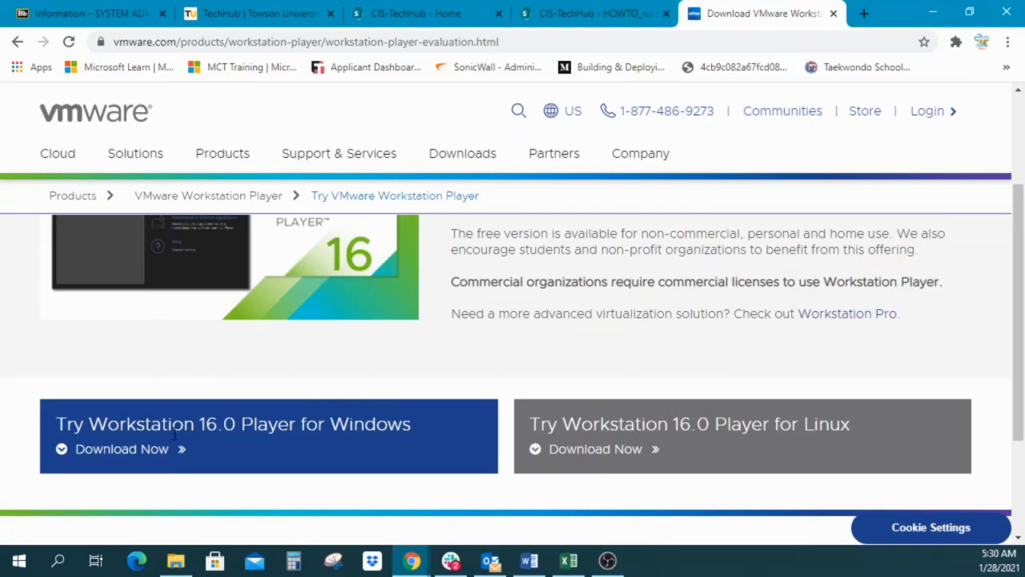
mouse_move(223, 435)
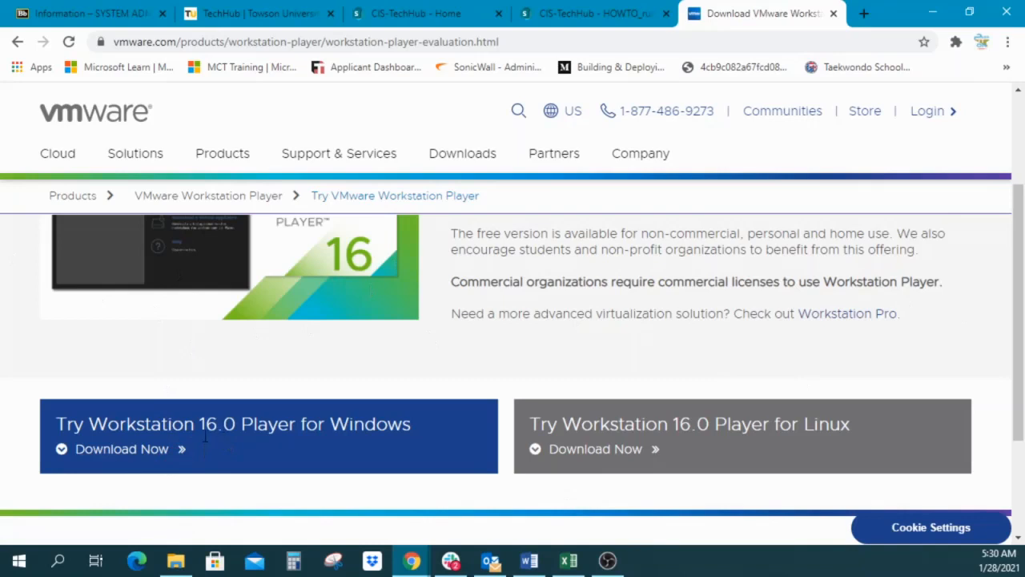
mouse_move(220, 444)
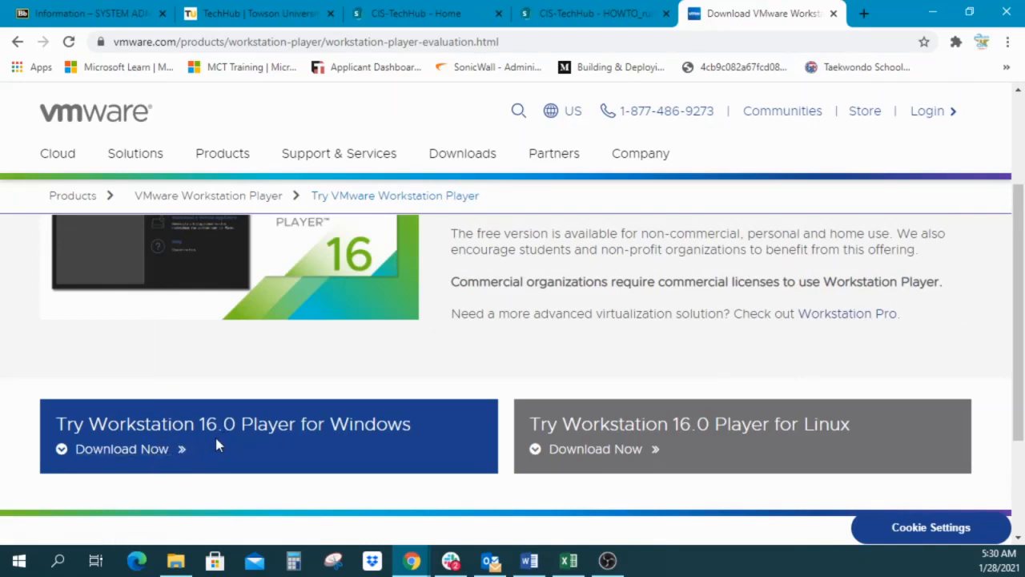
mouse_move(121, 448)
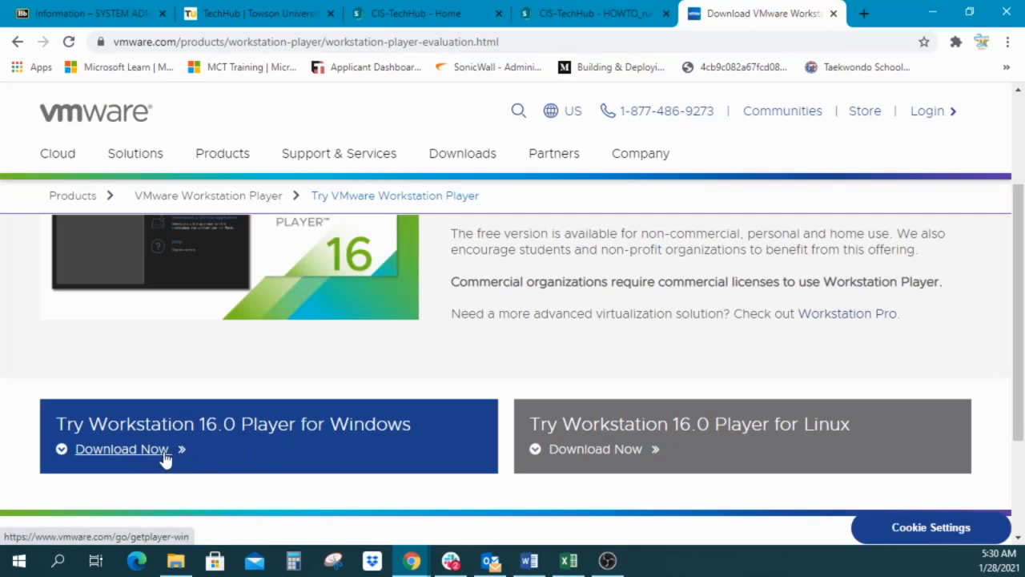
- Download the Windows VMware-player-16.1.0 installer and run it from Chrome's download bar
click(121, 449)
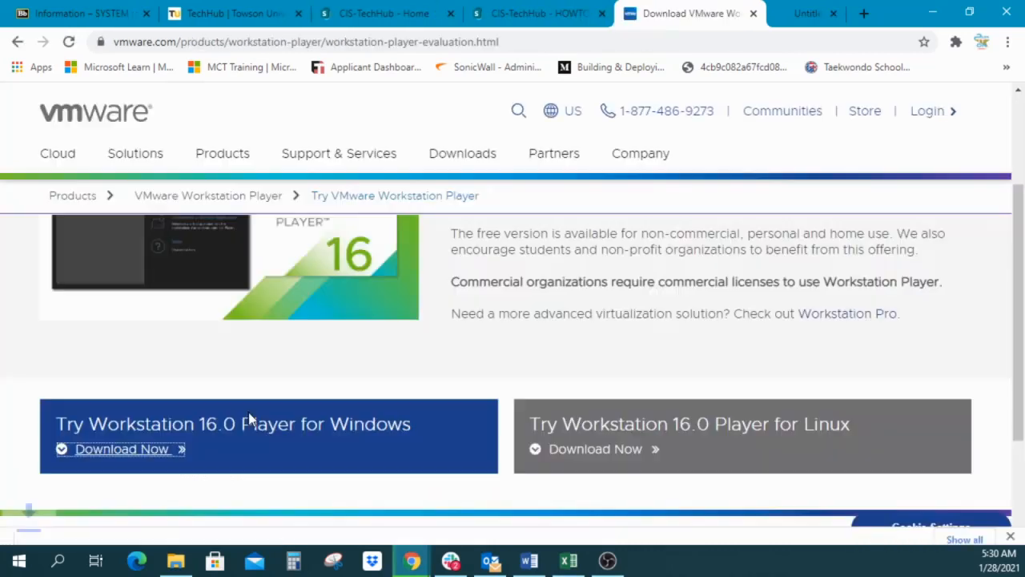
click(122, 448)
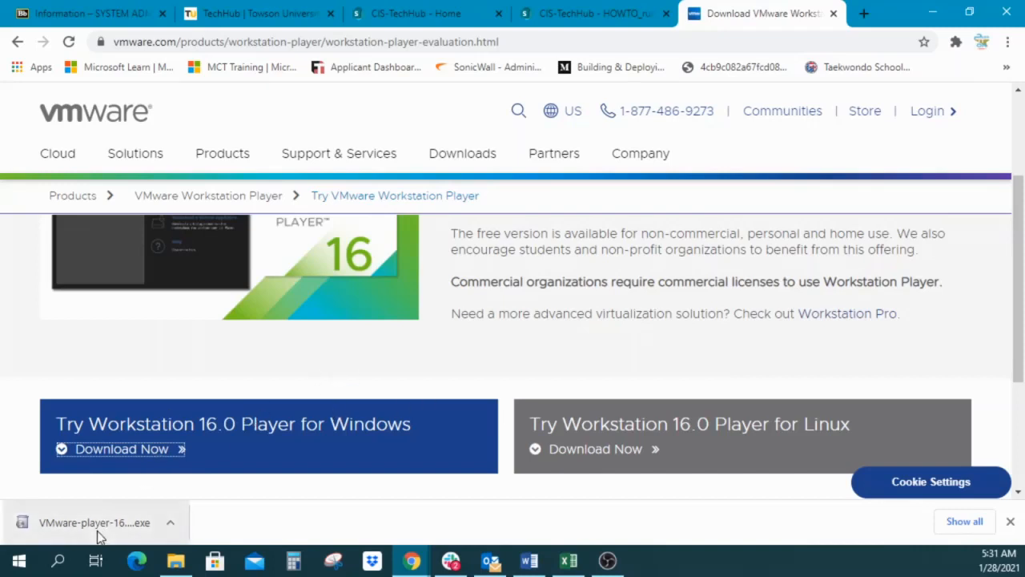
mouse_move(95, 522)
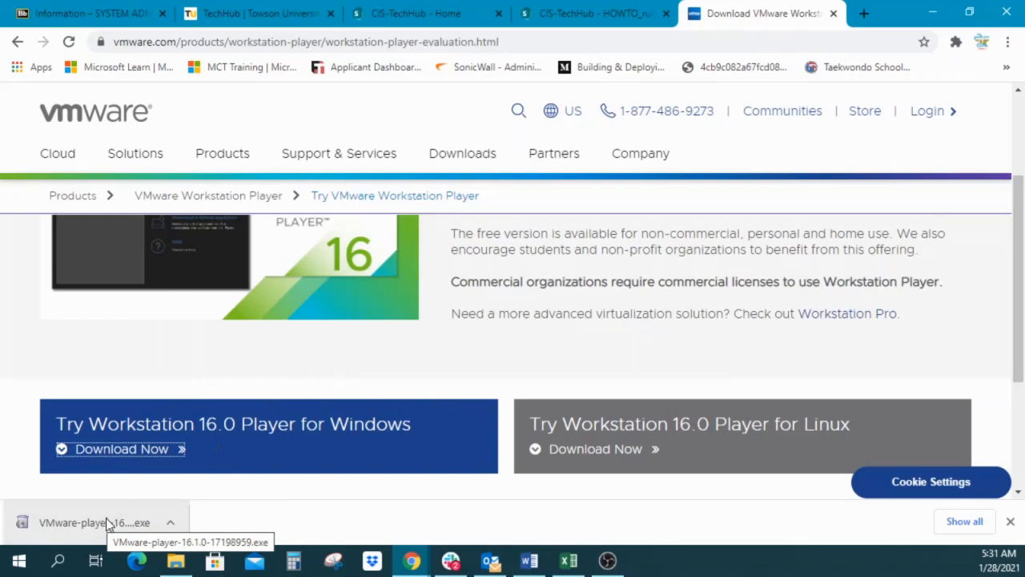
click(94, 521)
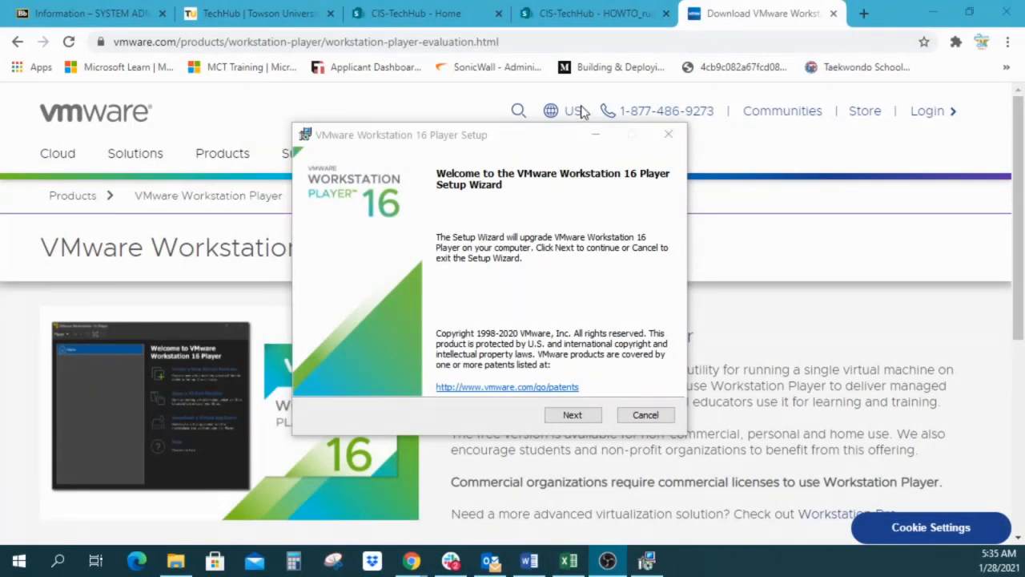
mouse_move(489, 301)
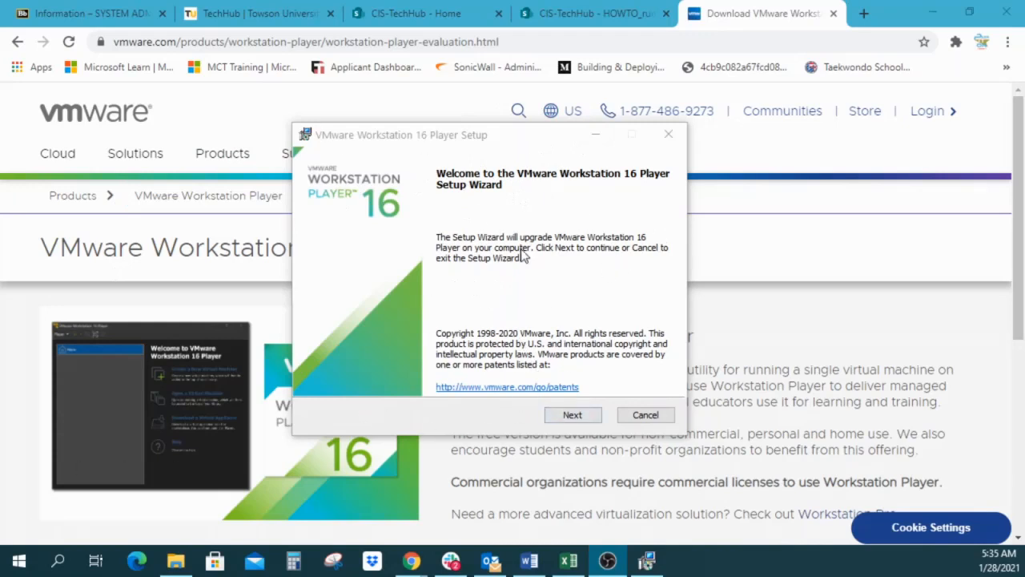
mouse_move(496, 235)
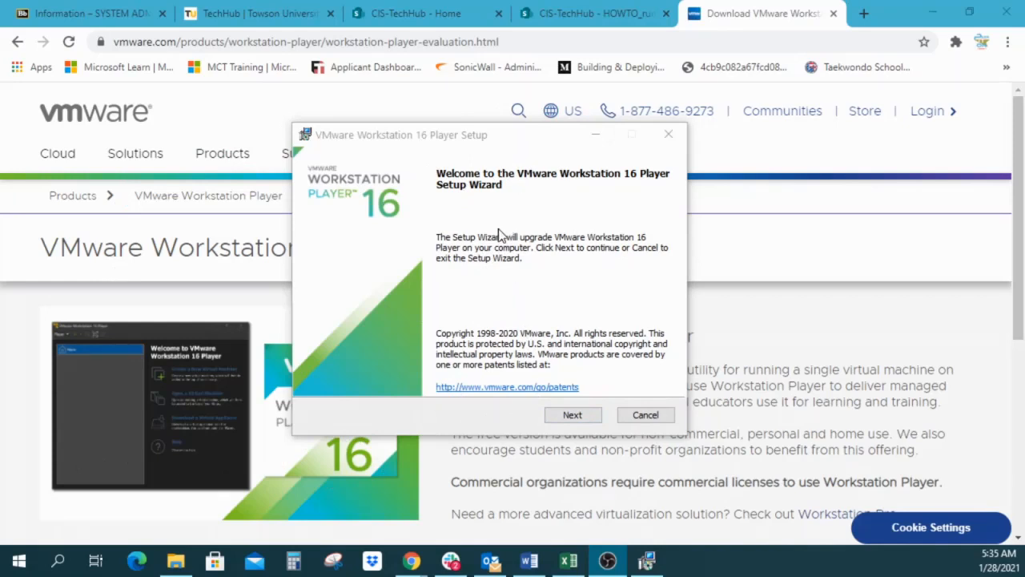
mouse_move(435, 216)
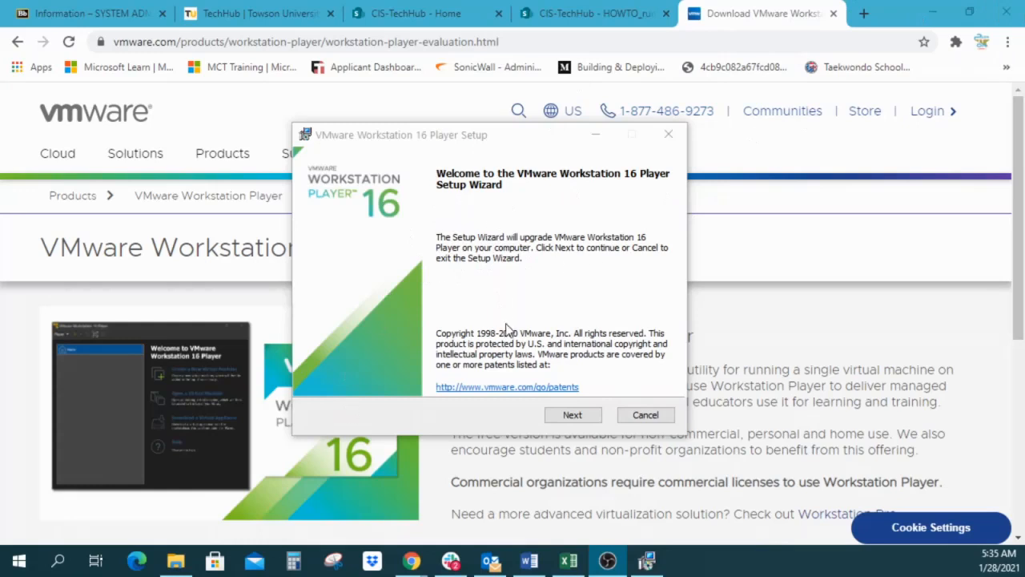
mouse_move(536, 283)
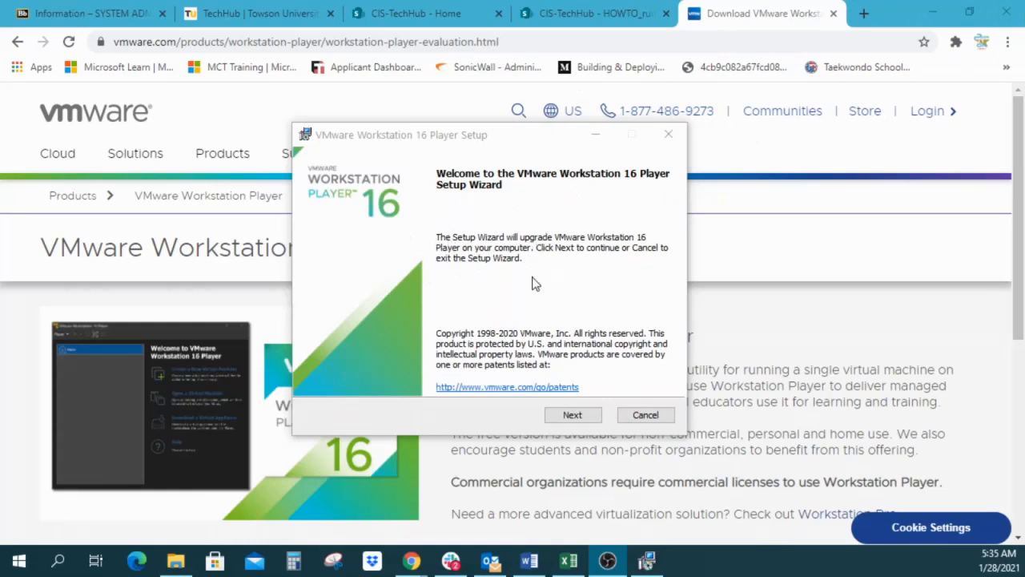
mouse_move(686, 246)
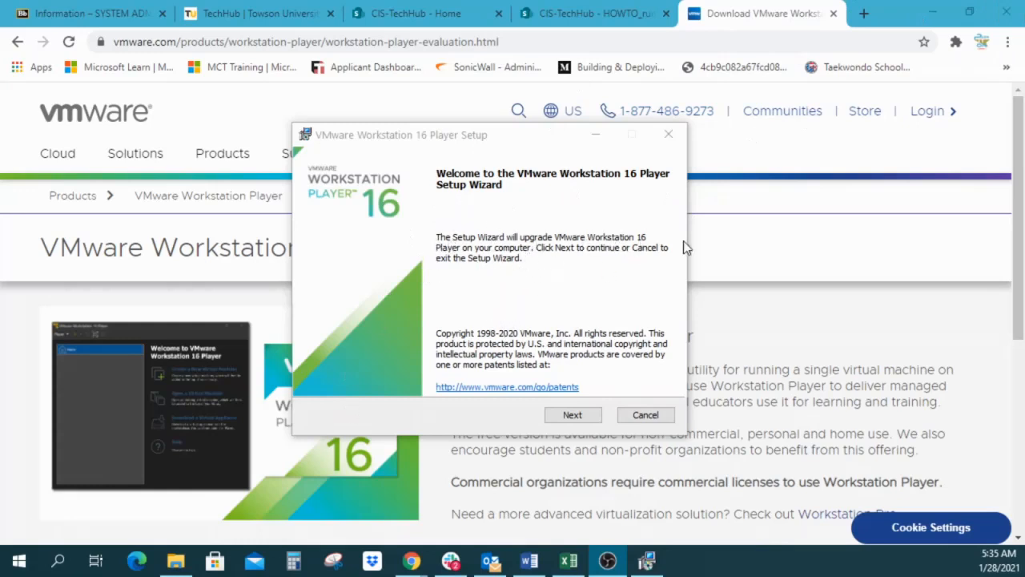
mouse_move(484, 253)
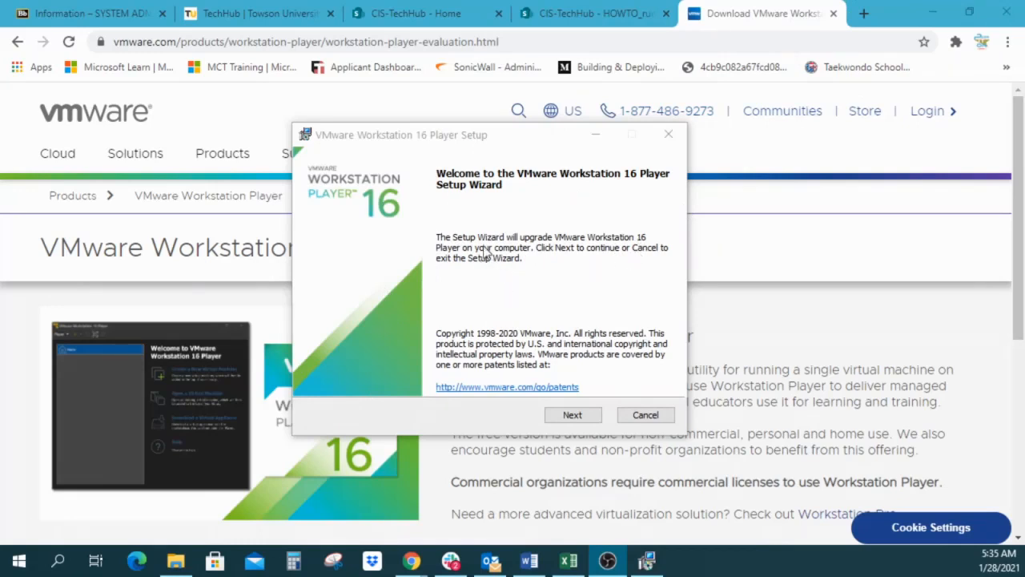
- Move past the welcome page, scroll the EULA, and accept its terms
click(572, 414)
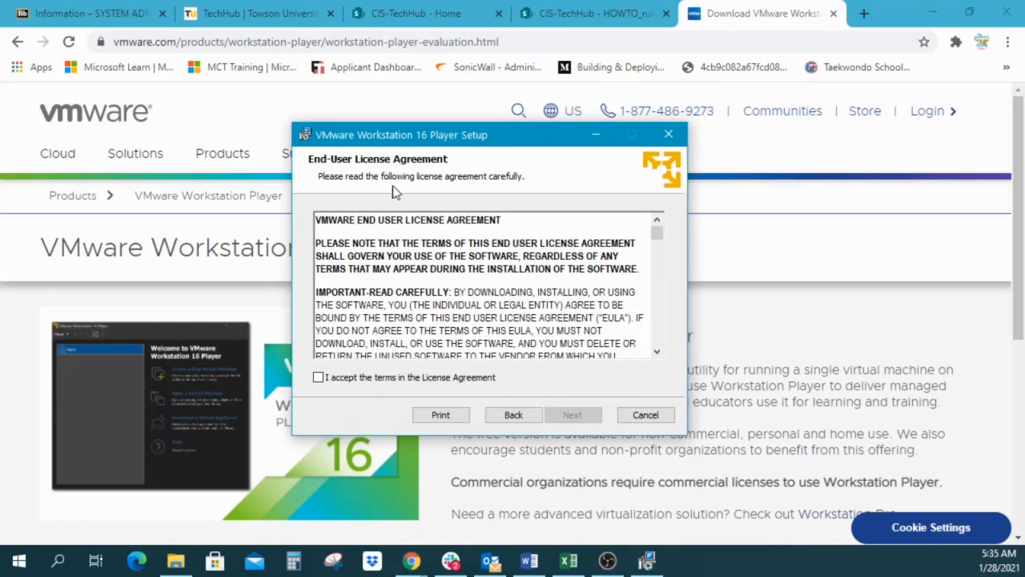
scroll(down, 3)
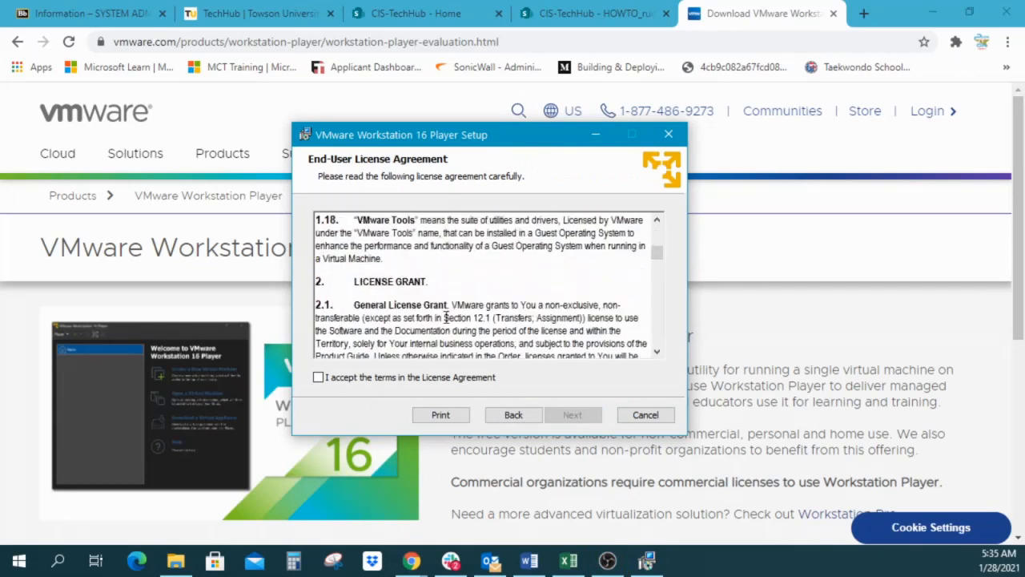
scroll(down, 3)
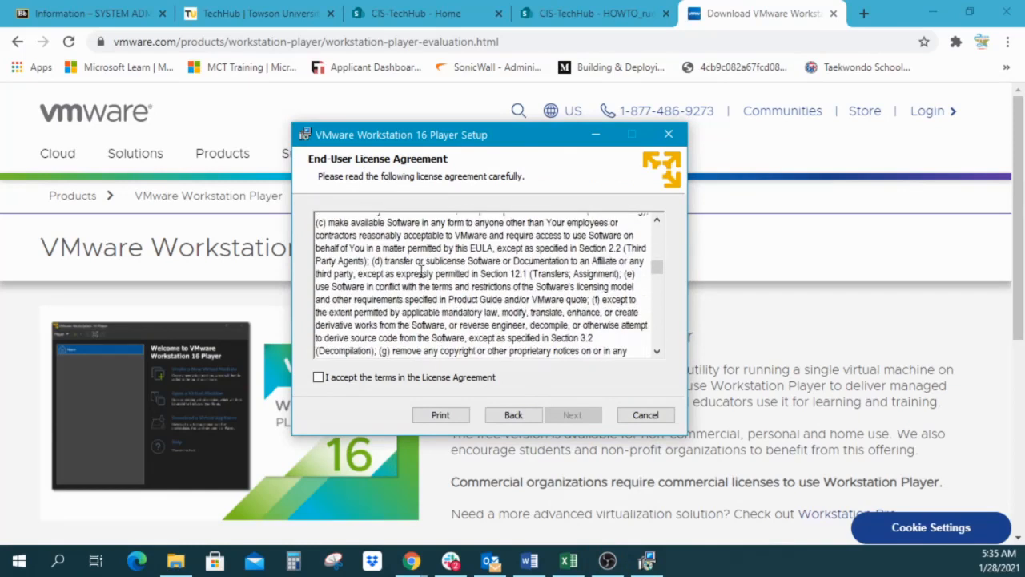
click(318, 377)
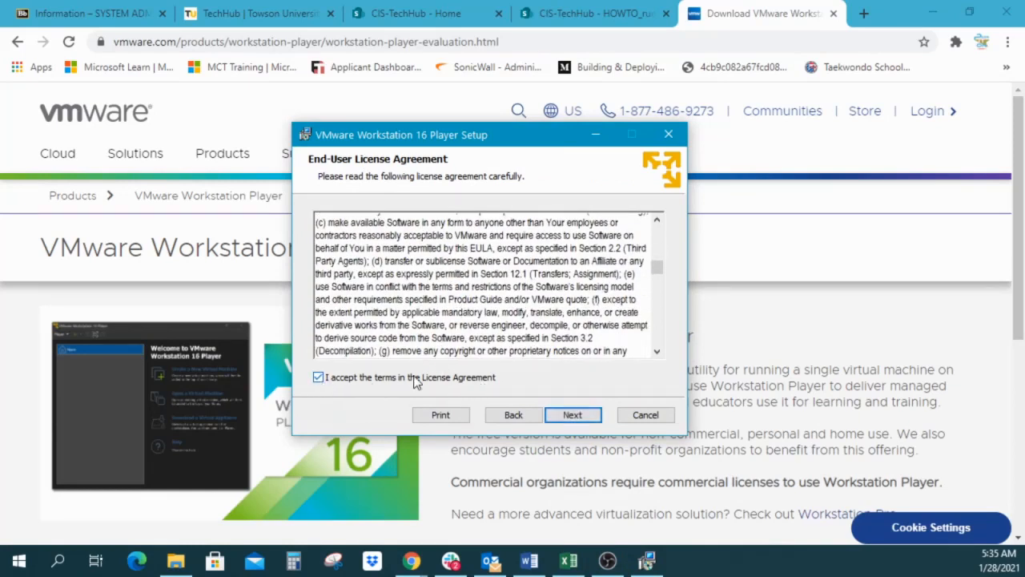
click(318, 377)
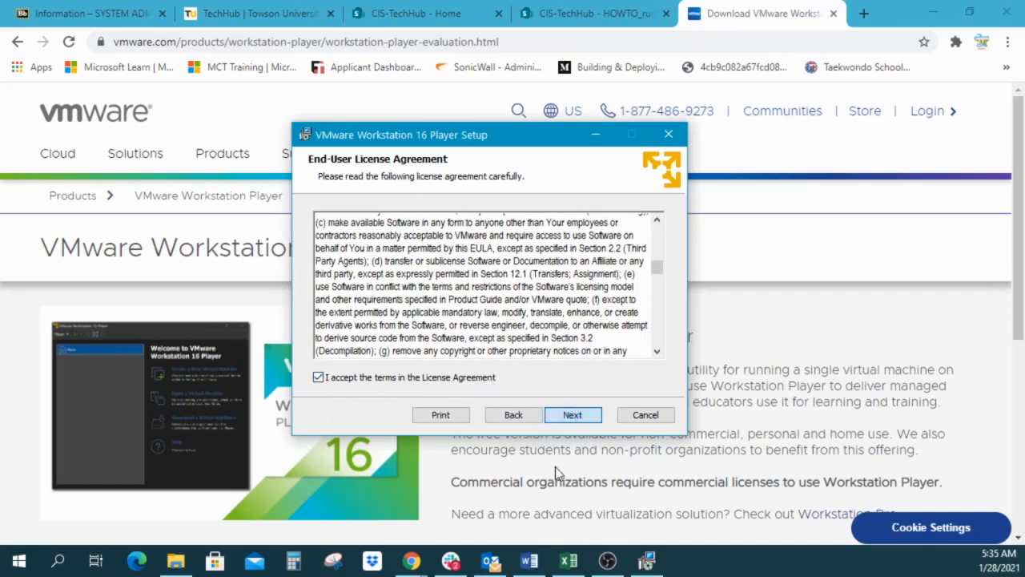
- Keep the default Program Files path and console tools in system PATH
click(572, 414)
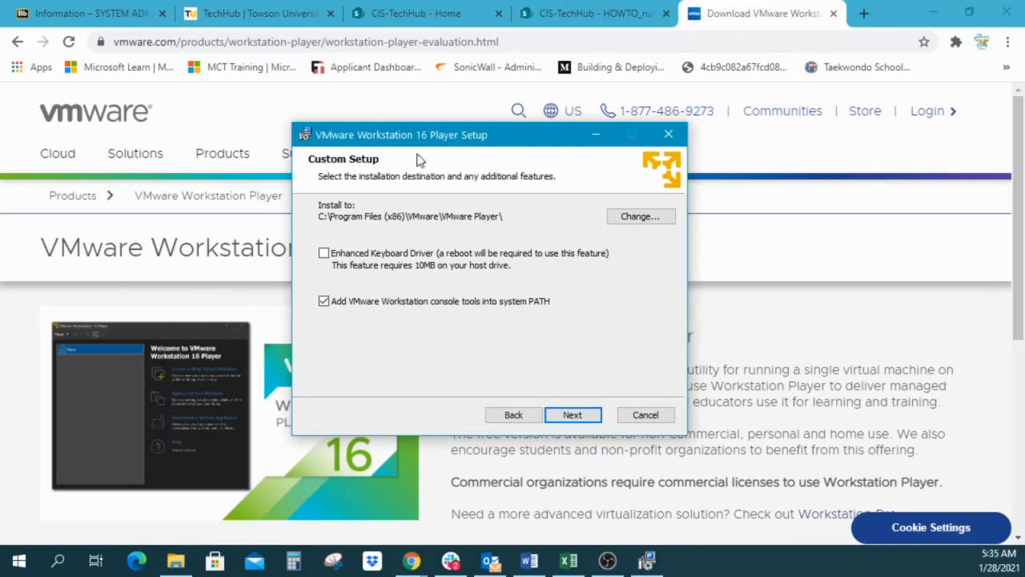
mouse_move(285, 358)
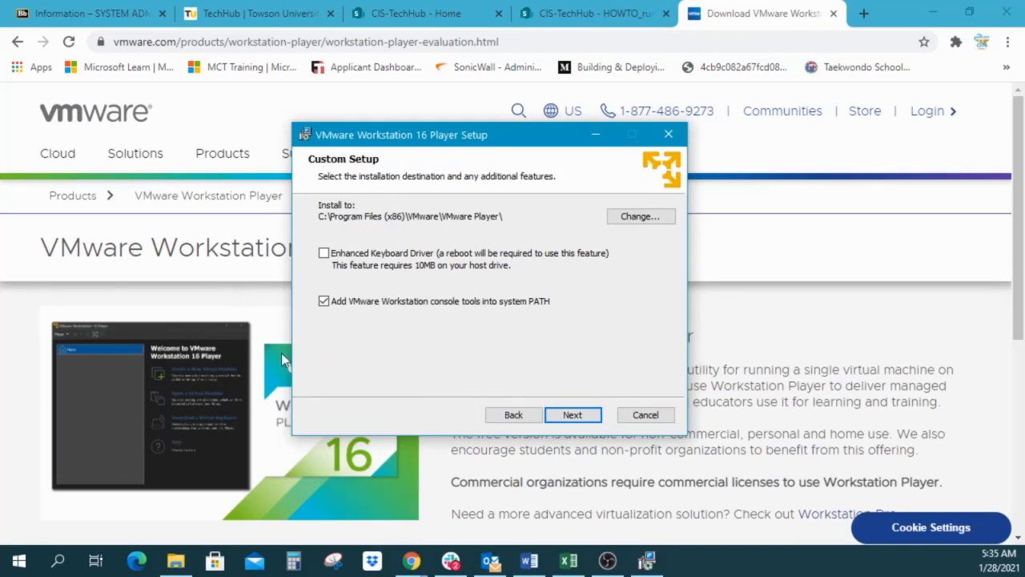
mouse_move(520, 219)
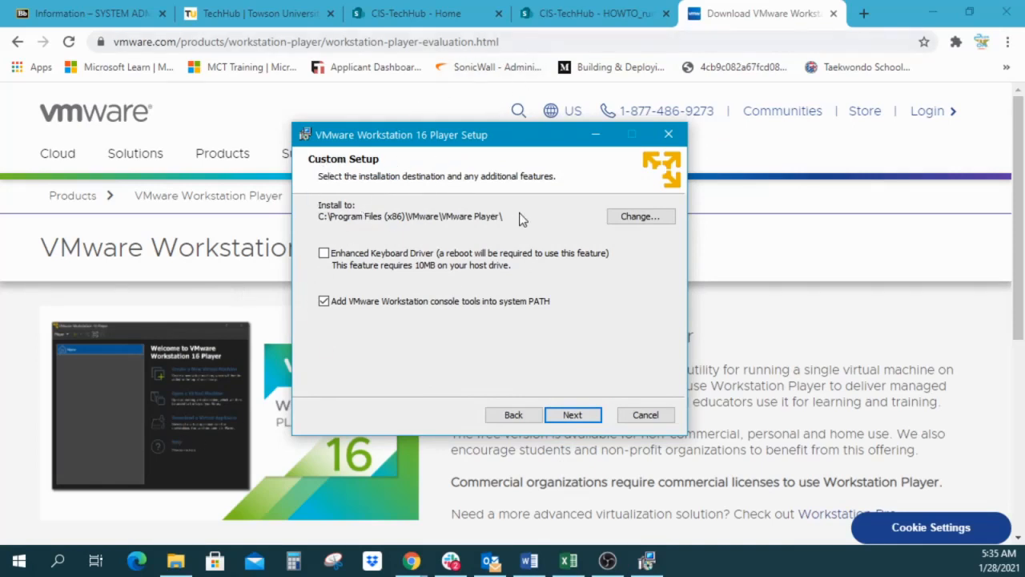
mouse_move(416, 237)
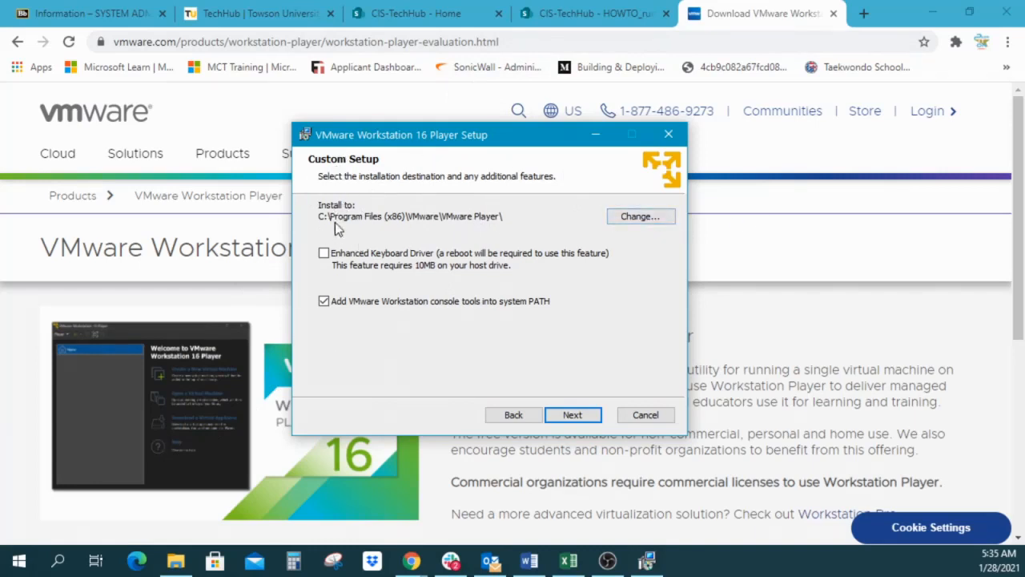
mouse_move(278, 227)
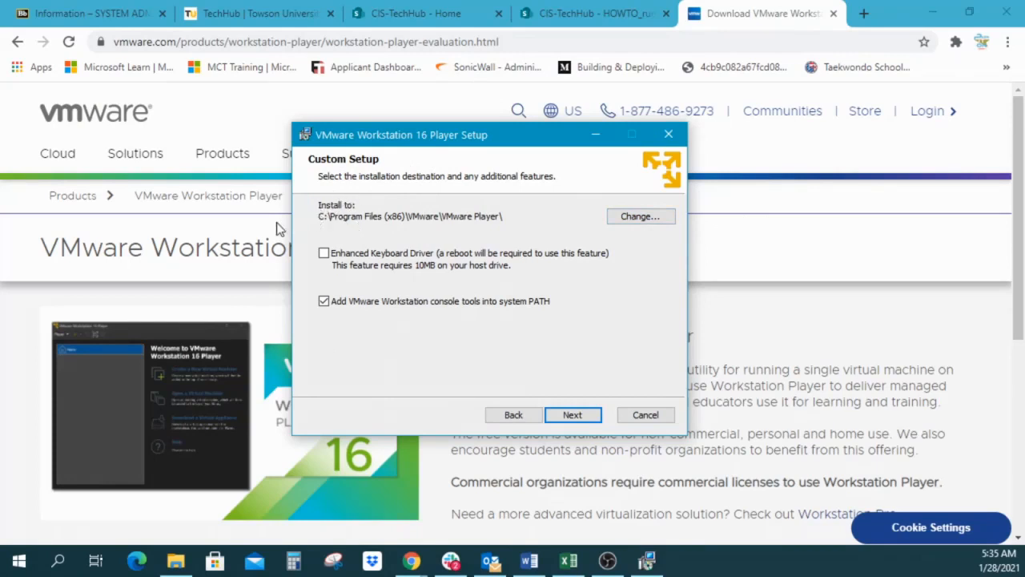
mouse_move(433, 221)
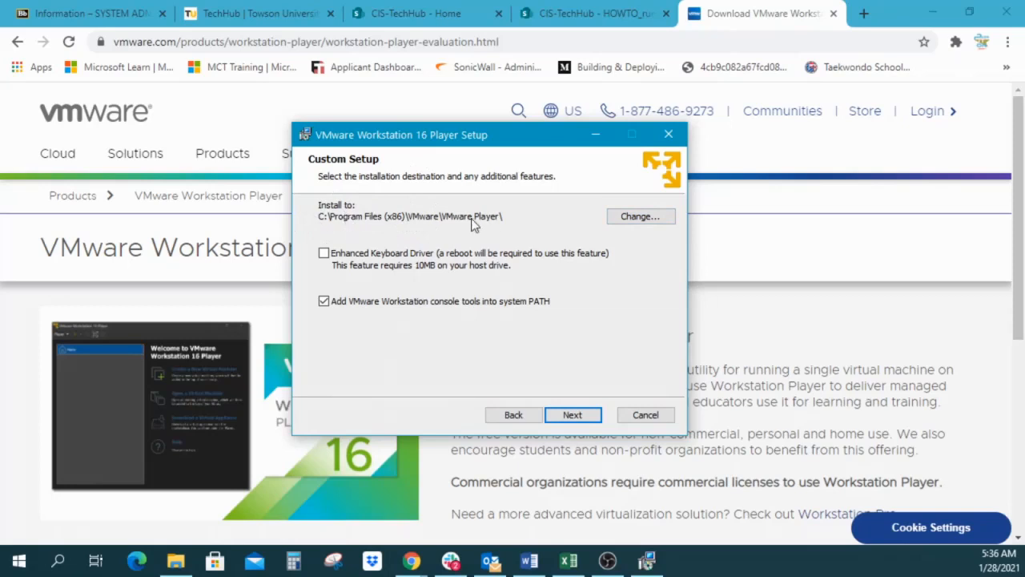
mouse_move(426, 231)
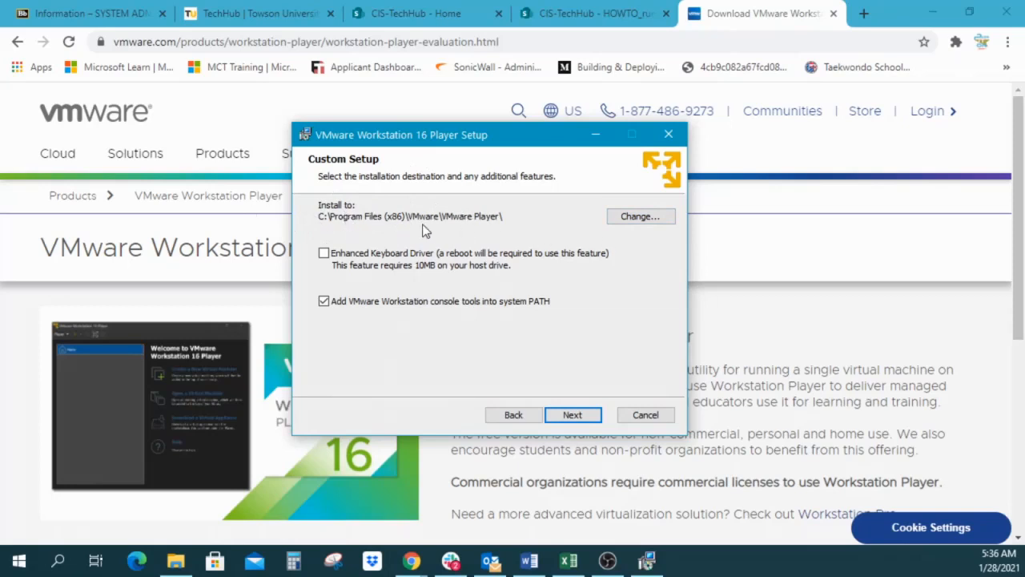
mouse_move(445, 225)
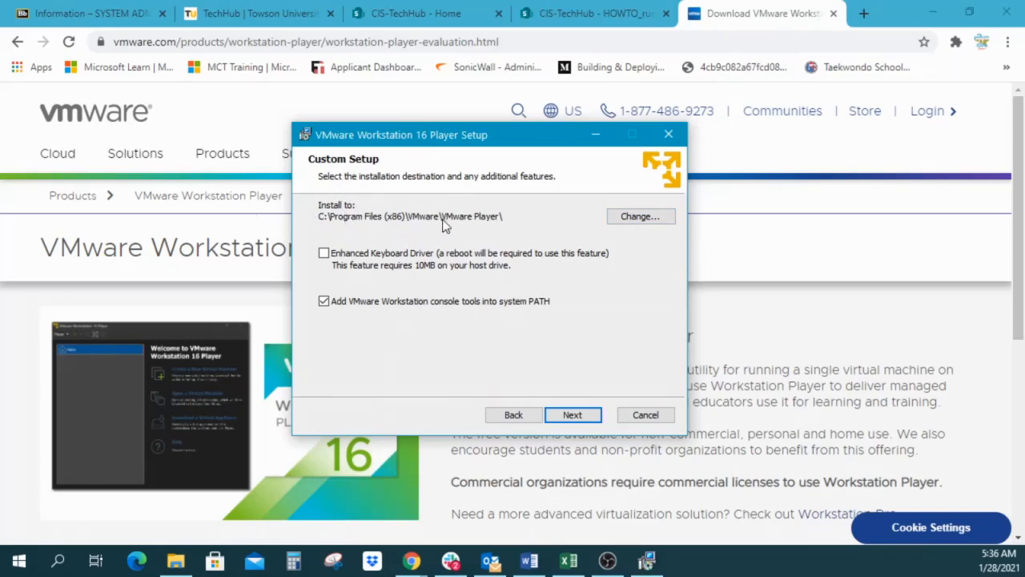
mouse_move(504, 223)
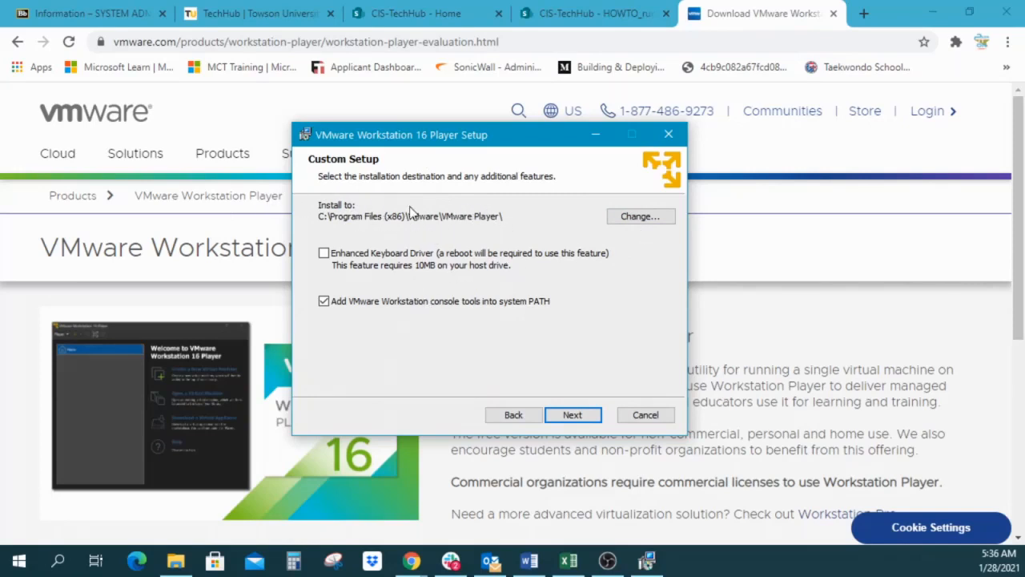
mouse_move(276, 270)
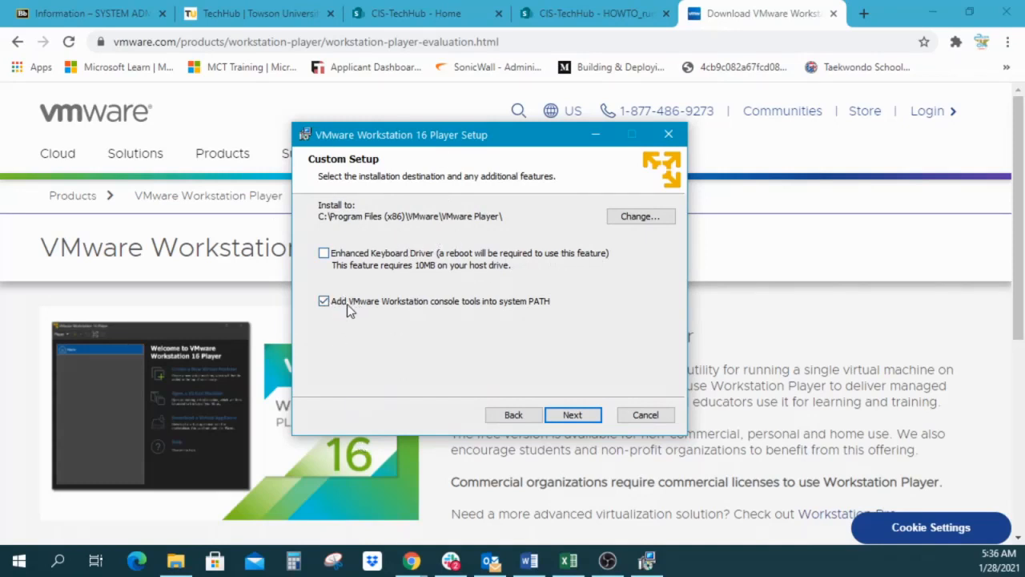
mouse_move(449, 309)
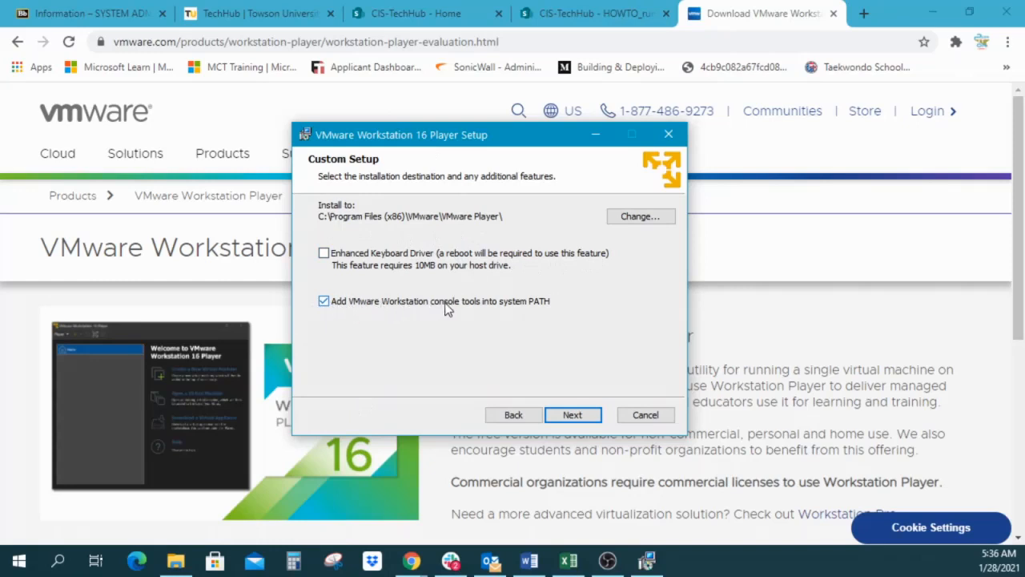
mouse_move(559, 281)
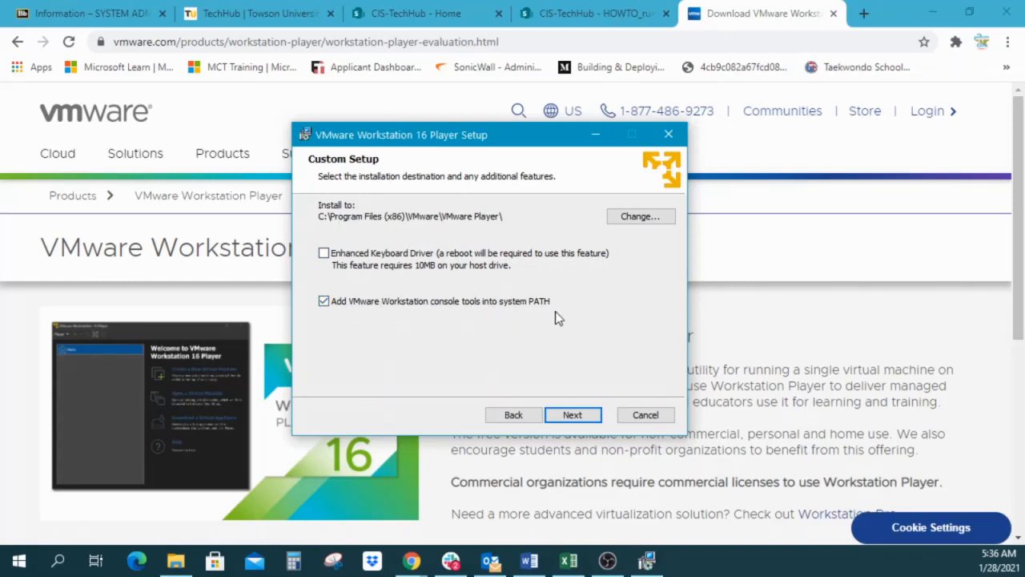
mouse_move(524, 309)
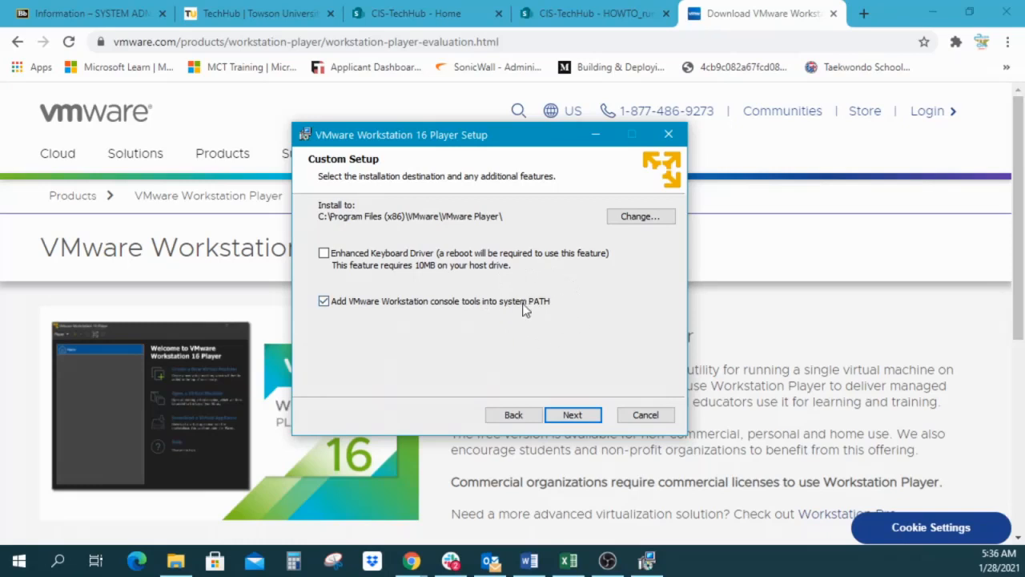
mouse_move(577, 297)
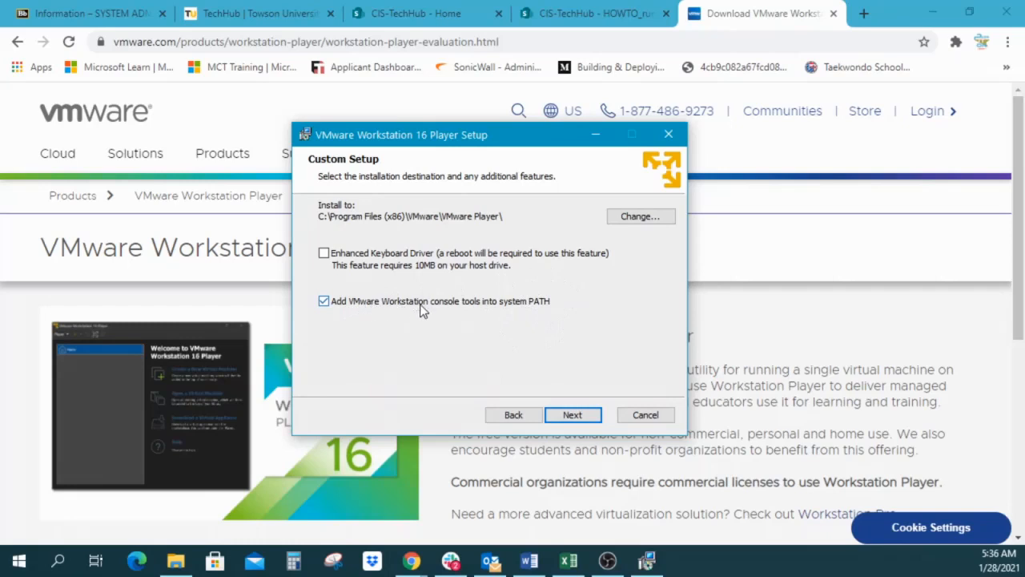
mouse_move(508, 322)
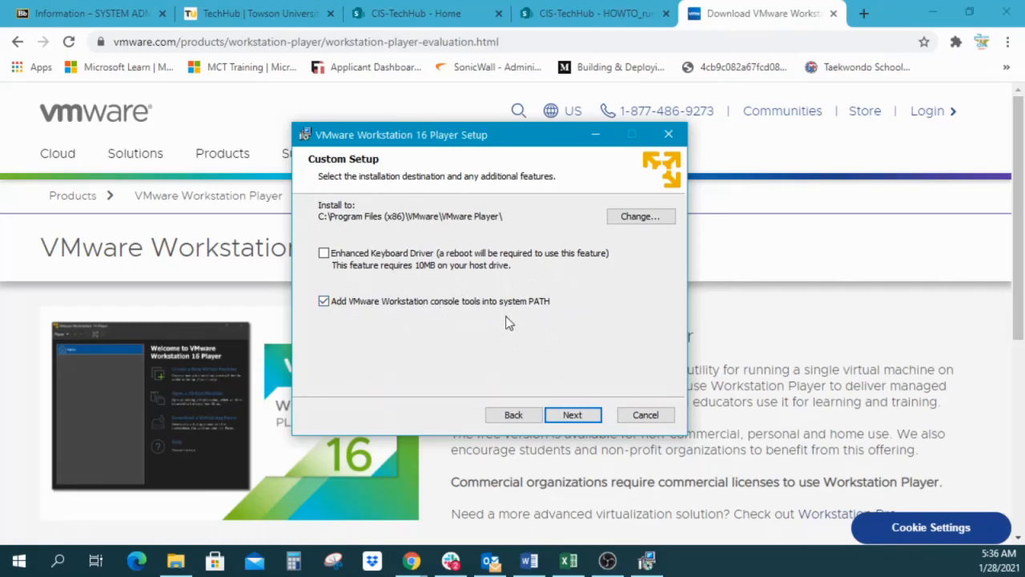
mouse_move(498, 307)
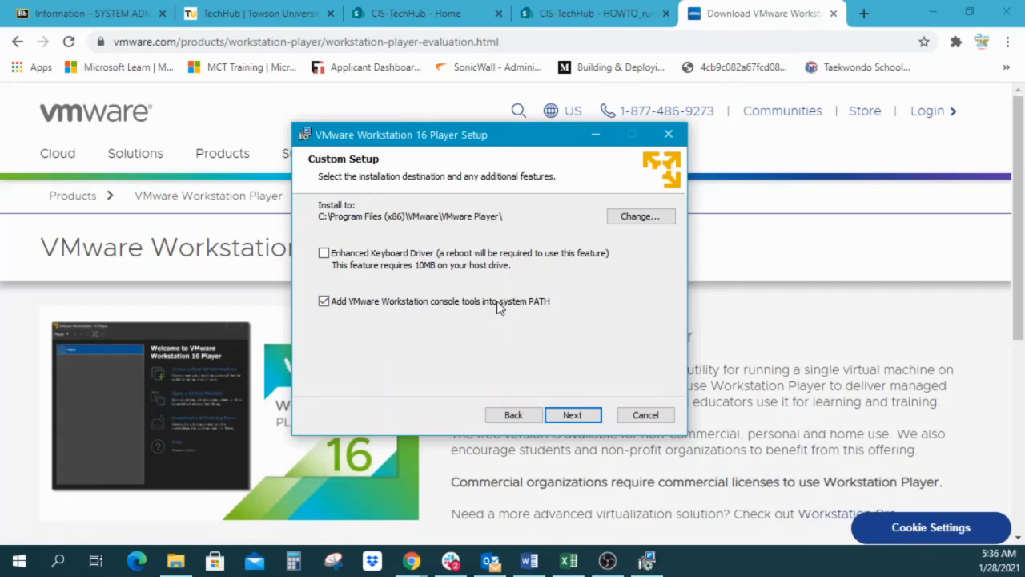
mouse_move(575, 289)
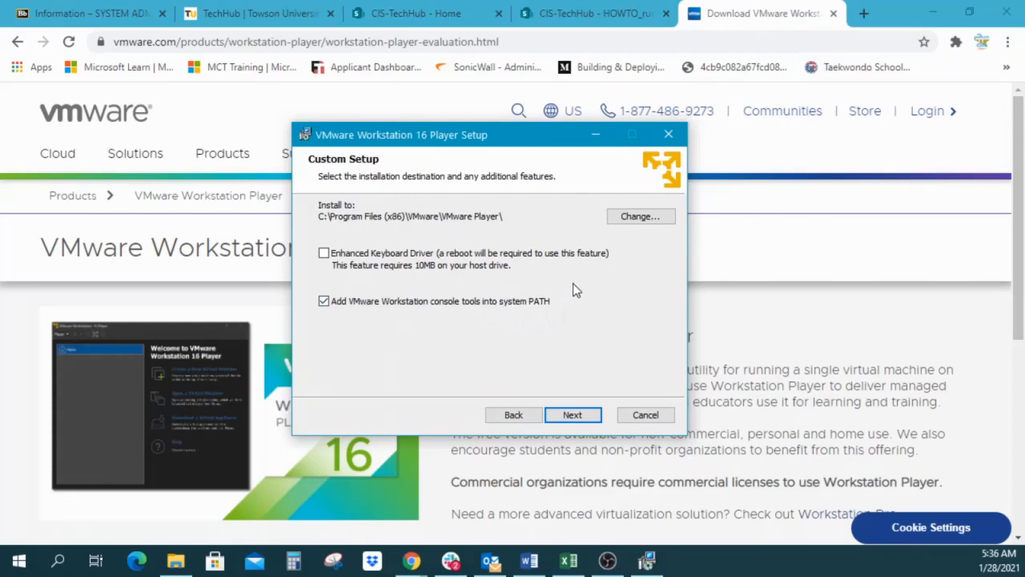
mouse_move(416, 318)
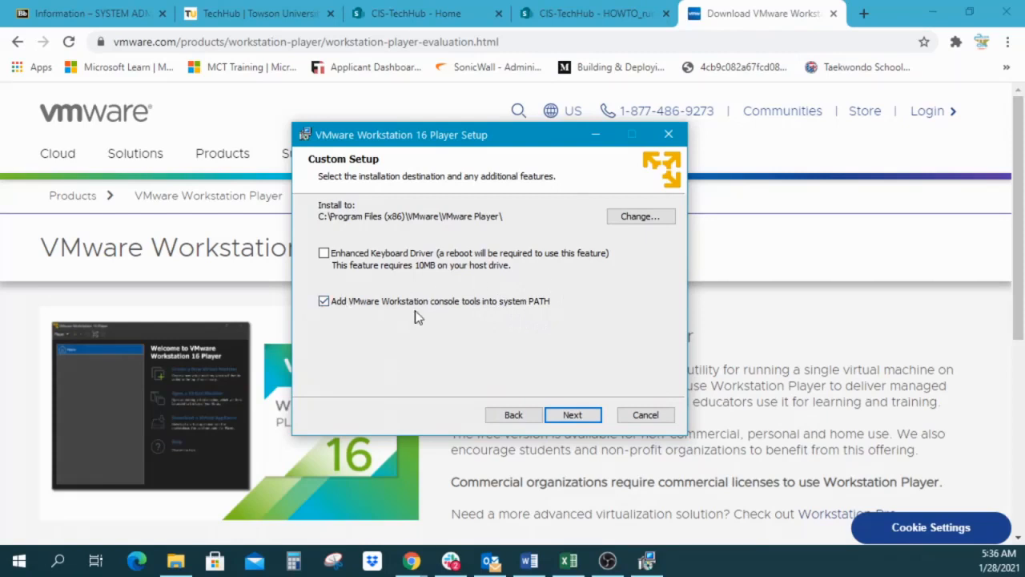
mouse_move(539, 335)
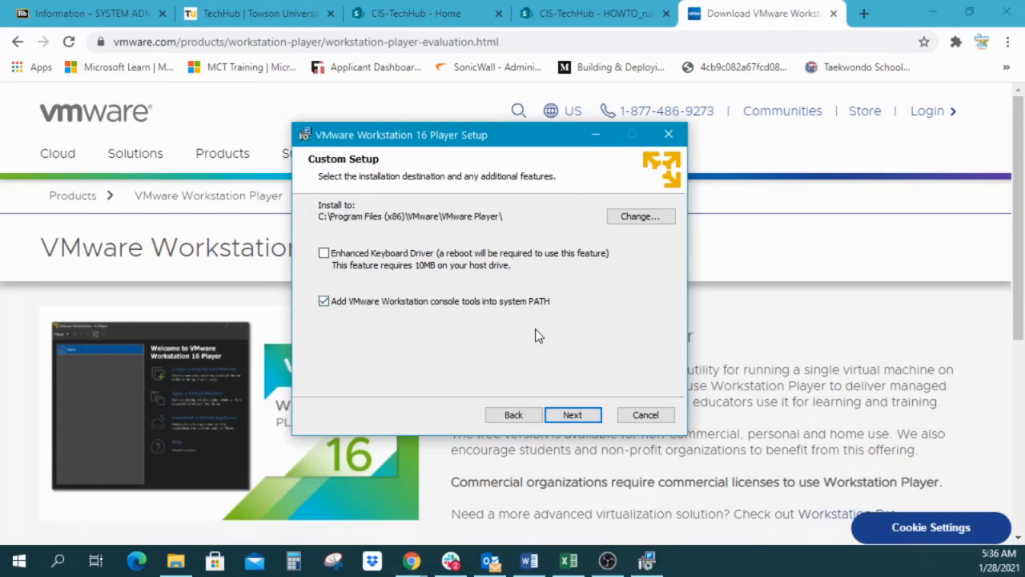
mouse_move(533, 335)
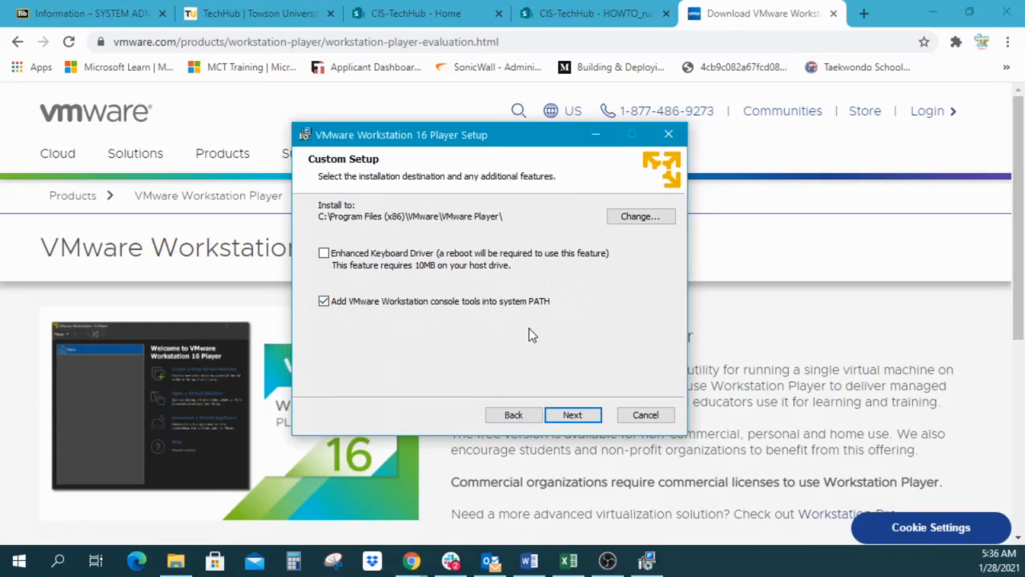
click(571, 414)
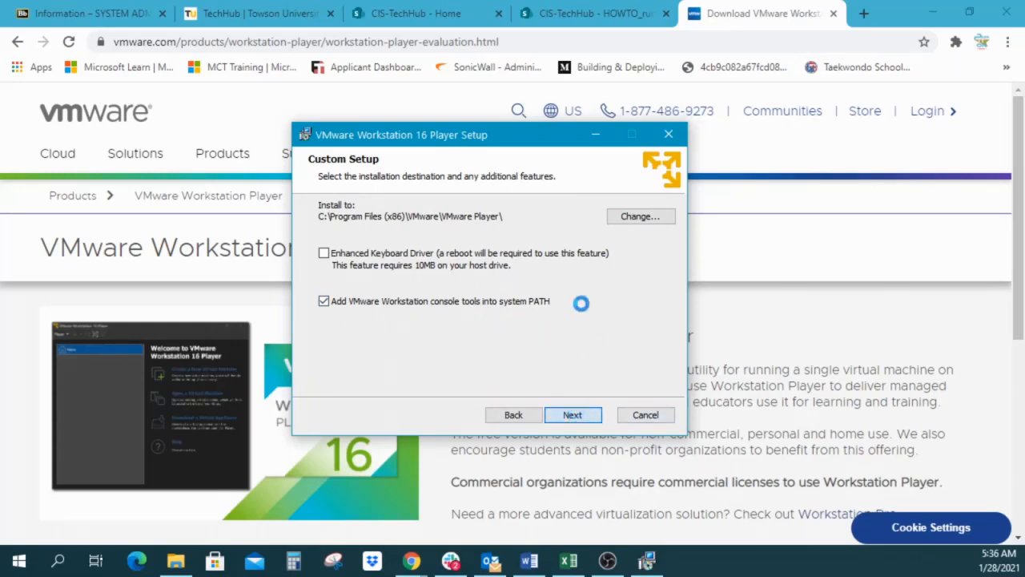
- Leave 'Check for product updates' and 'Join the CEIP' both checked
click(572, 414)
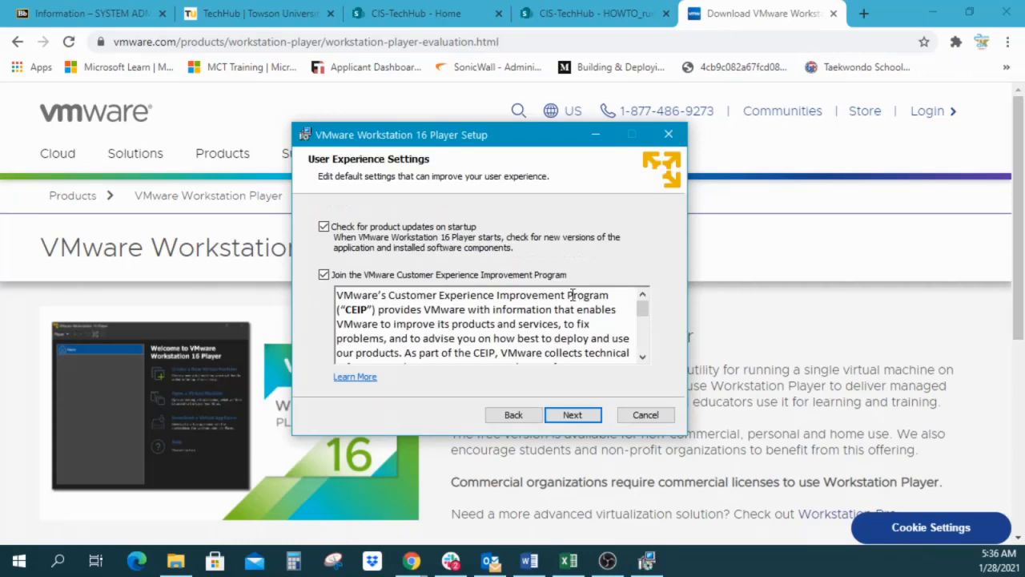
mouse_move(336, 182)
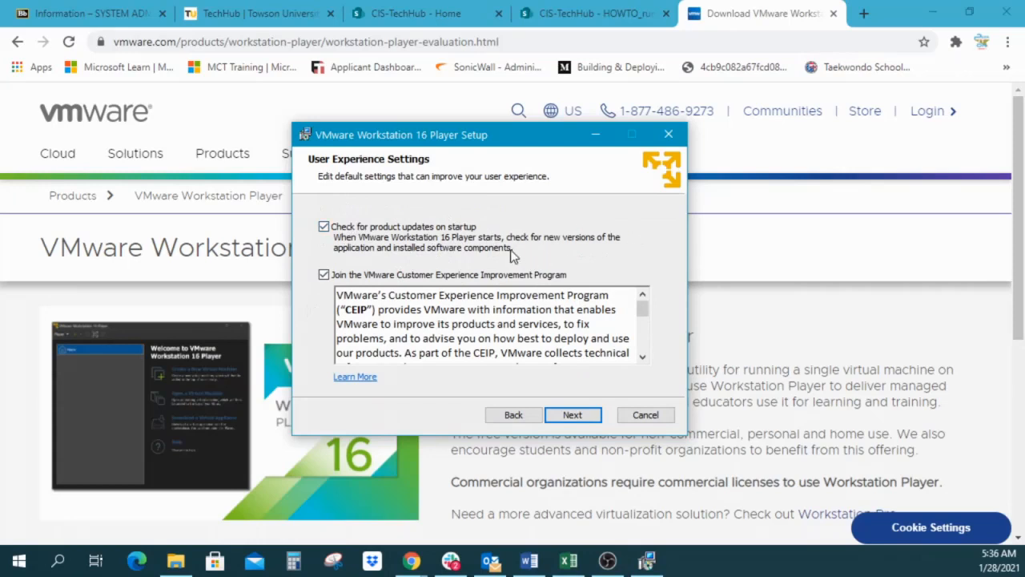
mouse_move(506, 264)
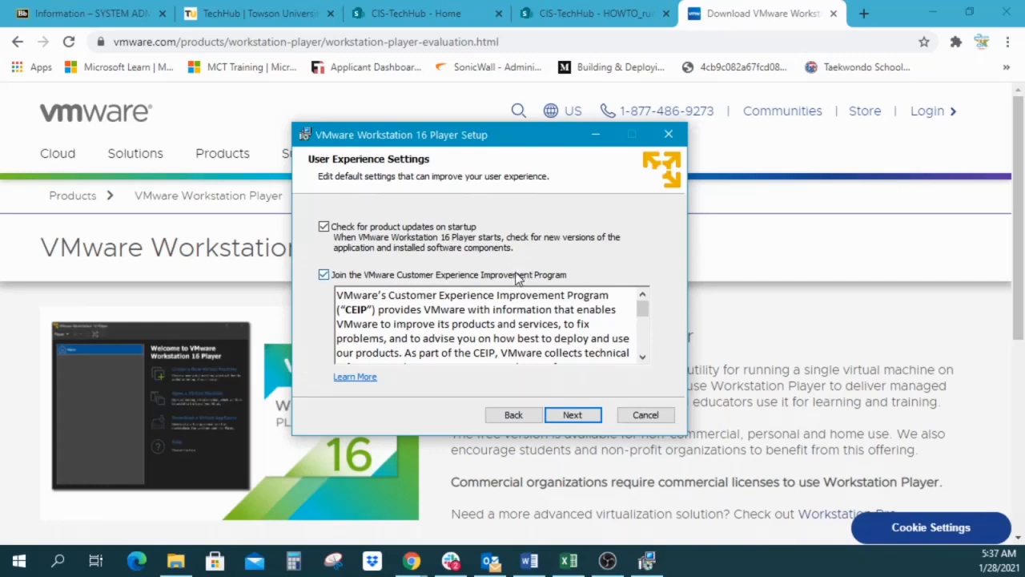
mouse_move(496, 276)
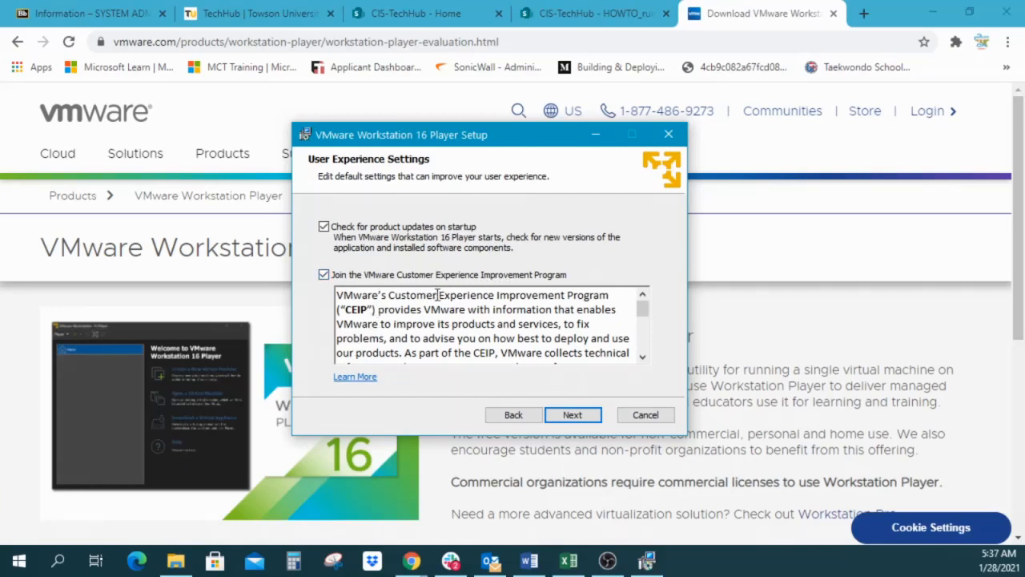
scroll(down, 3)
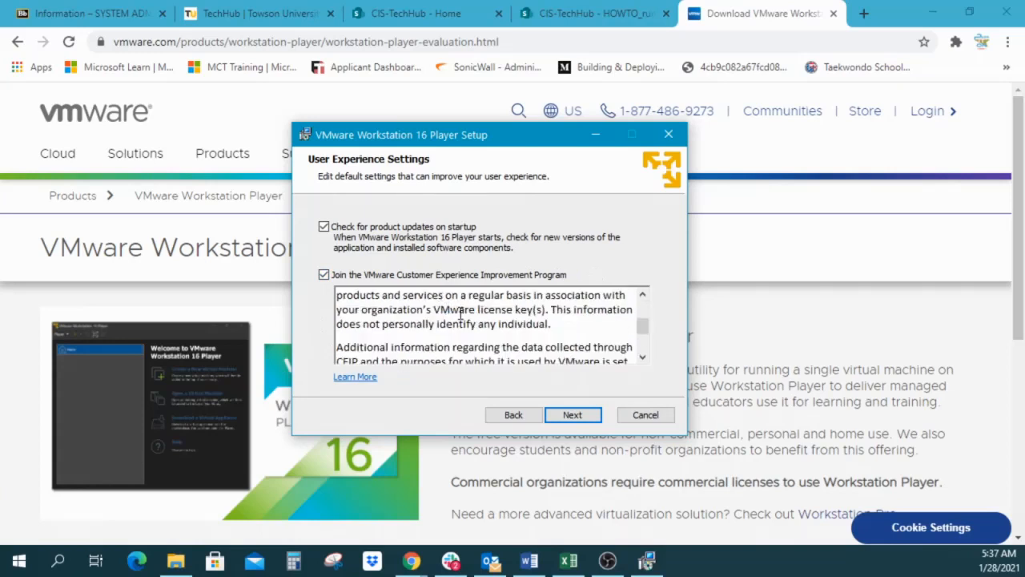
click(323, 275)
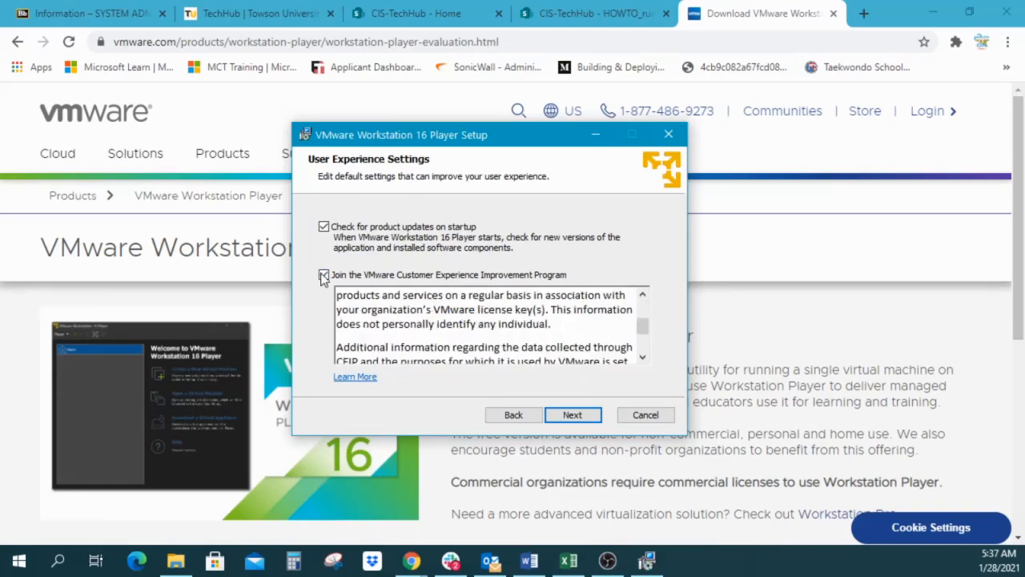
click(324, 275)
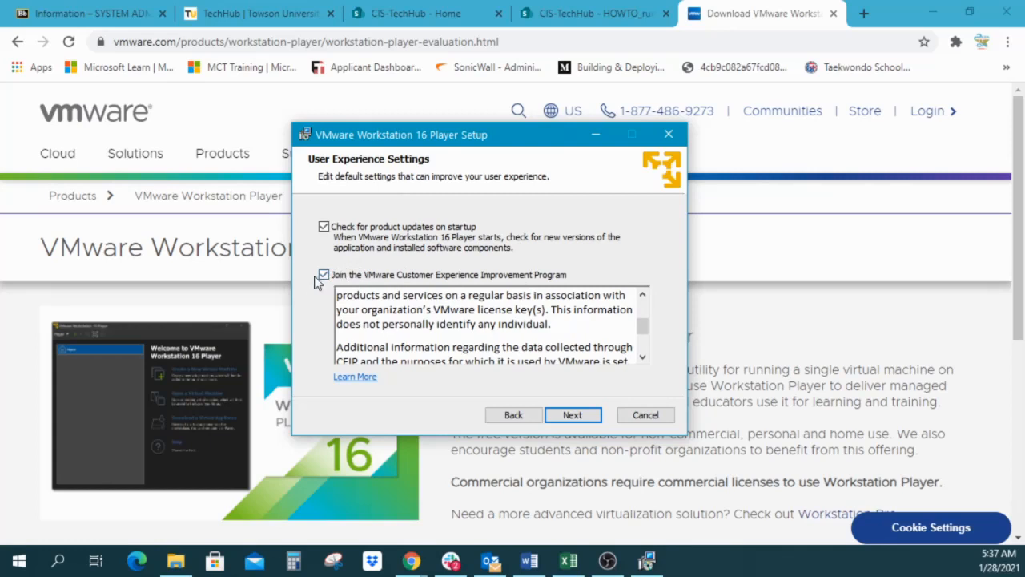
- Keep Desktop and Start Menu Programs Folder shortcuts checked and continue
click(571, 414)
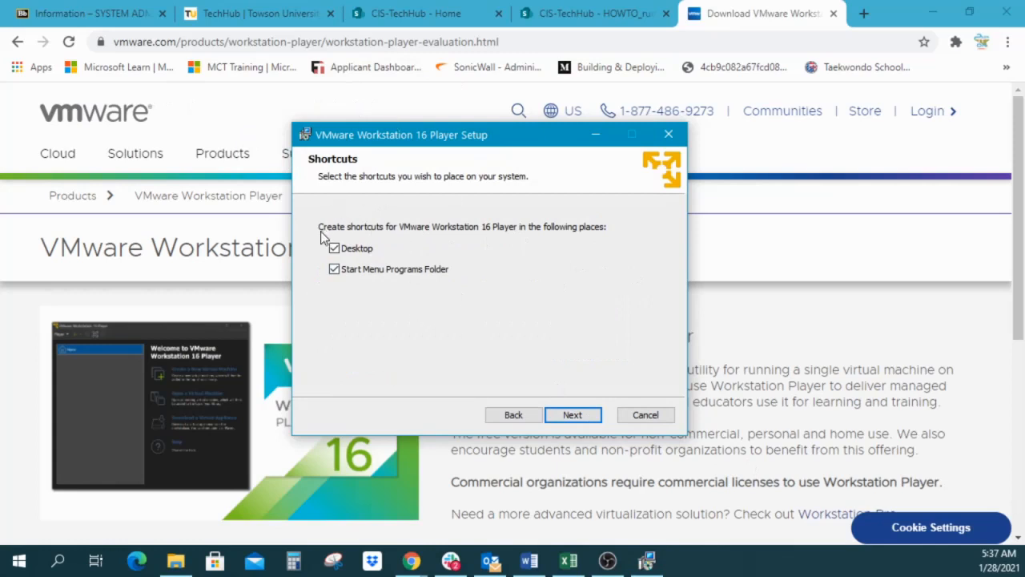
mouse_move(358, 235)
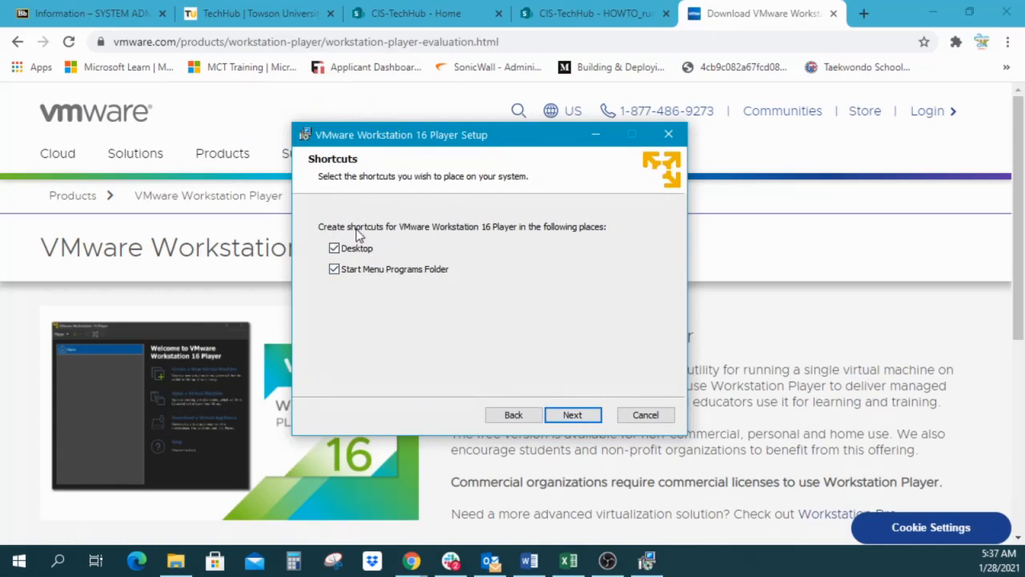
click(334, 247)
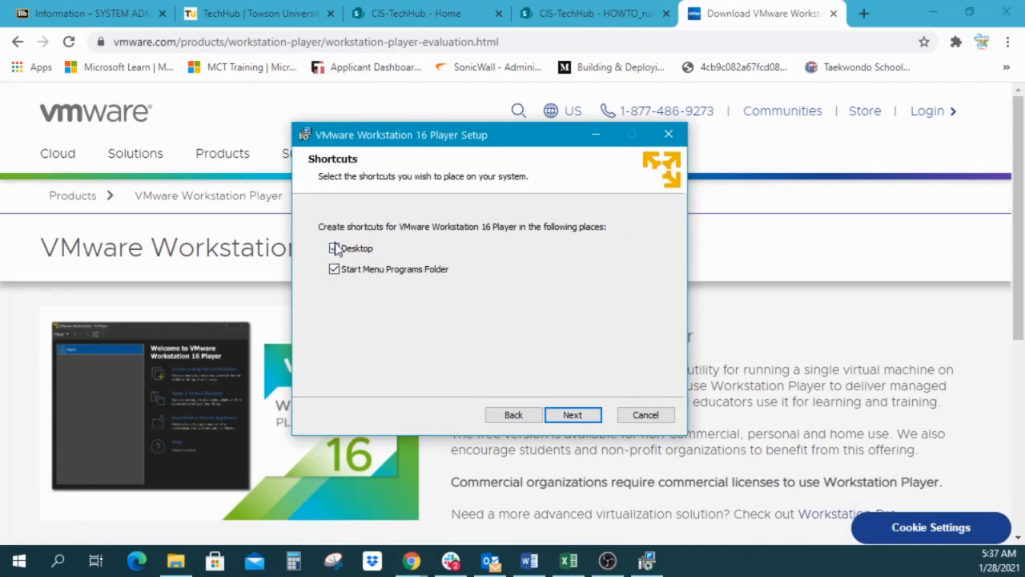
click(334, 248)
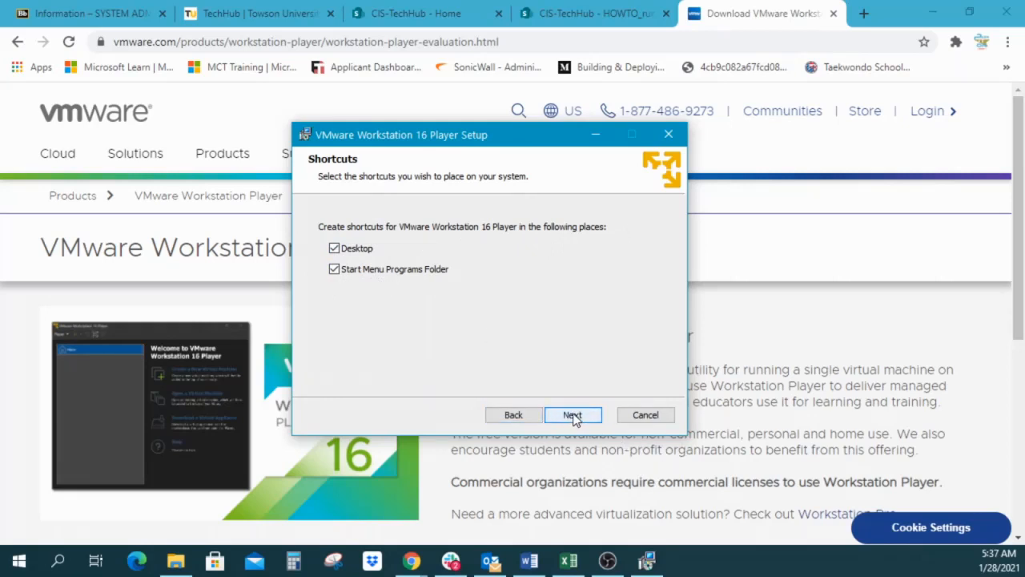
click(573, 414)
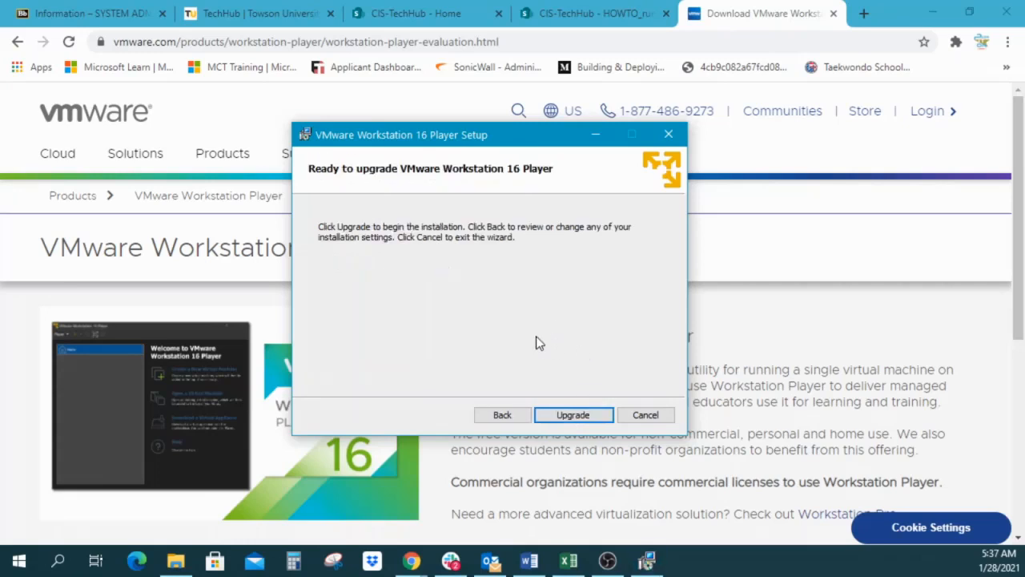
mouse_move(572, 321)
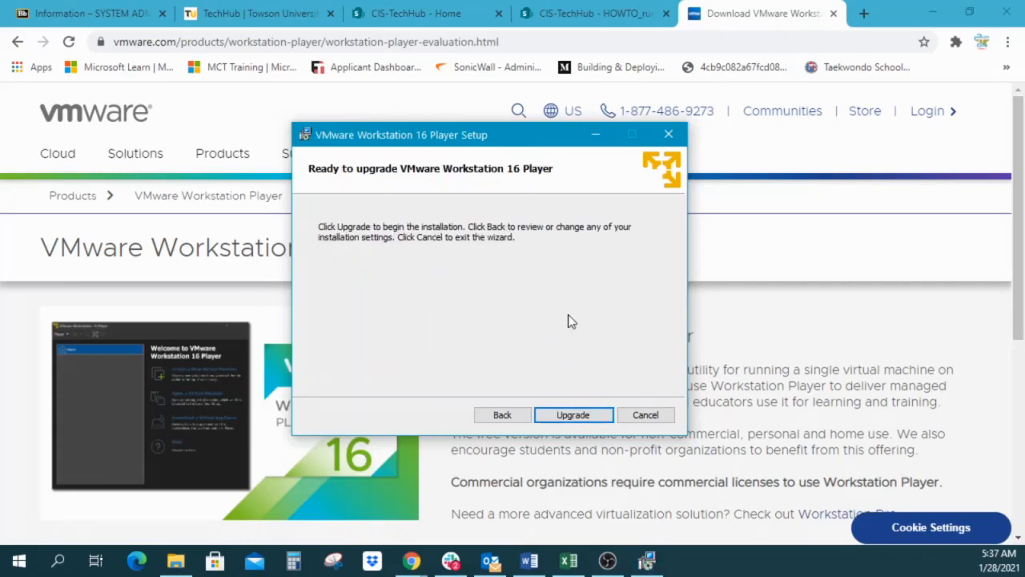
mouse_move(482, 293)
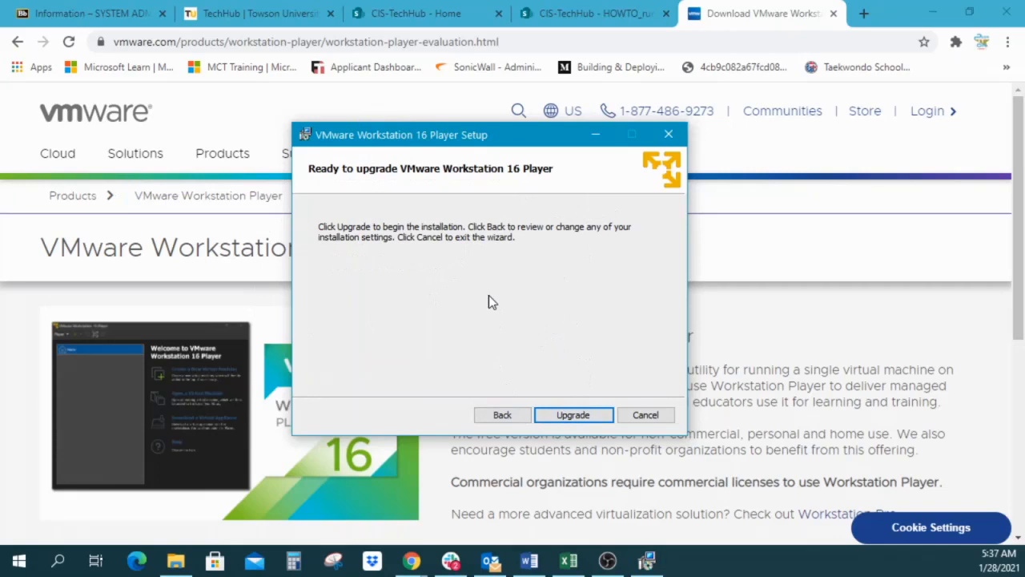
mouse_move(431, 151)
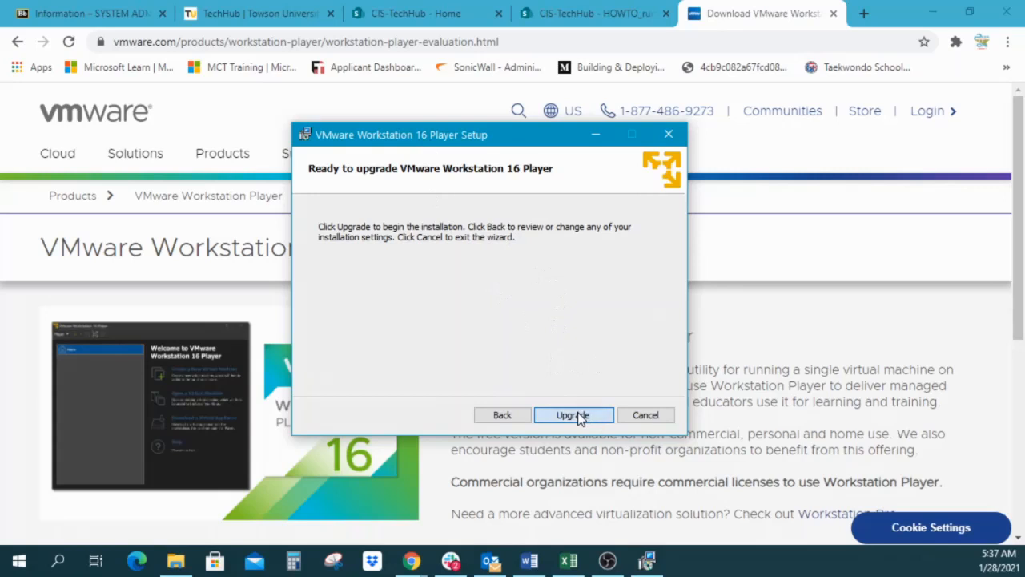
- Start the Upgrade and let it finish
click(573, 414)
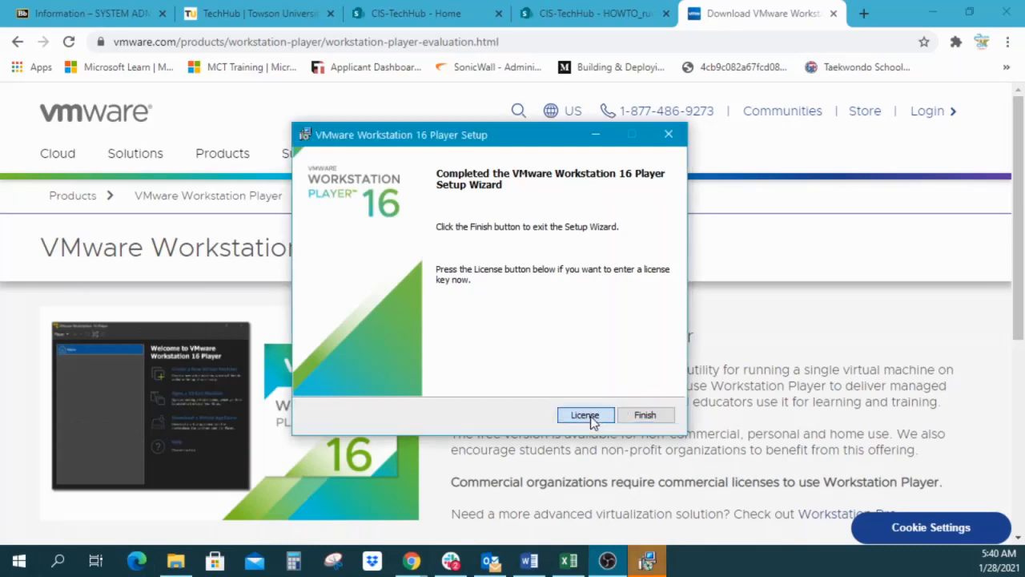
- Open the Enter License Key dialog for non-commercial use, leaving the key field empty
click(586, 414)
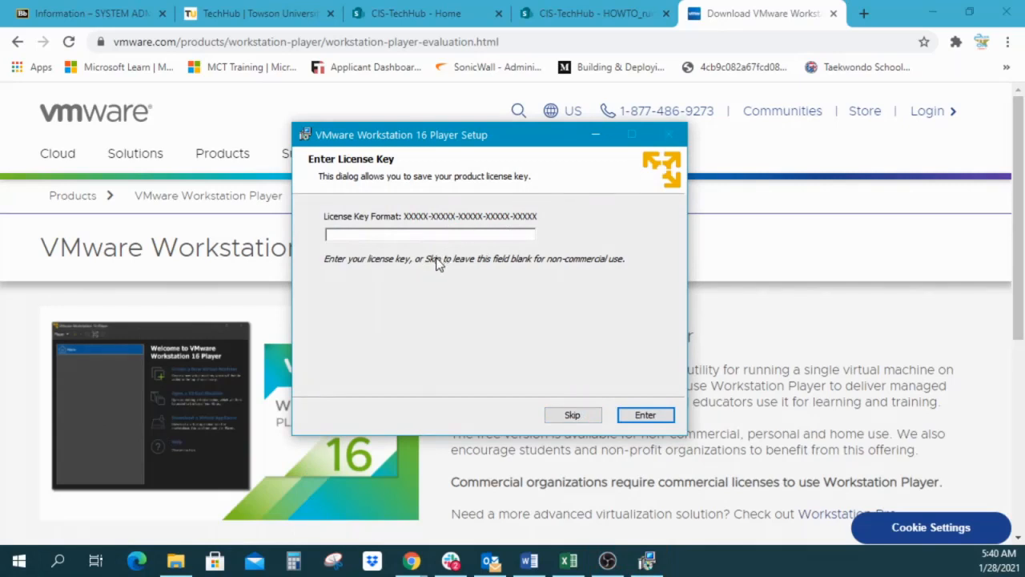
mouse_move(467, 195)
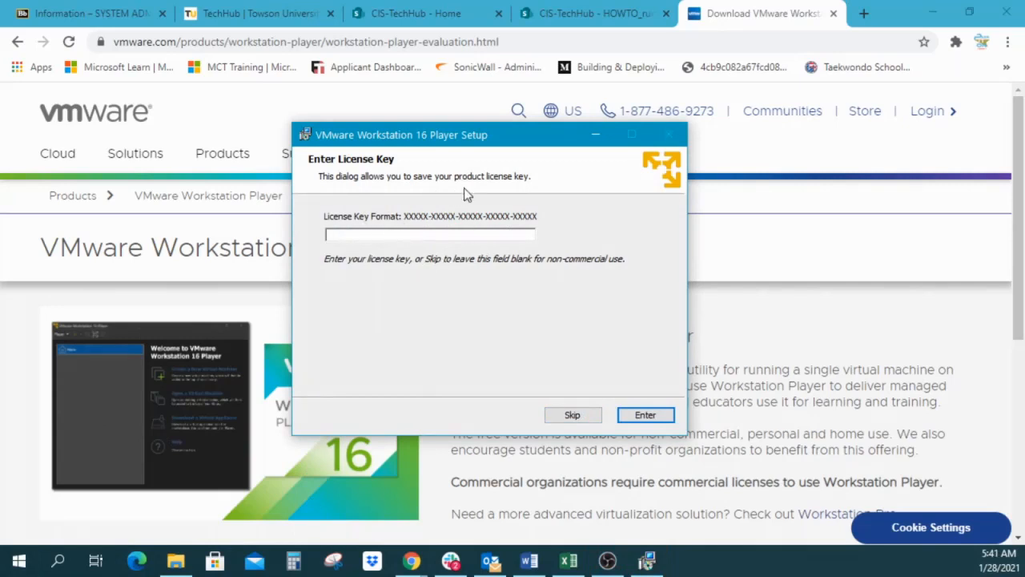
mouse_move(597, 271)
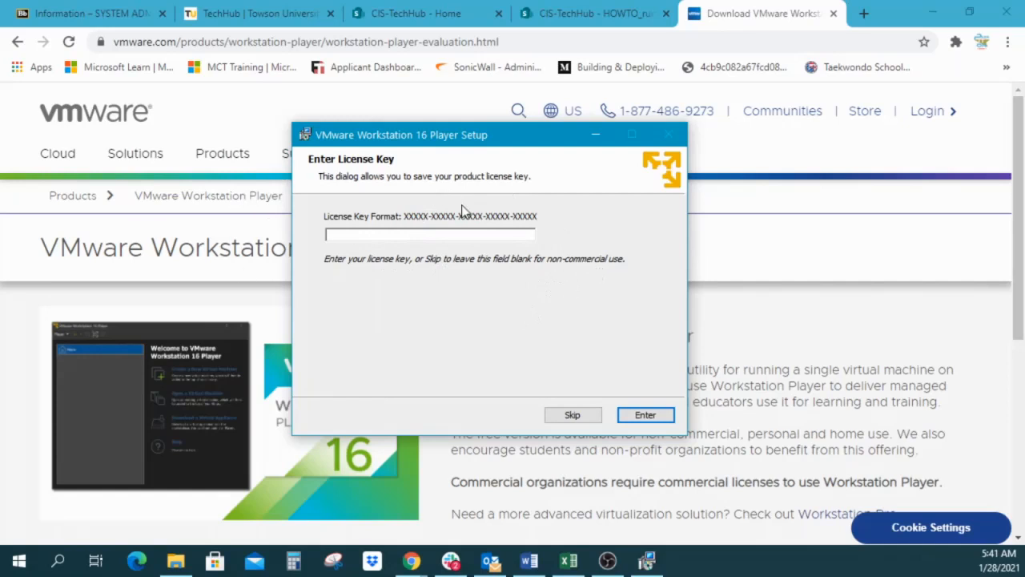
mouse_move(562, 447)
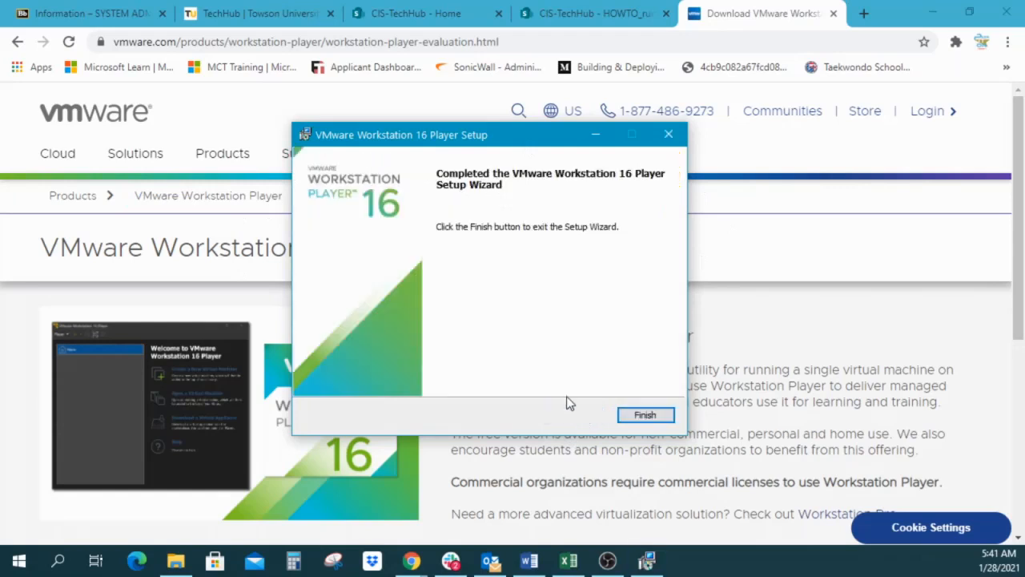
mouse_move(484, 267)
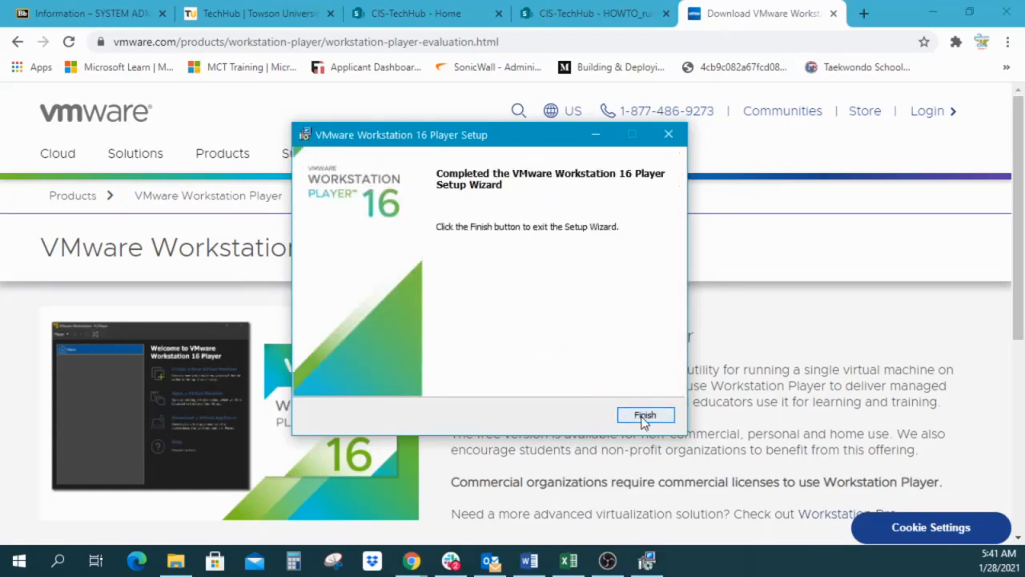
- Exit the finished setup, postpone the Workstation Pro update notice, and select Windows Server 2016
click(646, 415)
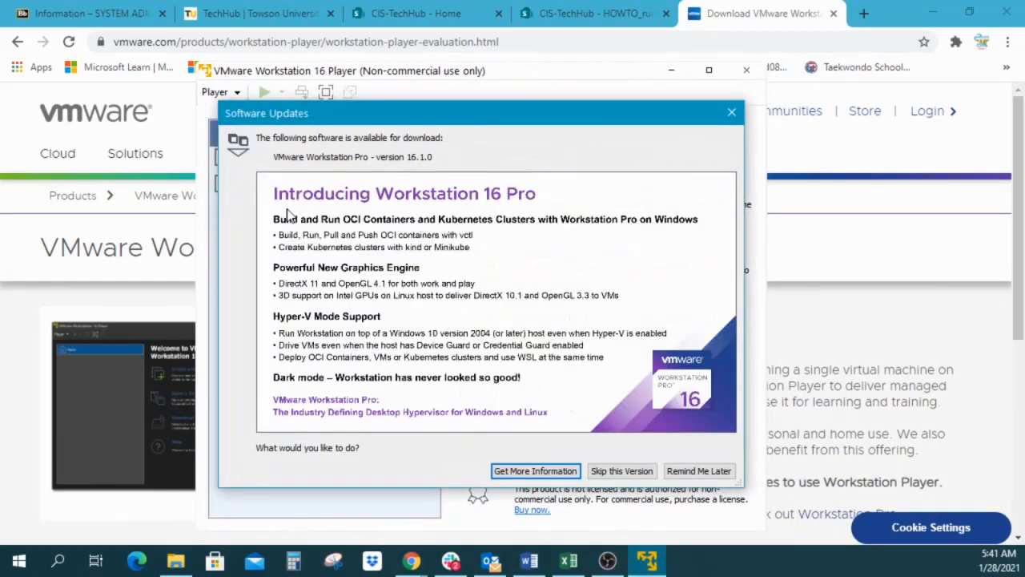
mouse_move(698, 470)
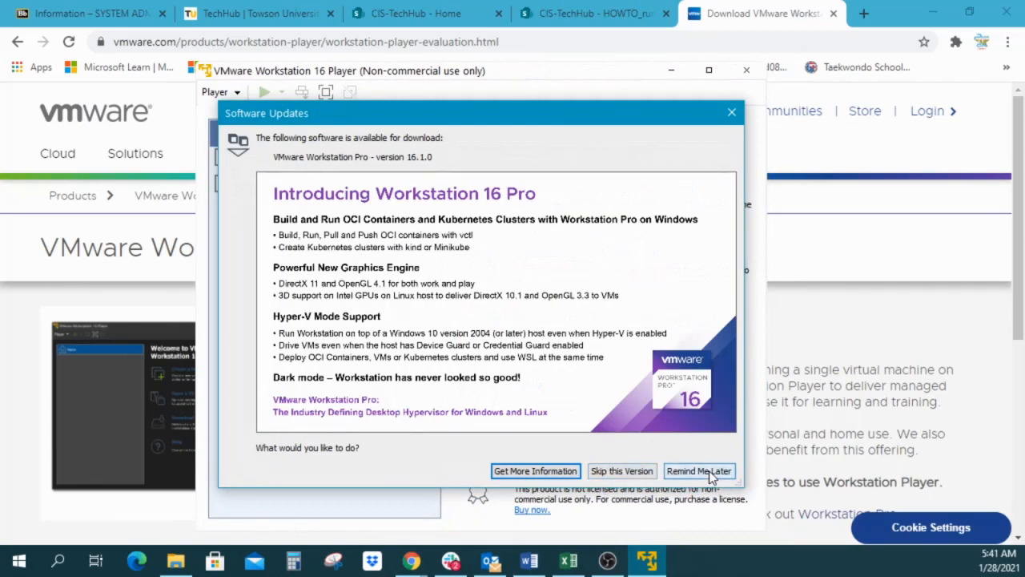
click(698, 471)
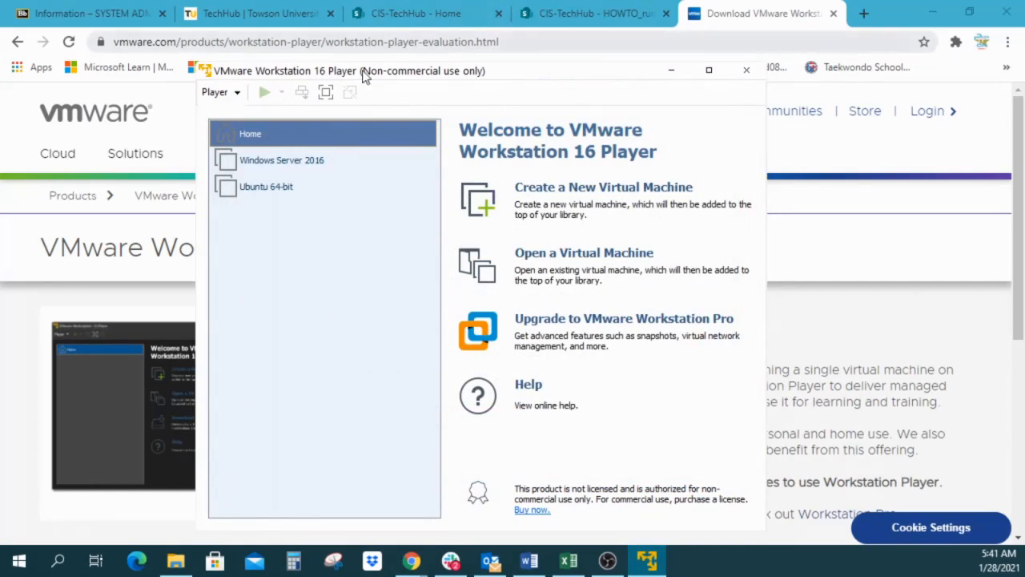
mouse_move(448, 187)
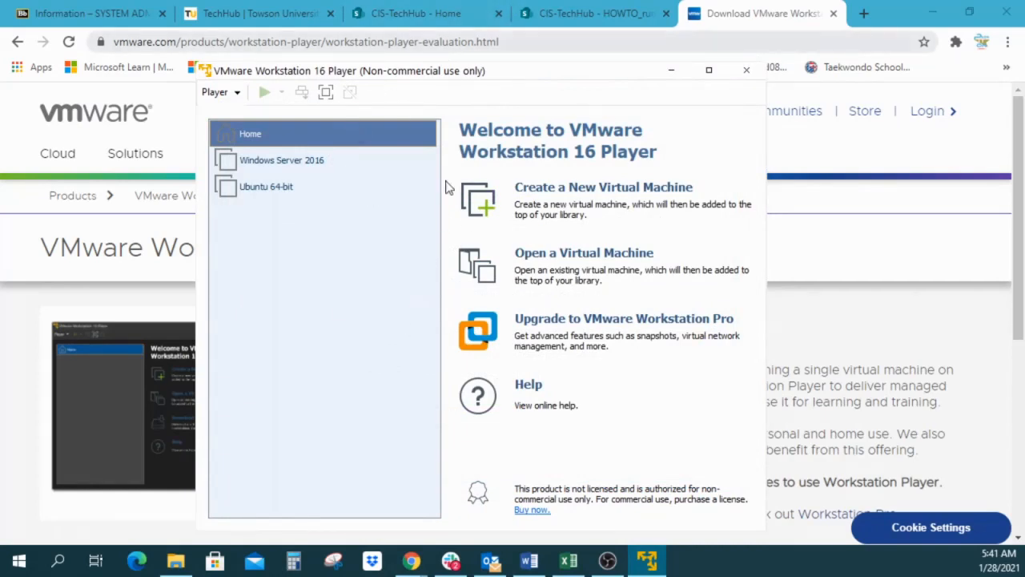
mouse_move(340, 229)
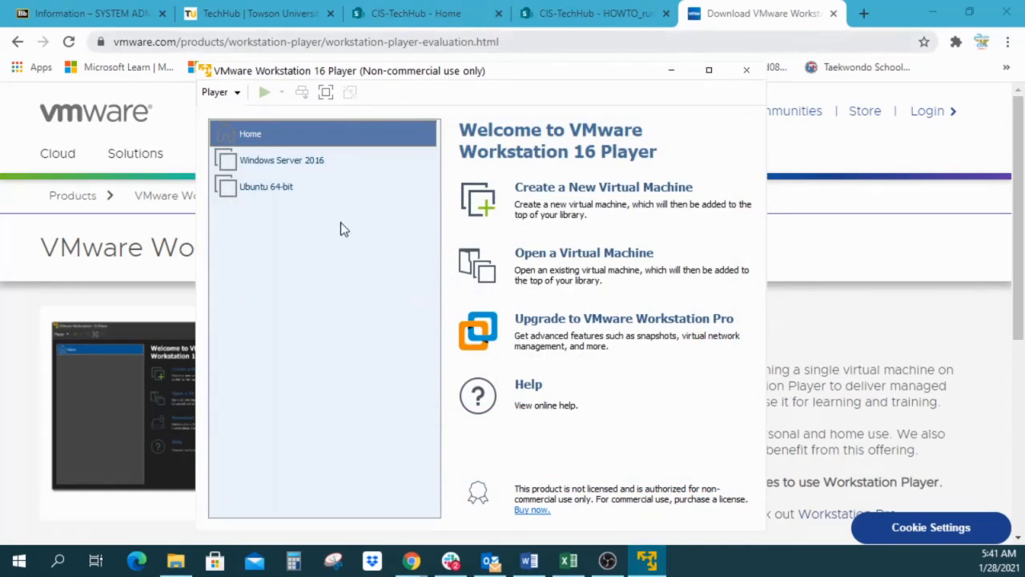
mouse_move(336, 231)
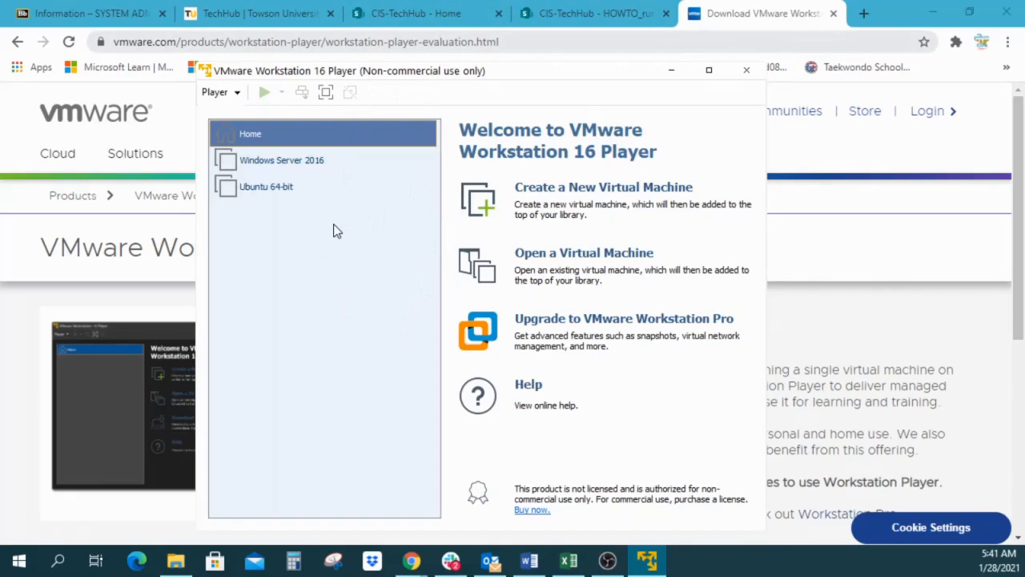
mouse_move(362, 198)
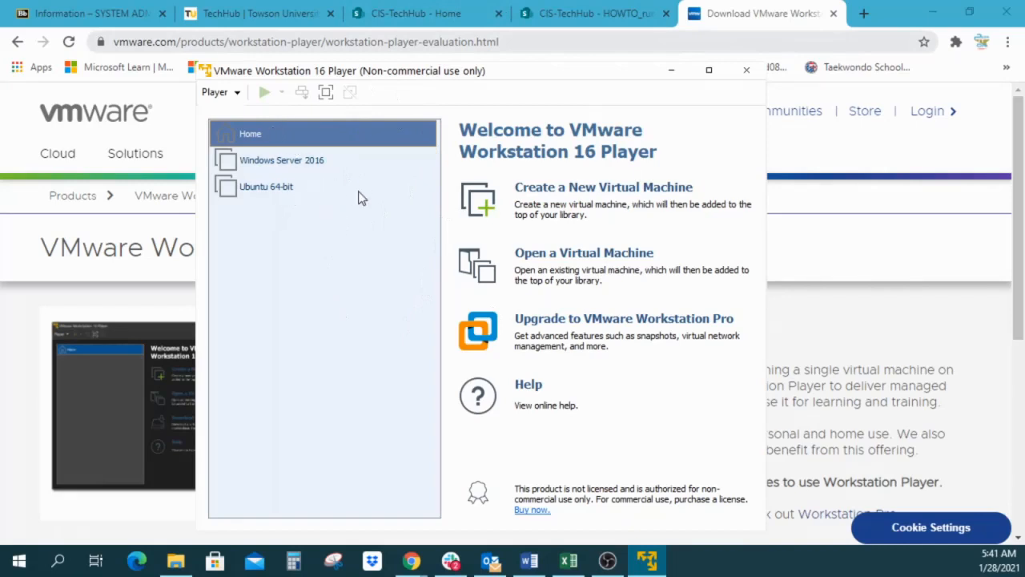
mouse_move(398, 463)
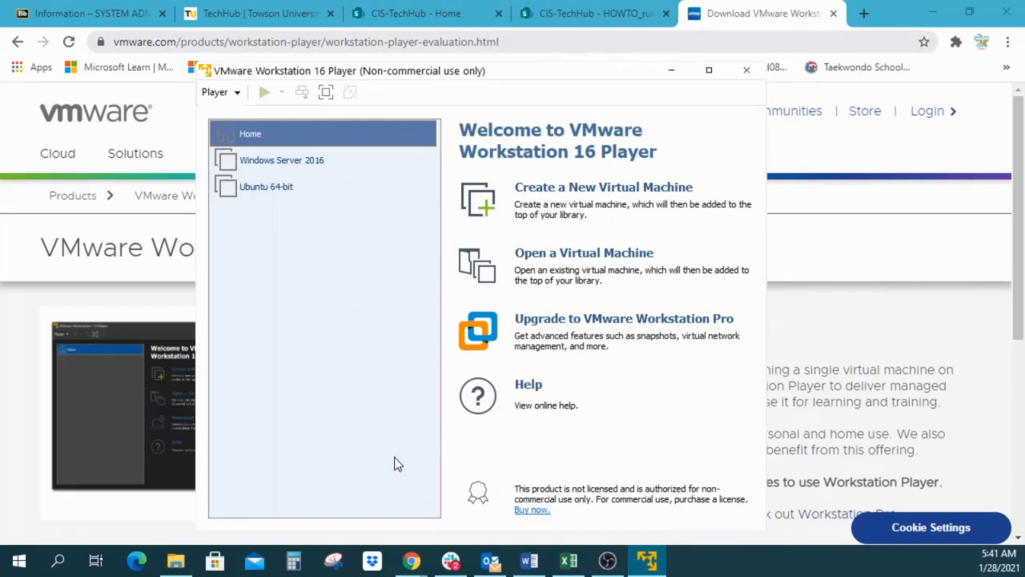
mouse_move(267, 169)
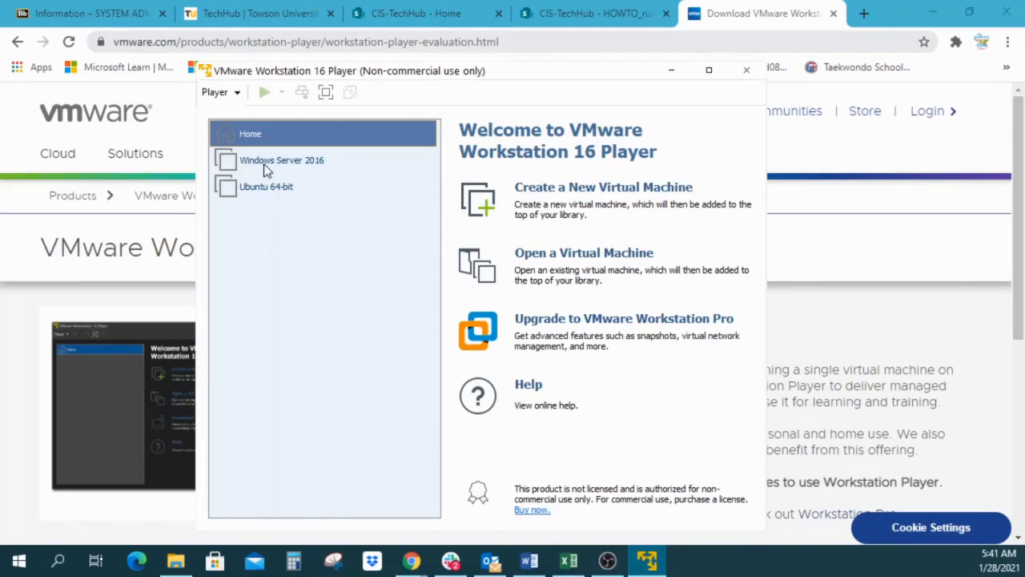
mouse_move(273, 173)
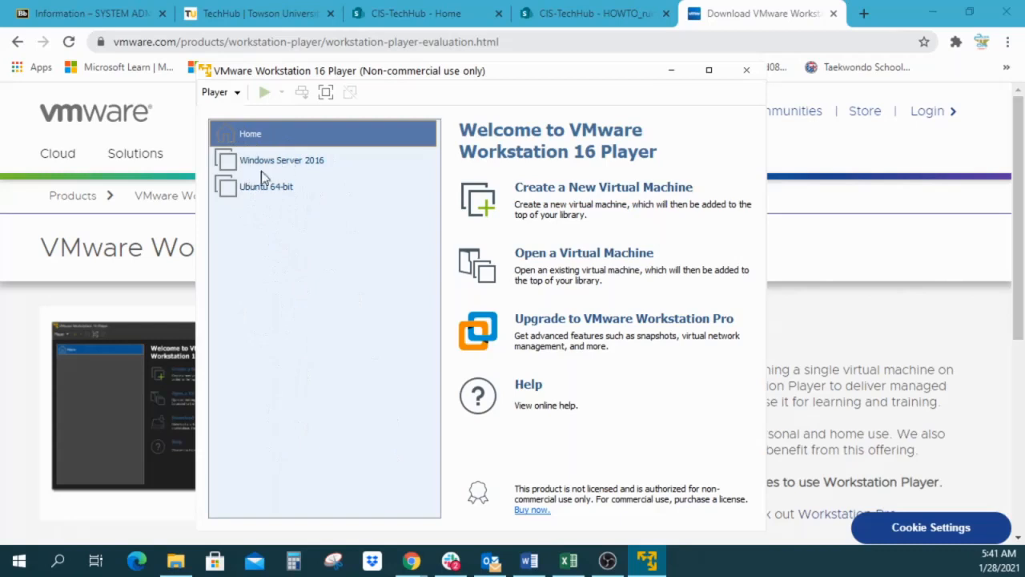
click(267, 185)
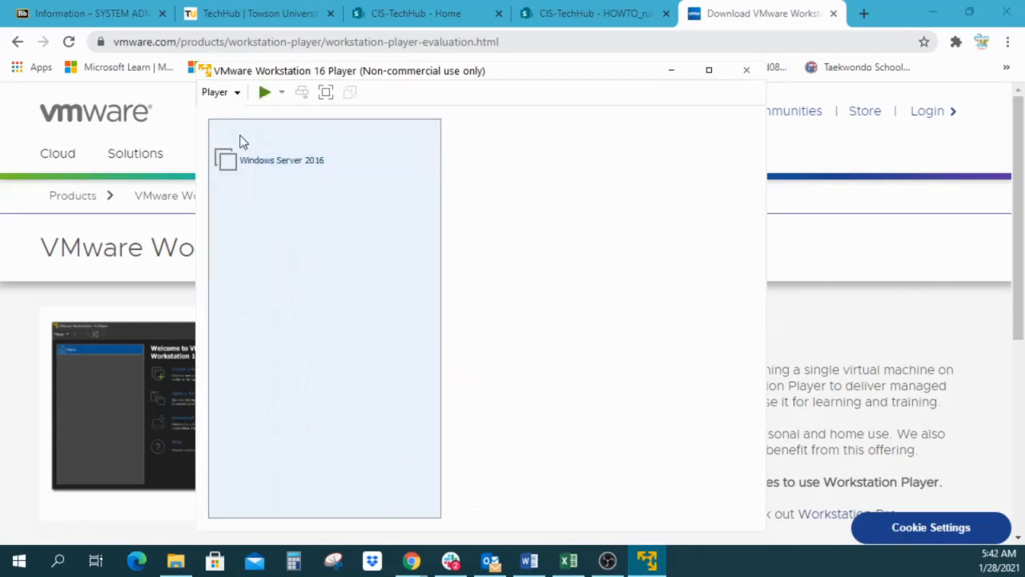
click(250, 133)
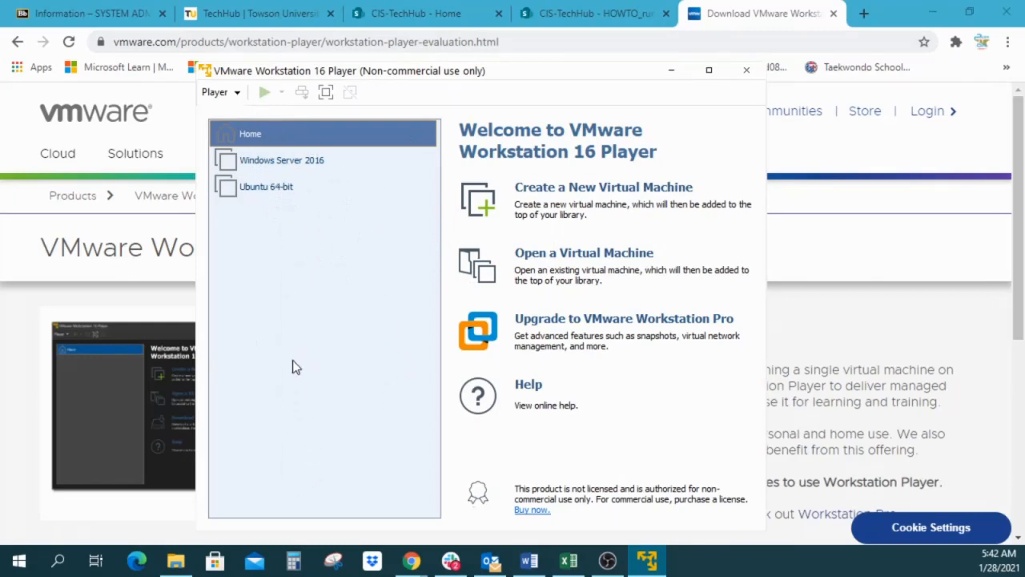
mouse_move(540, 192)
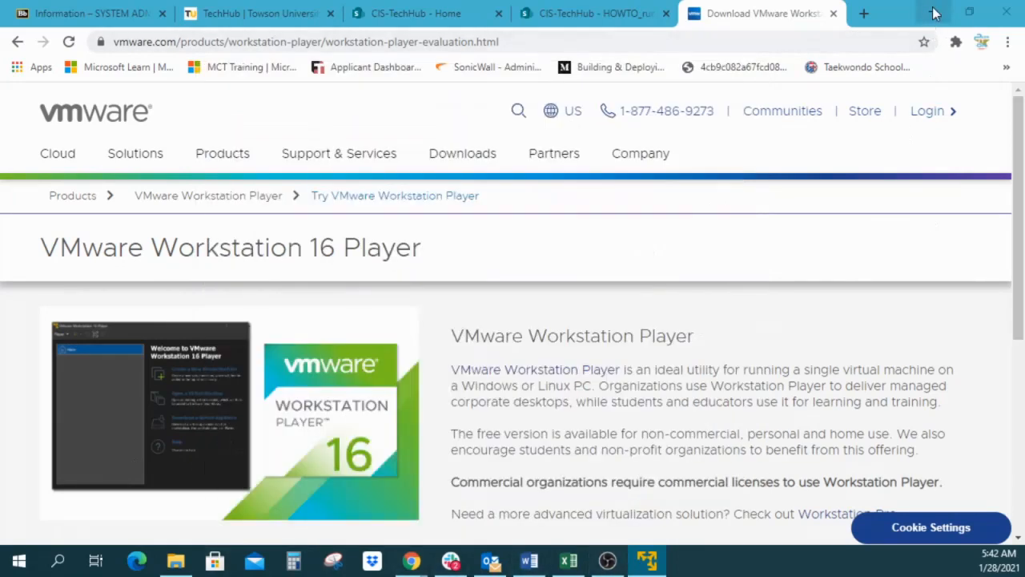
- Minimize Chrome so the Player's Welcome screen stands alone on the desktop
click(645, 560)
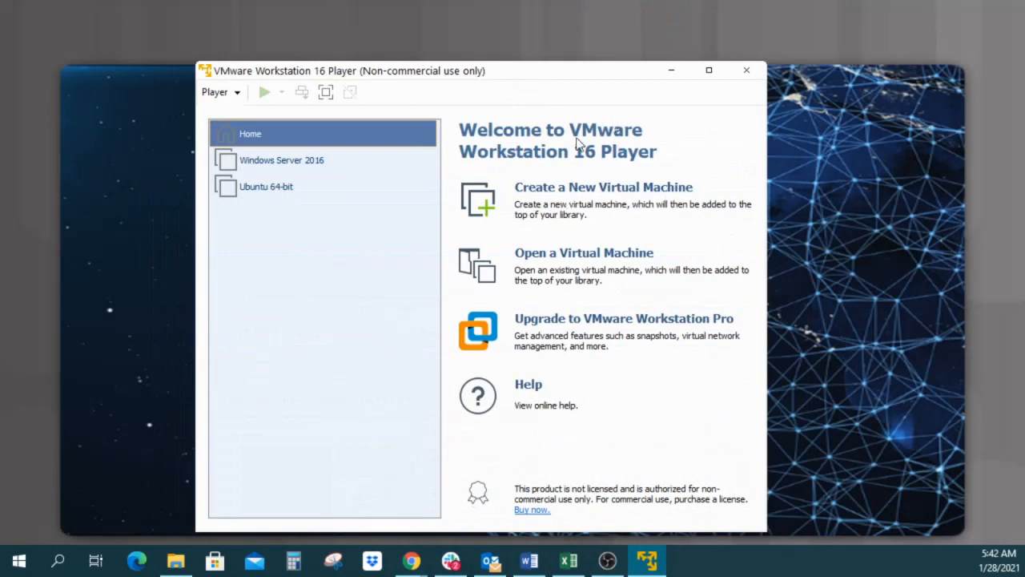
mouse_move(679, 152)
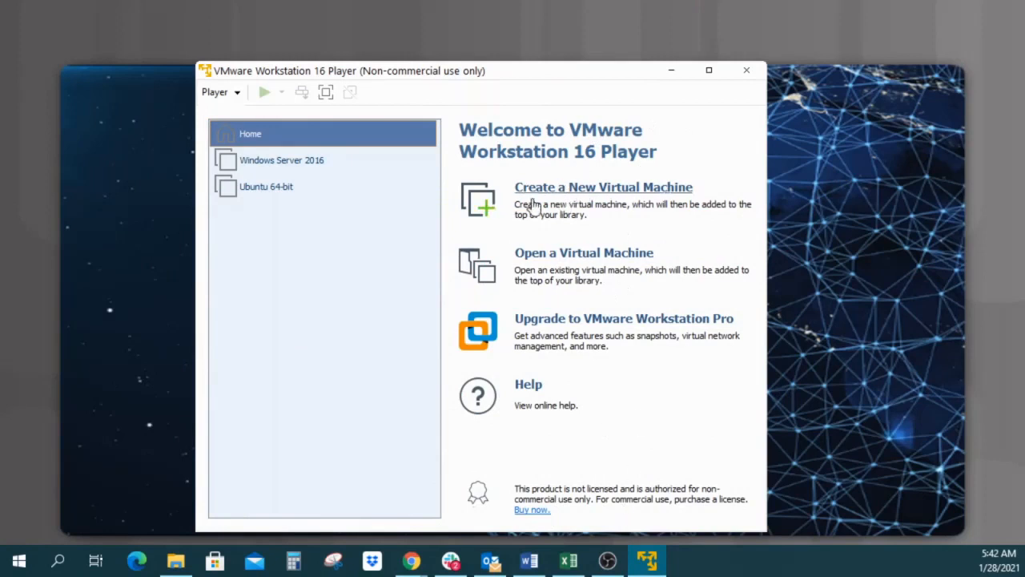
mouse_move(649, 193)
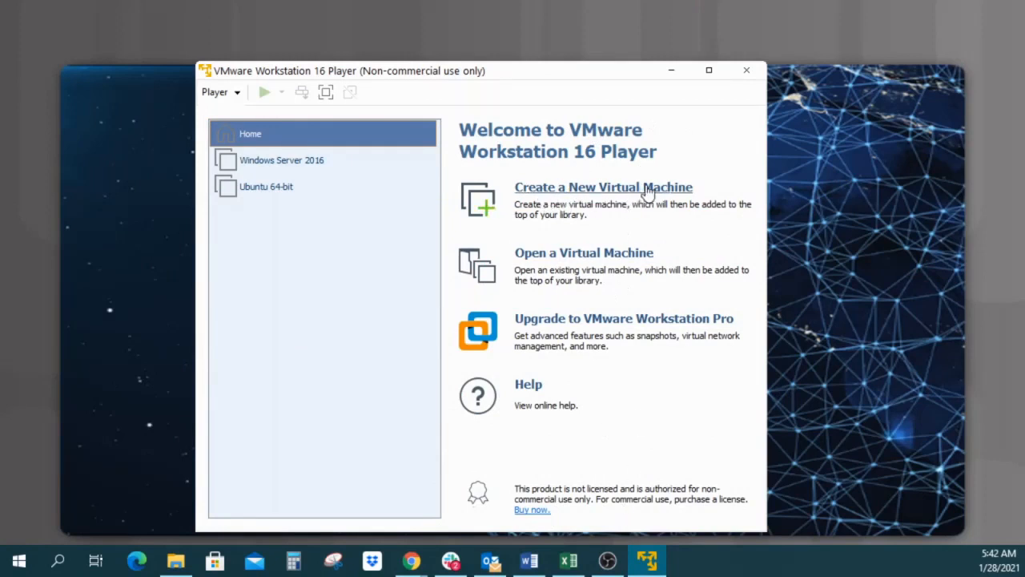
mouse_move(589, 196)
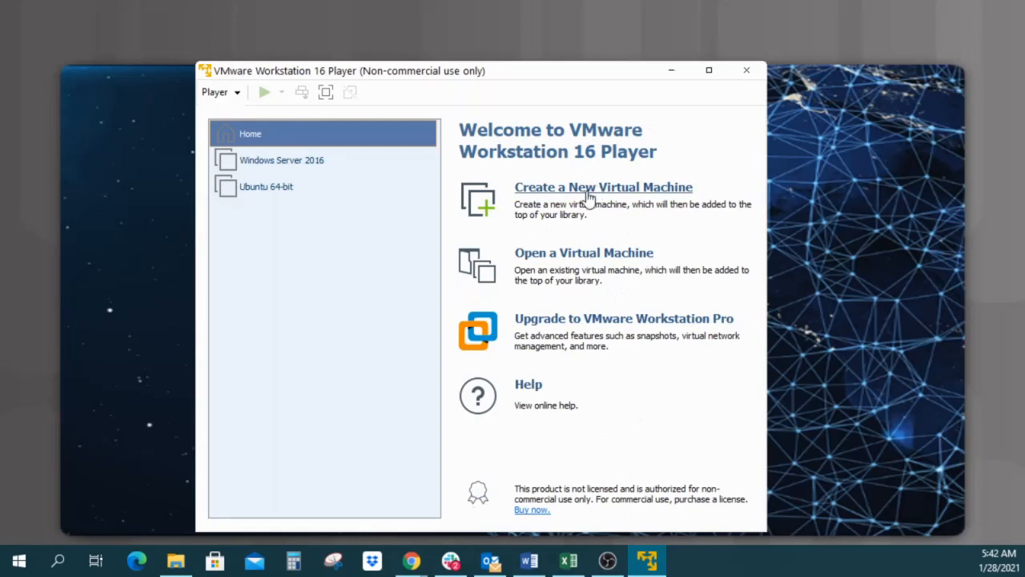
mouse_move(597, 192)
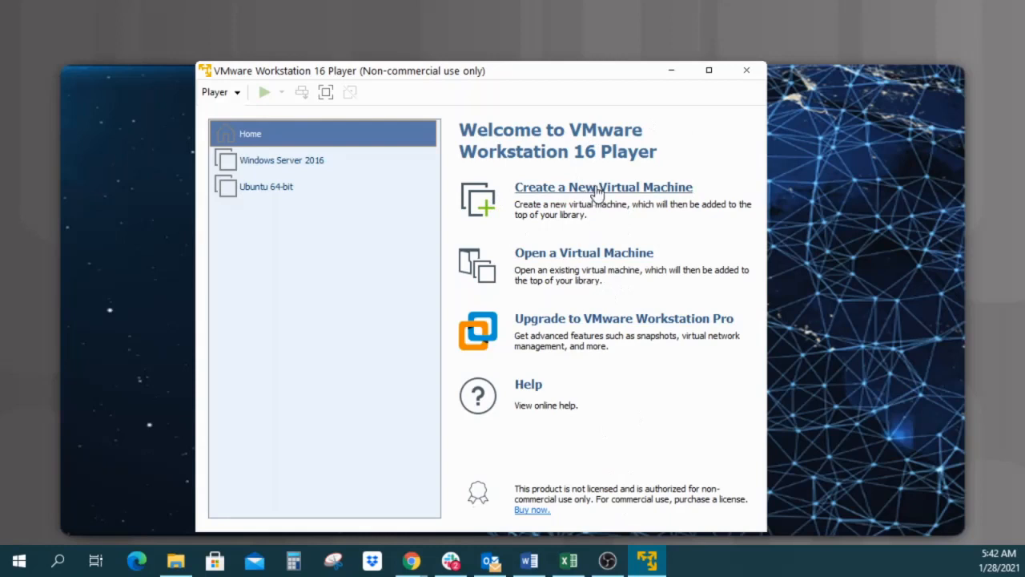
mouse_move(574, 65)
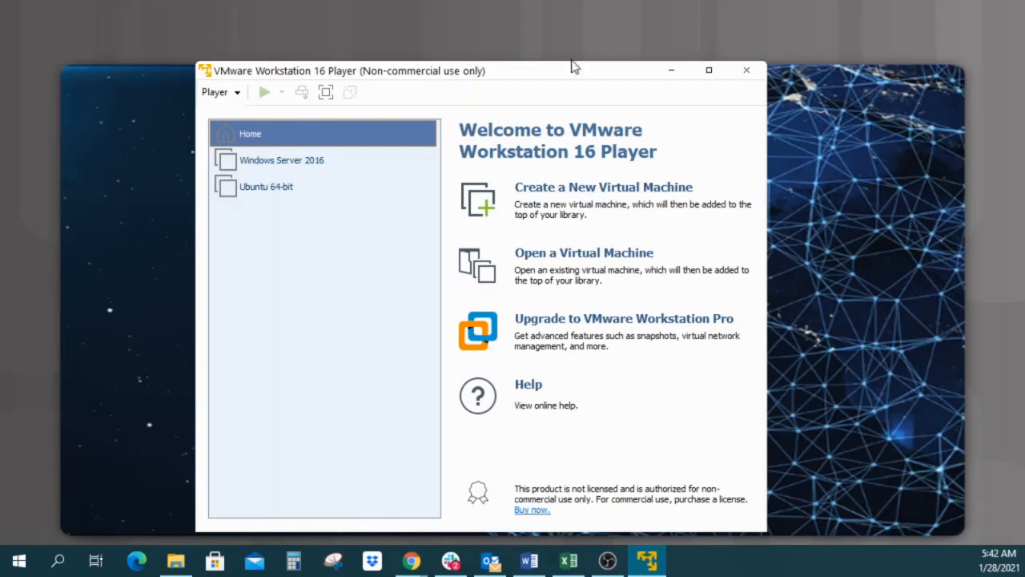
mouse_move(583, 179)
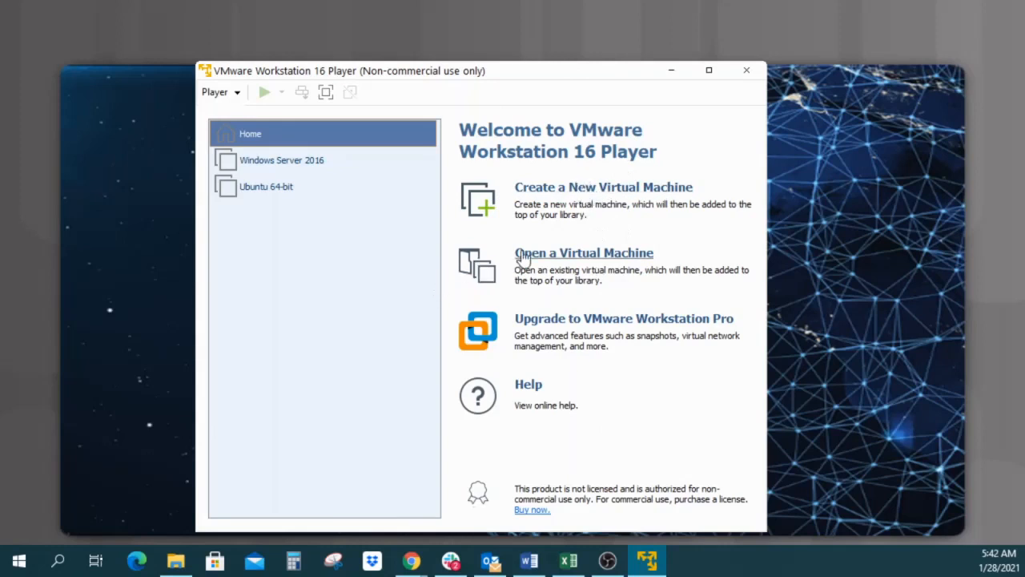
mouse_move(603, 255)
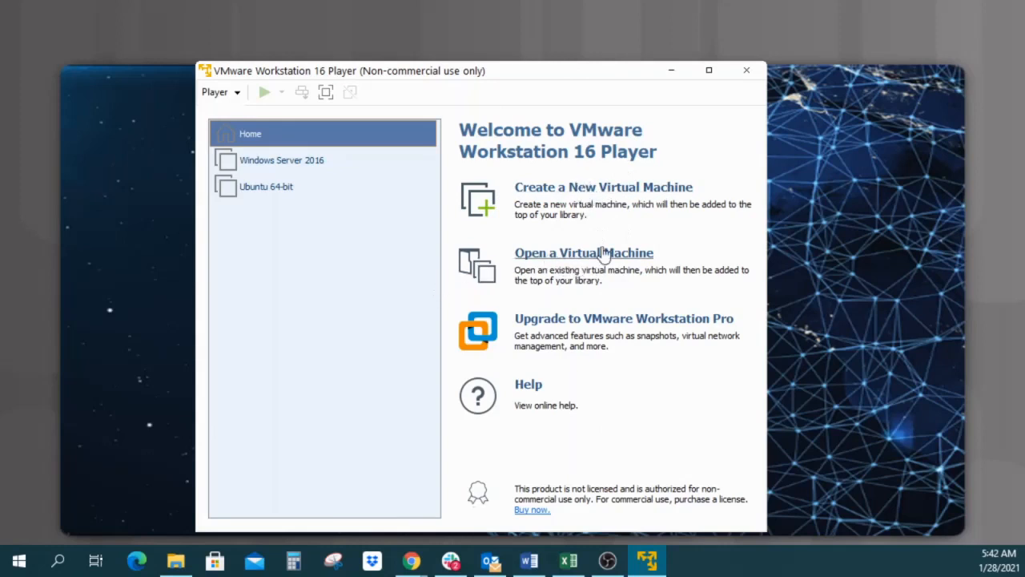
mouse_move(593, 263)
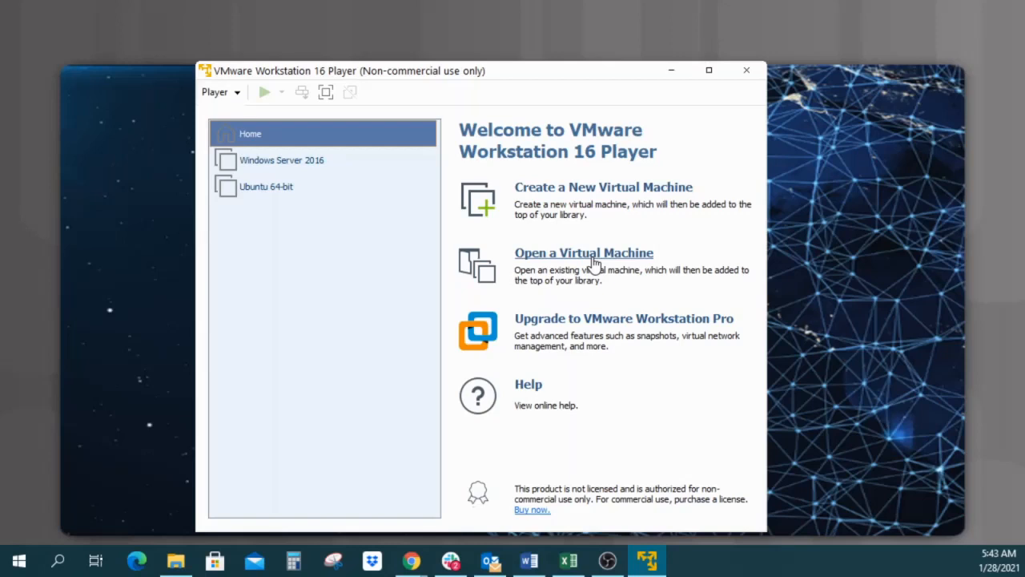
mouse_move(511, 292)
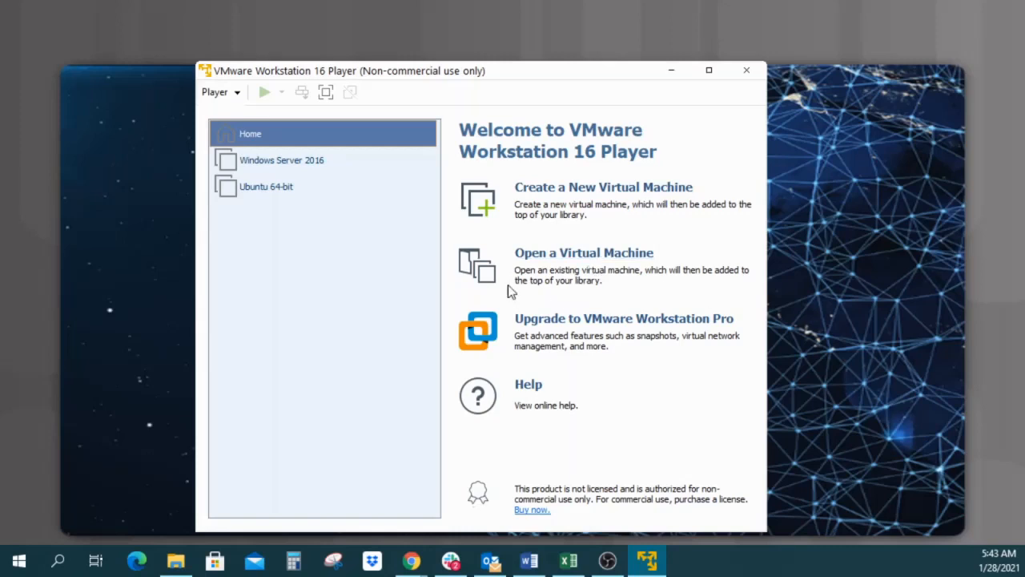
mouse_move(720, 261)
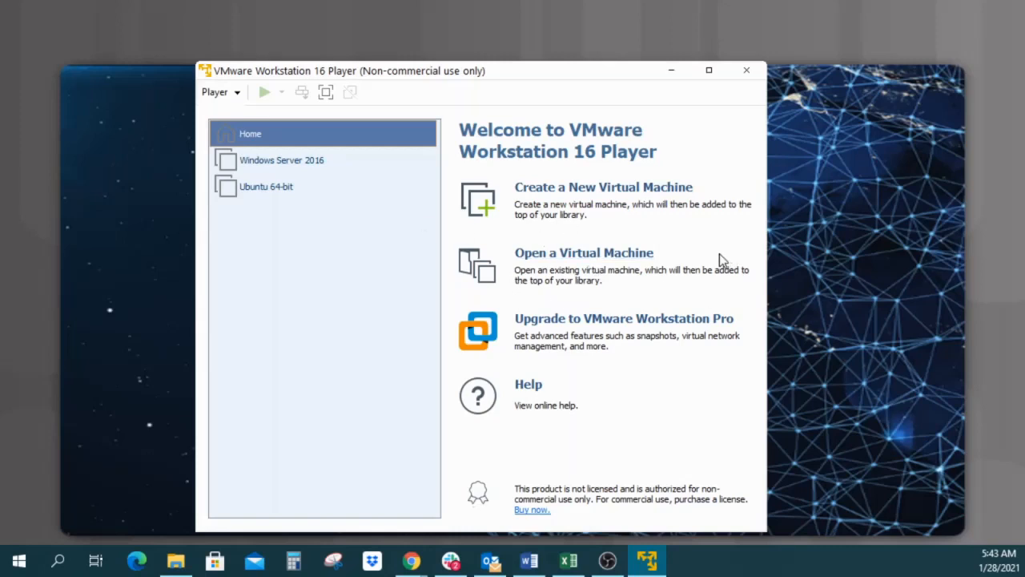
mouse_move(570, 474)
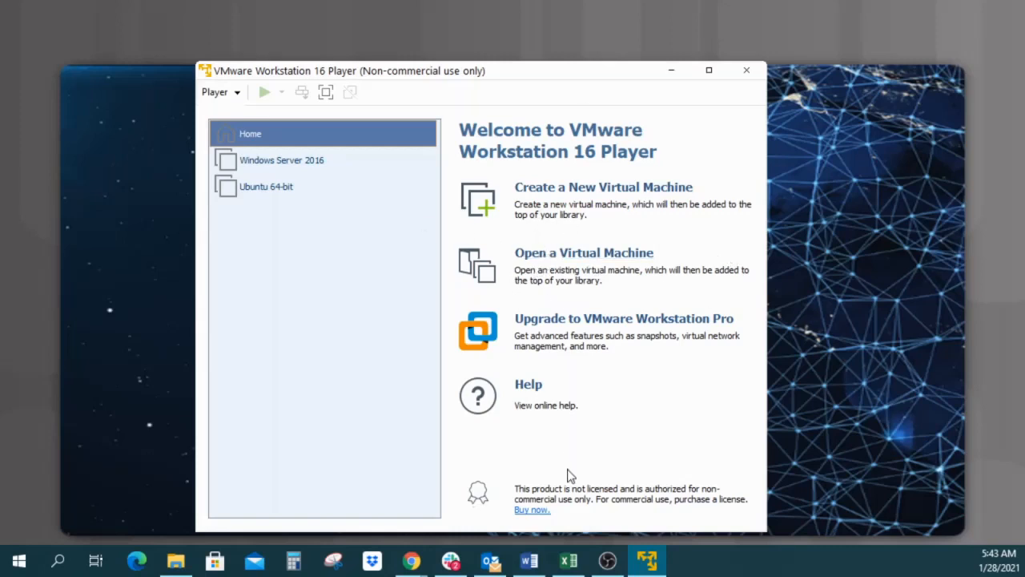
mouse_move(564, 328)
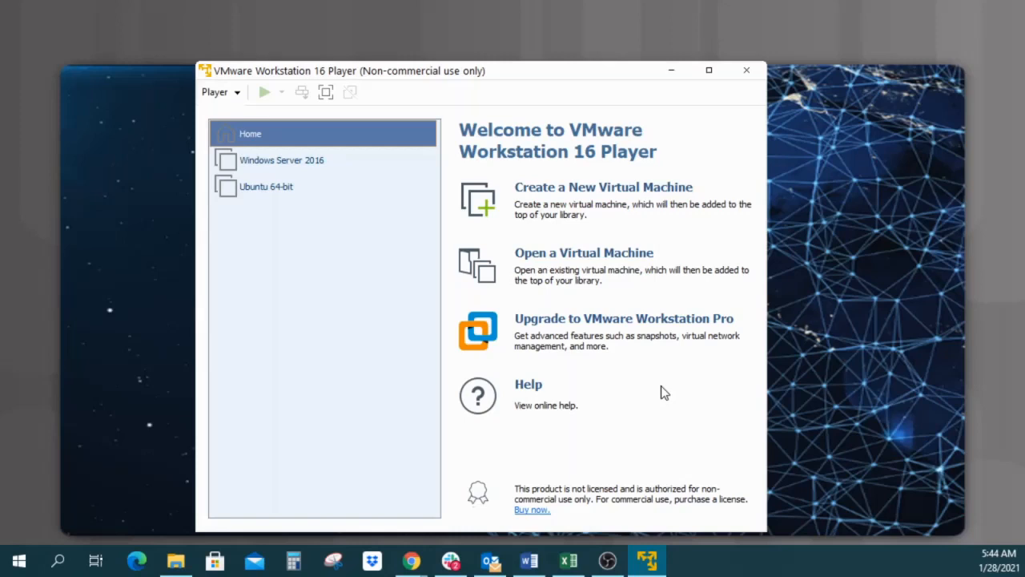
mouse_move(13, 291)
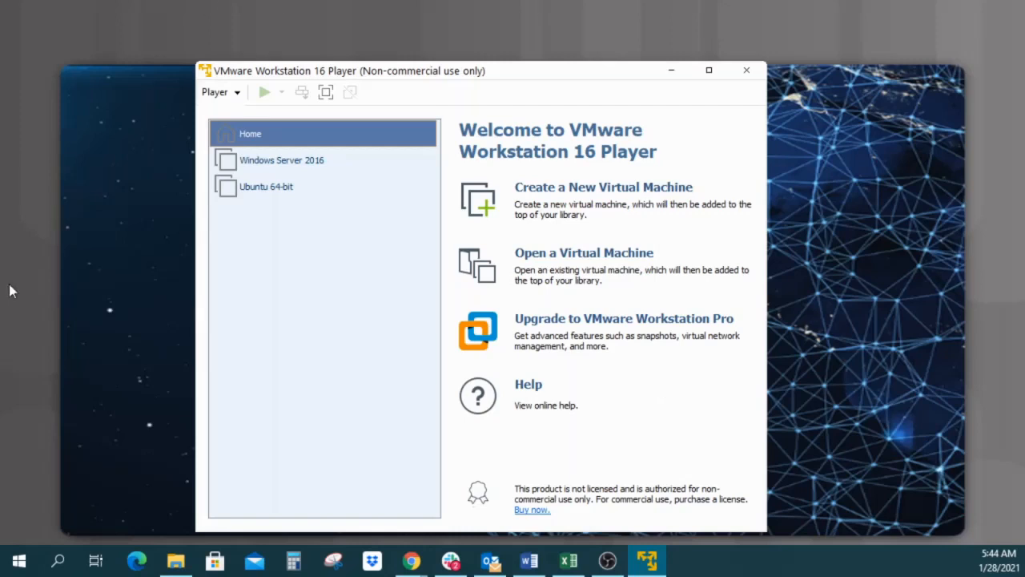
mouse_move(313, 124)
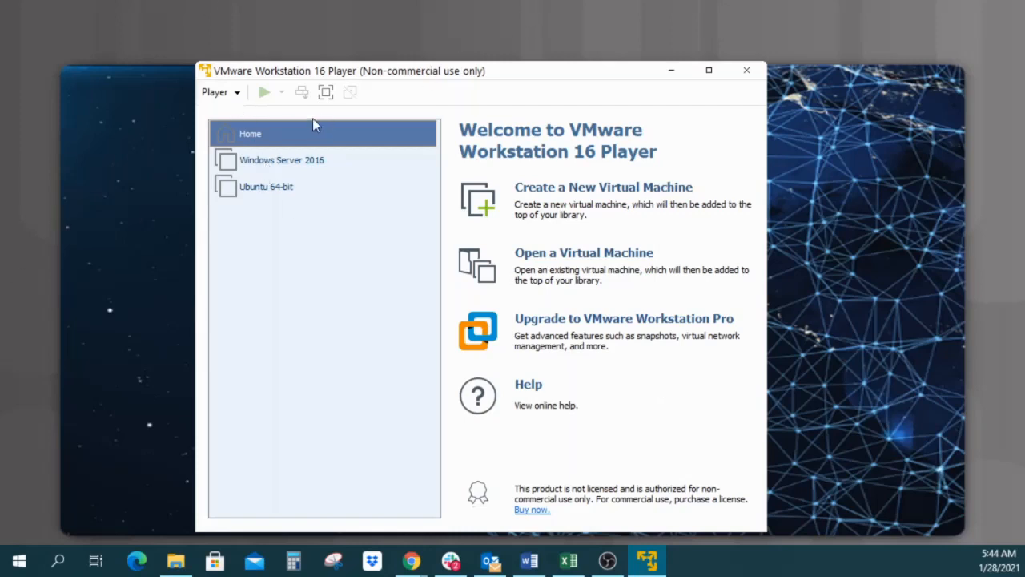
mouse_move(277, 187)
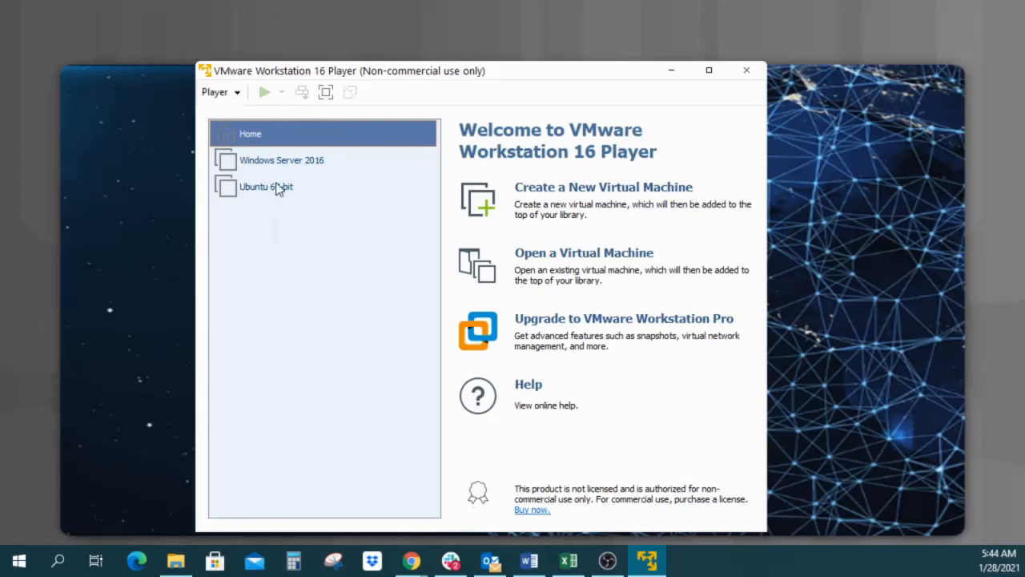
mouse_move(275, 160)
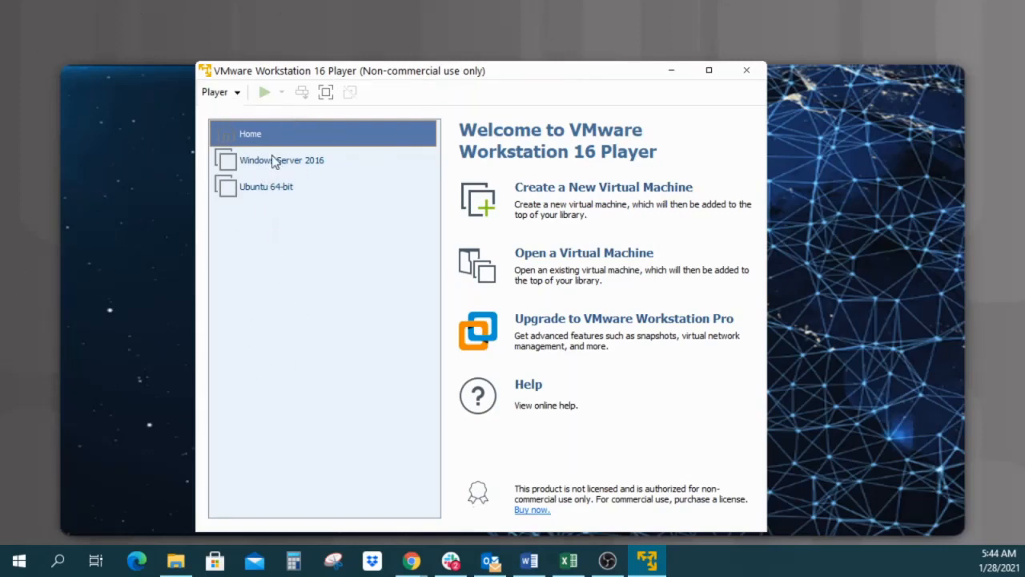
- Select Windows Server 2016 in the library to show it powered off with 2 GB RAM
click(281, 160)
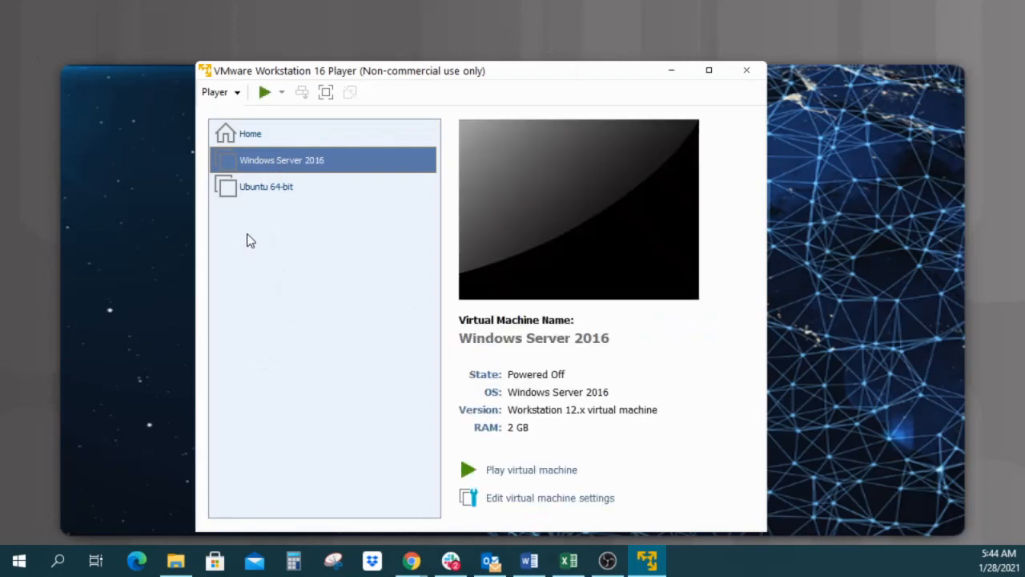
mouse_move(530, 470)
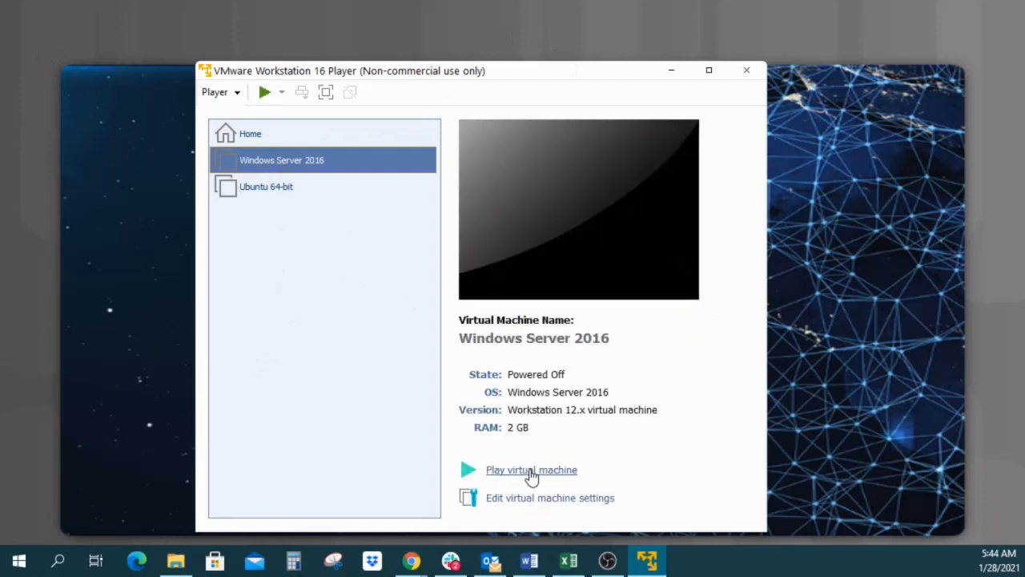
mouse_move(297, 332)
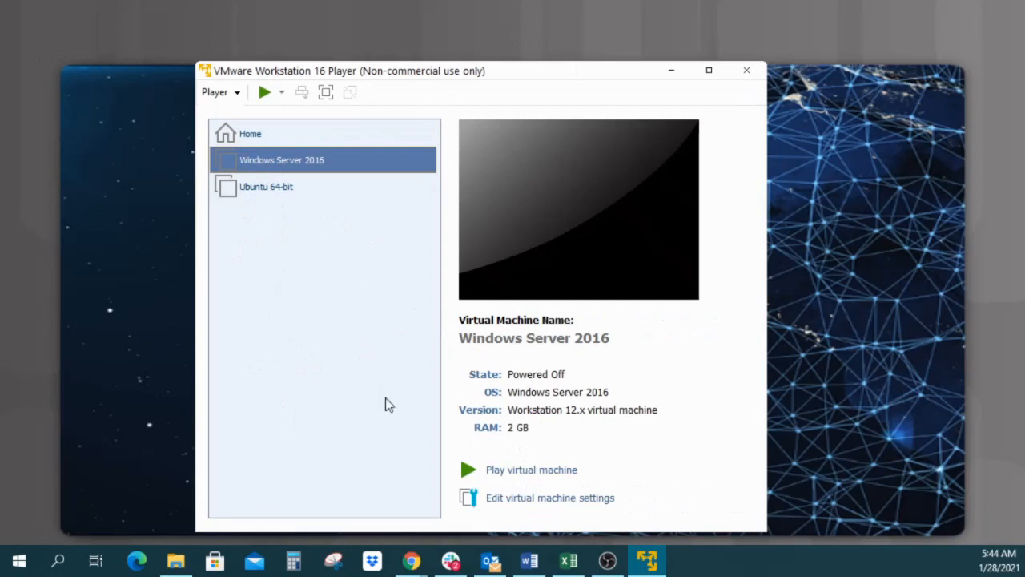
mouse_move(437, 465)
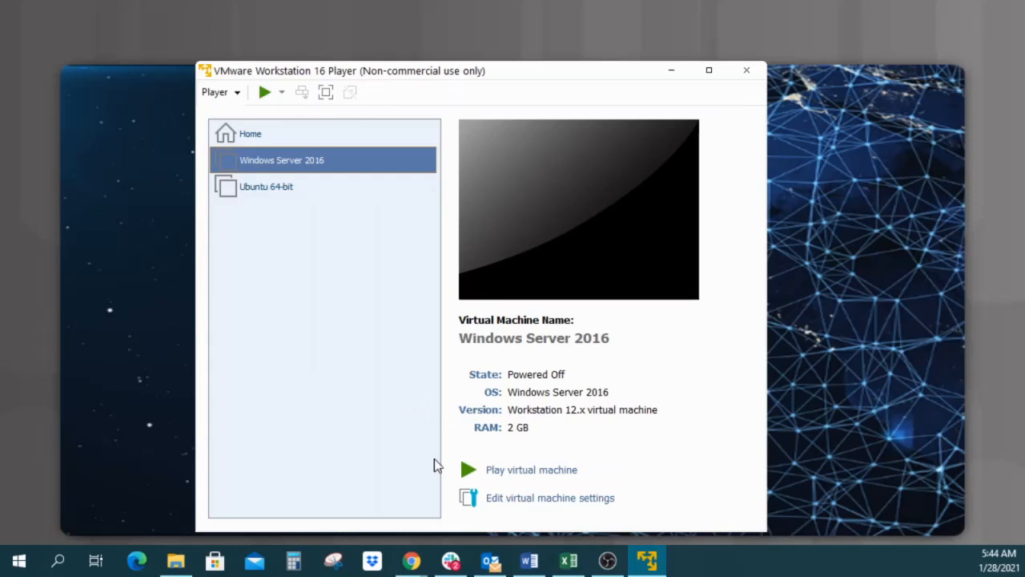
mouse_move(723, 171)
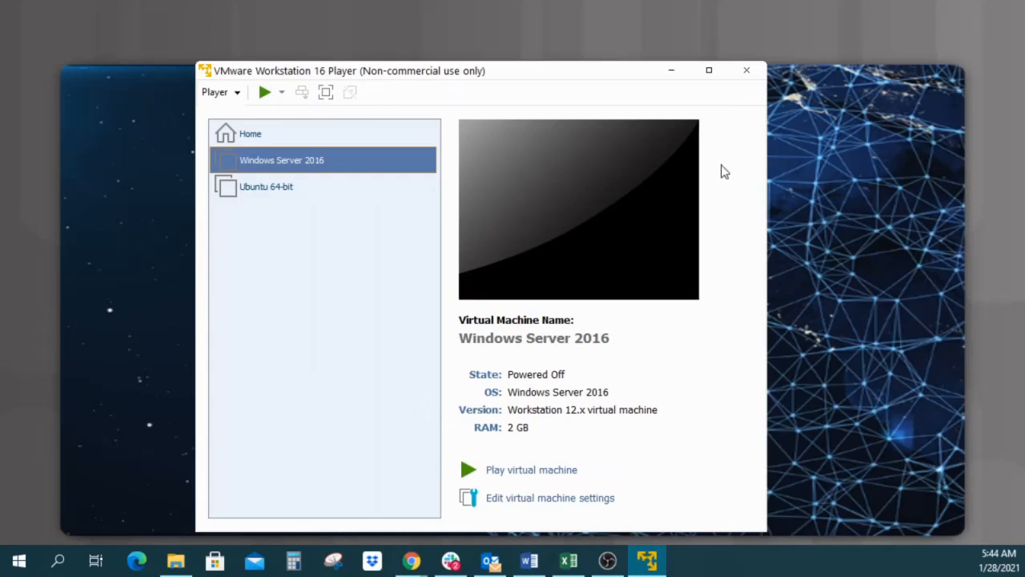
mouse_move(746, 70)
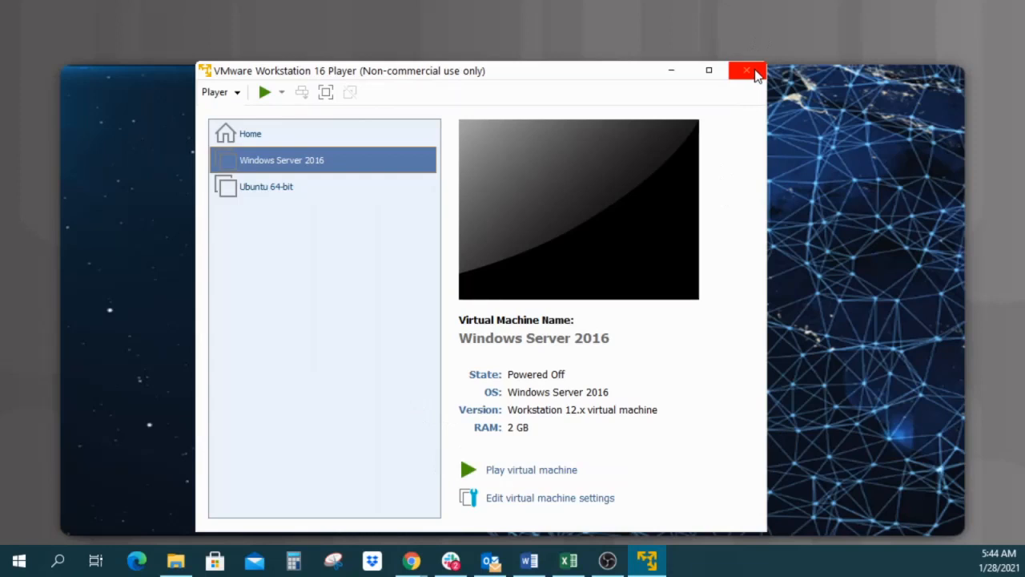
- Close the VMware Workstation 16 Player window, leaving the Windows desktop
click(746, 71)
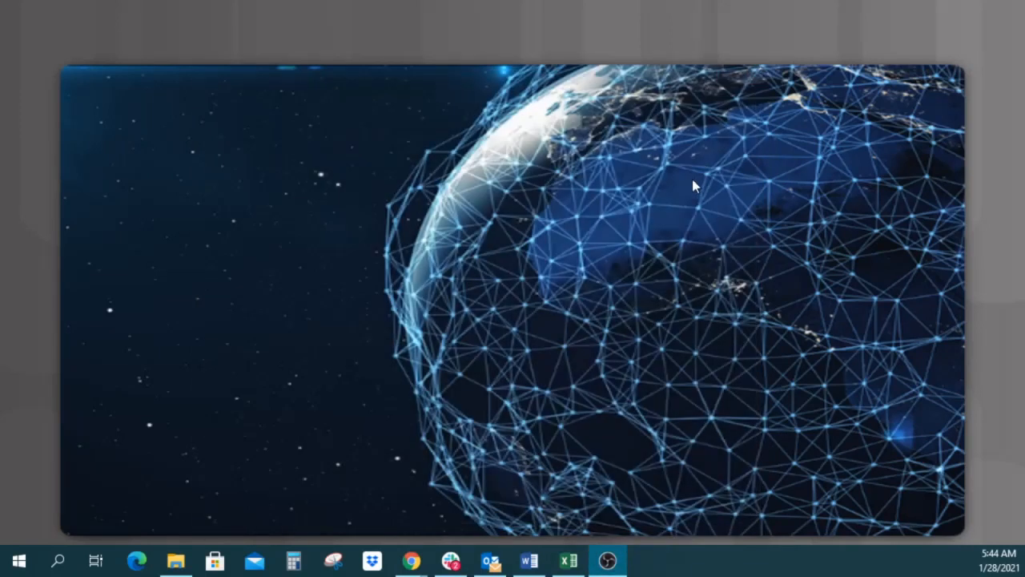
mouse_move(432, 234)
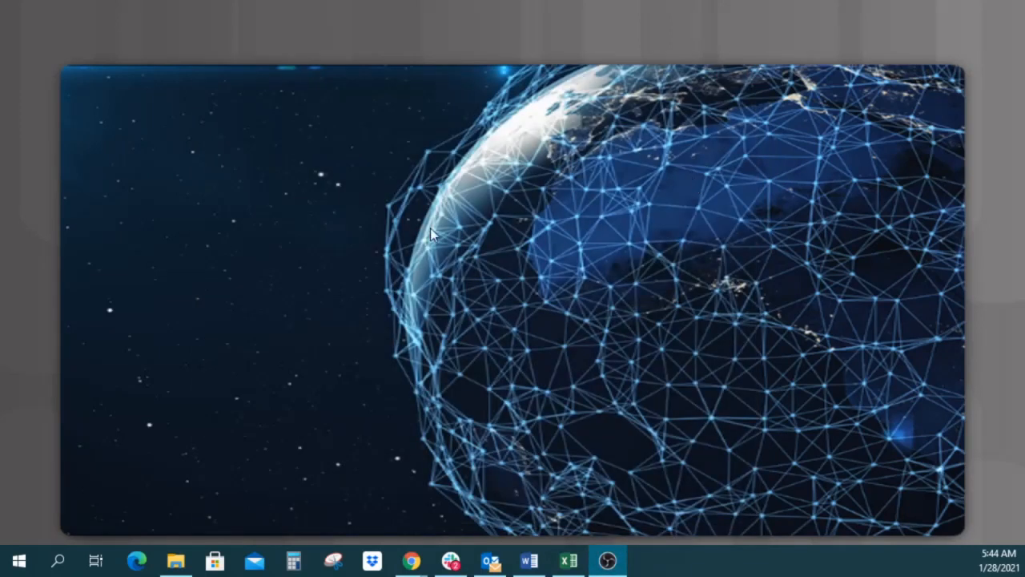
mouse_move(297, 306)
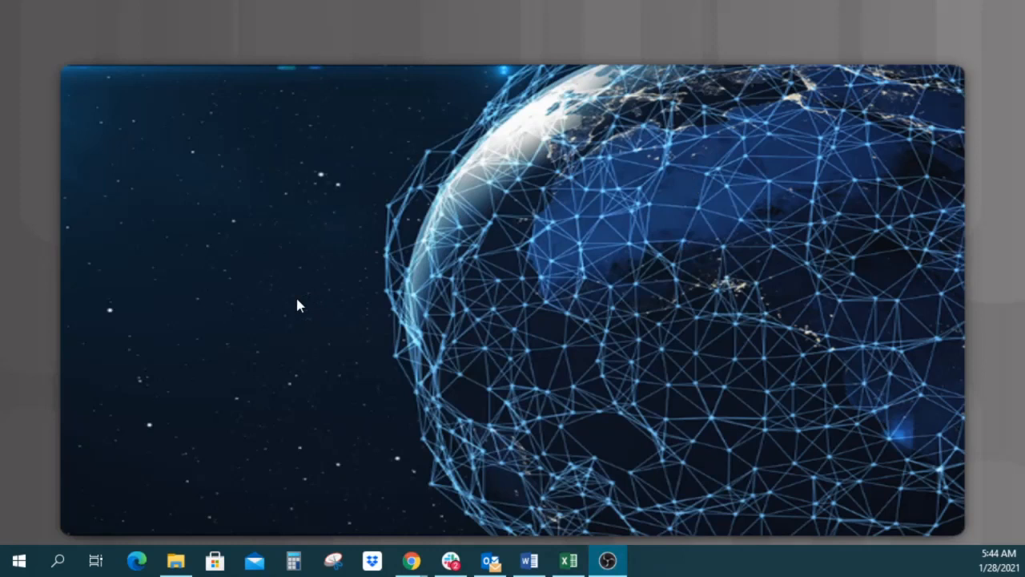